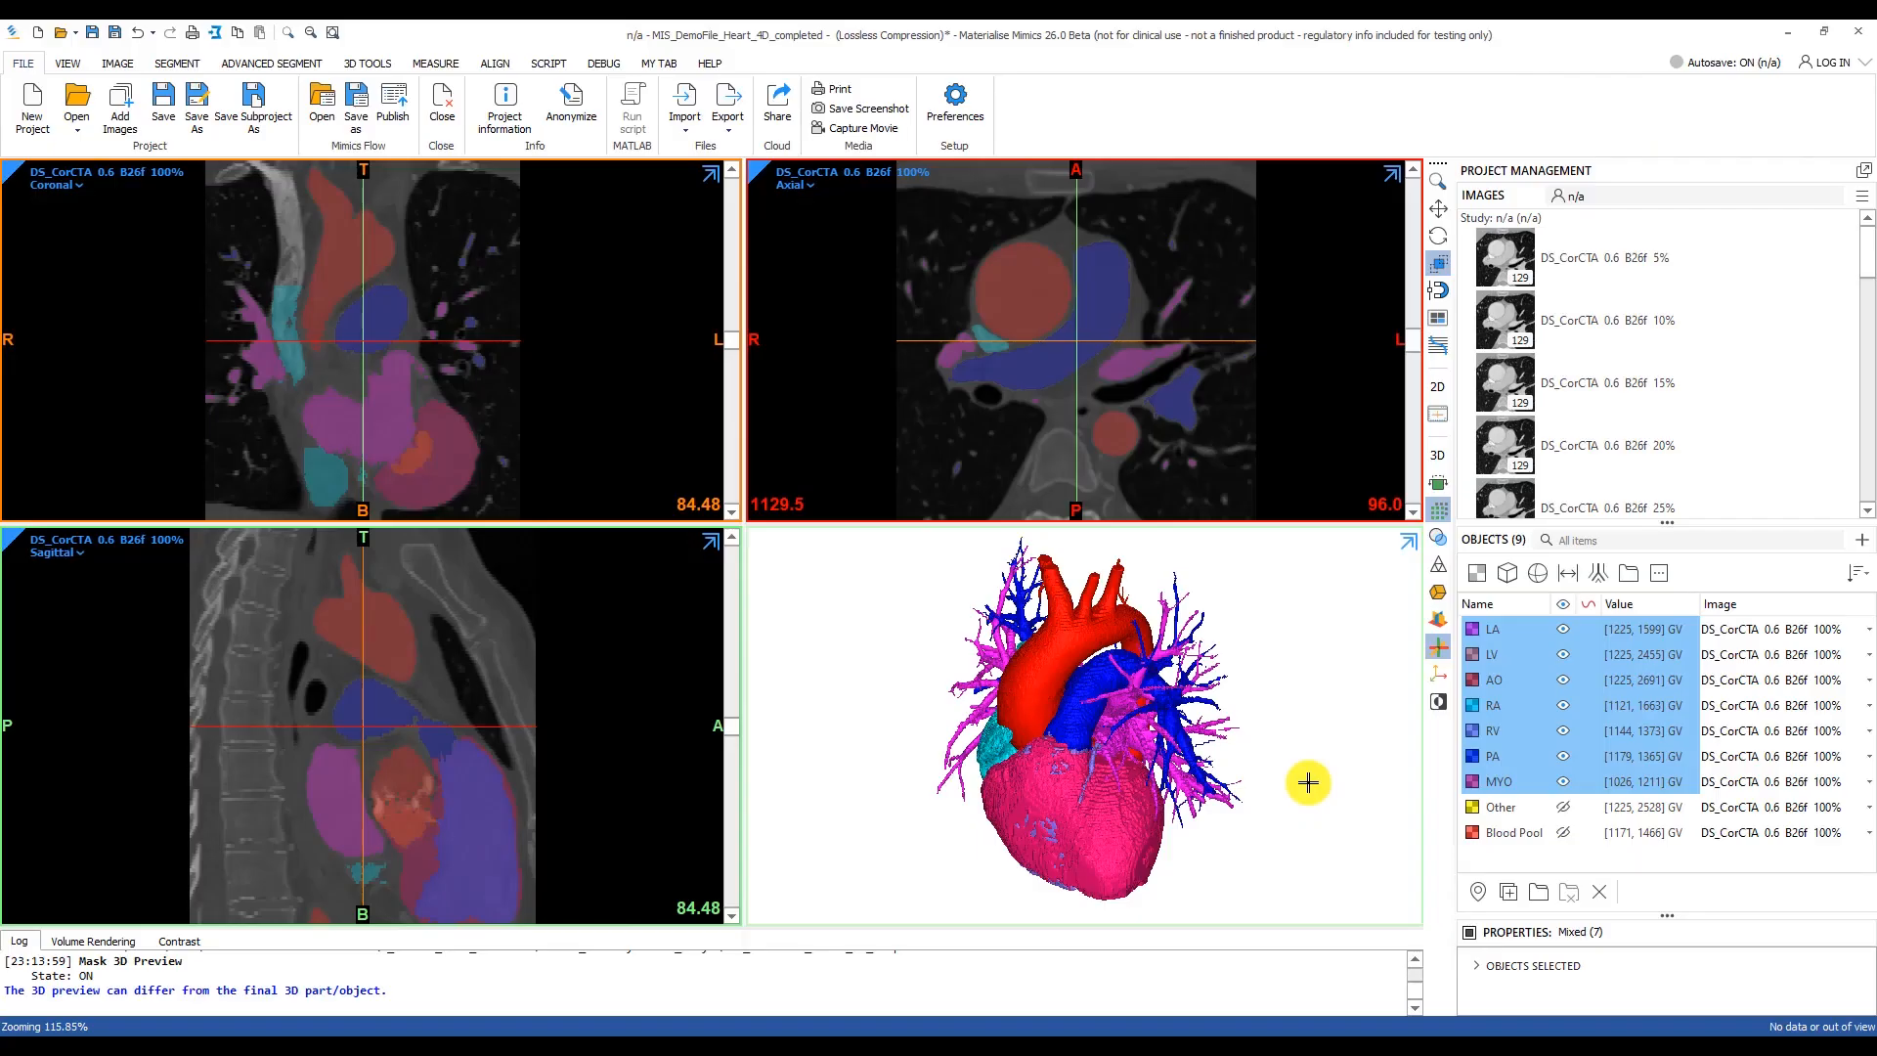
mouse_move(1146, 784)
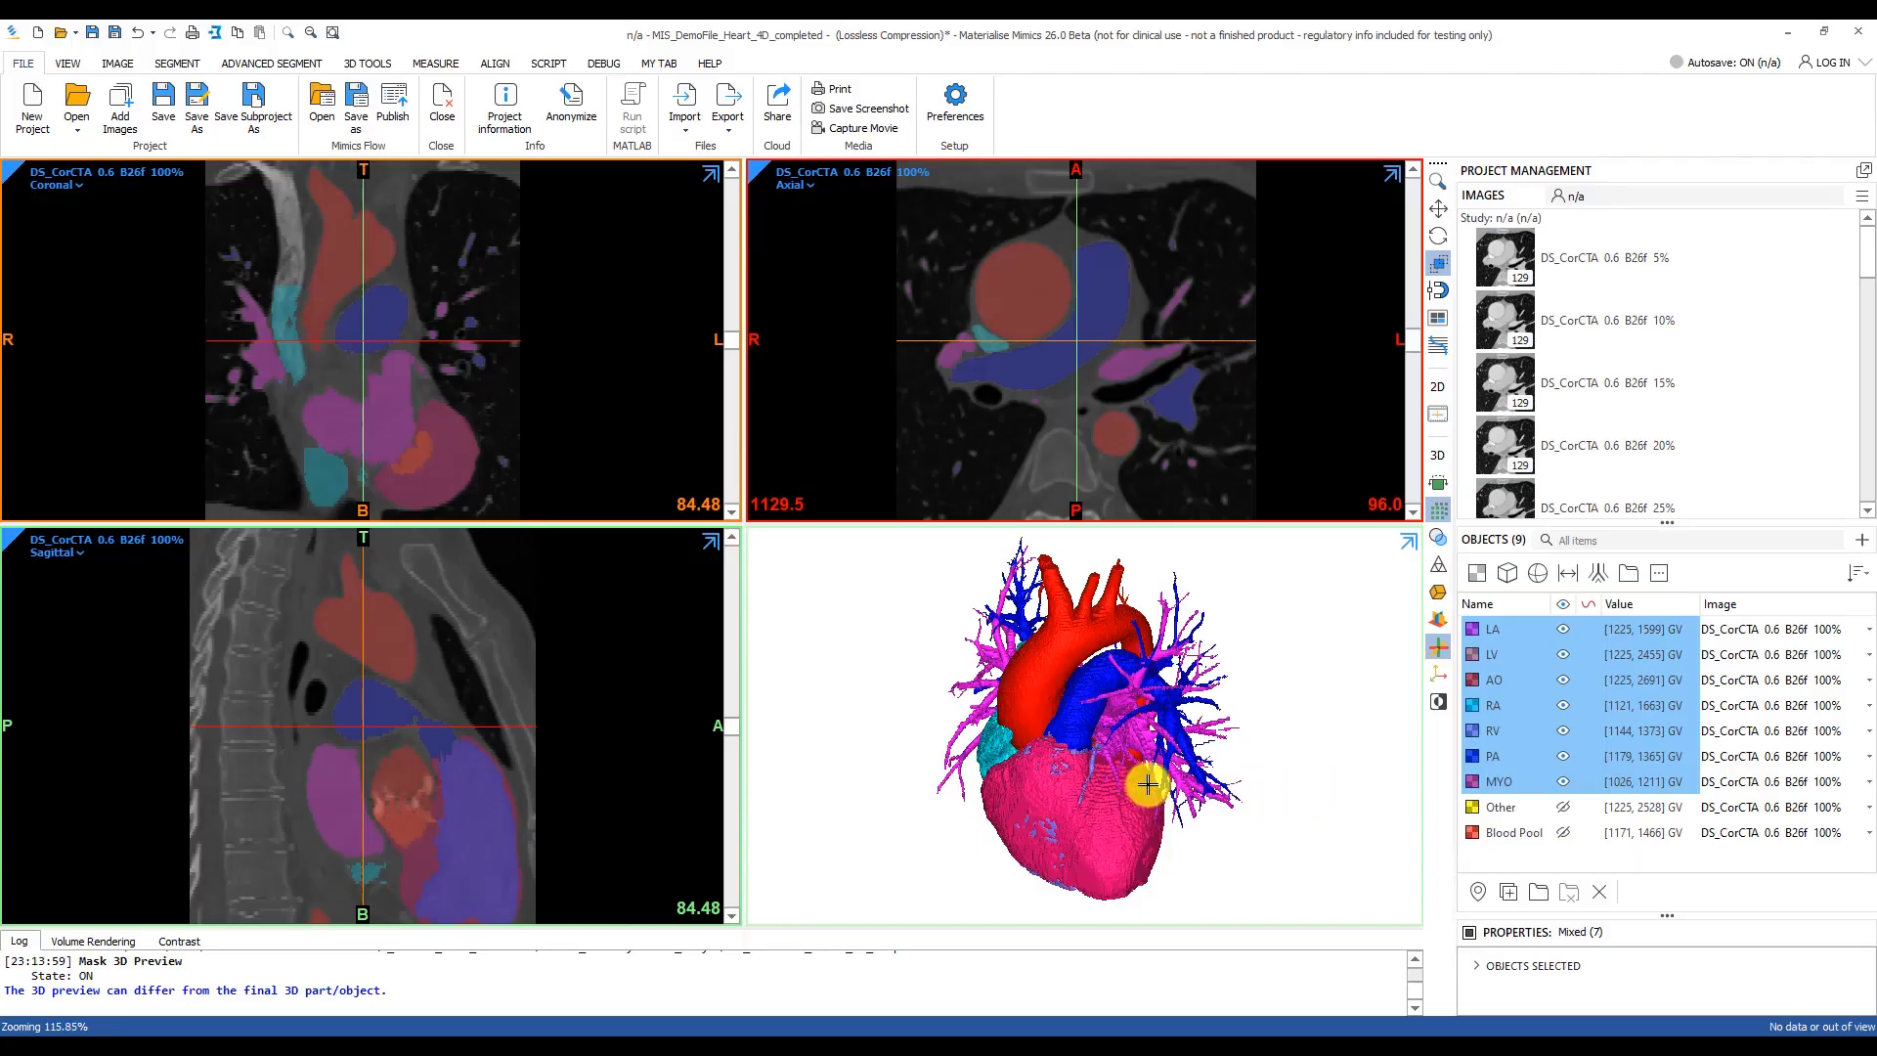
Turn off the mask overlay on the slices and start Cine Loop through the phase images
left_click_drag(1144, 784, 1220, 784)
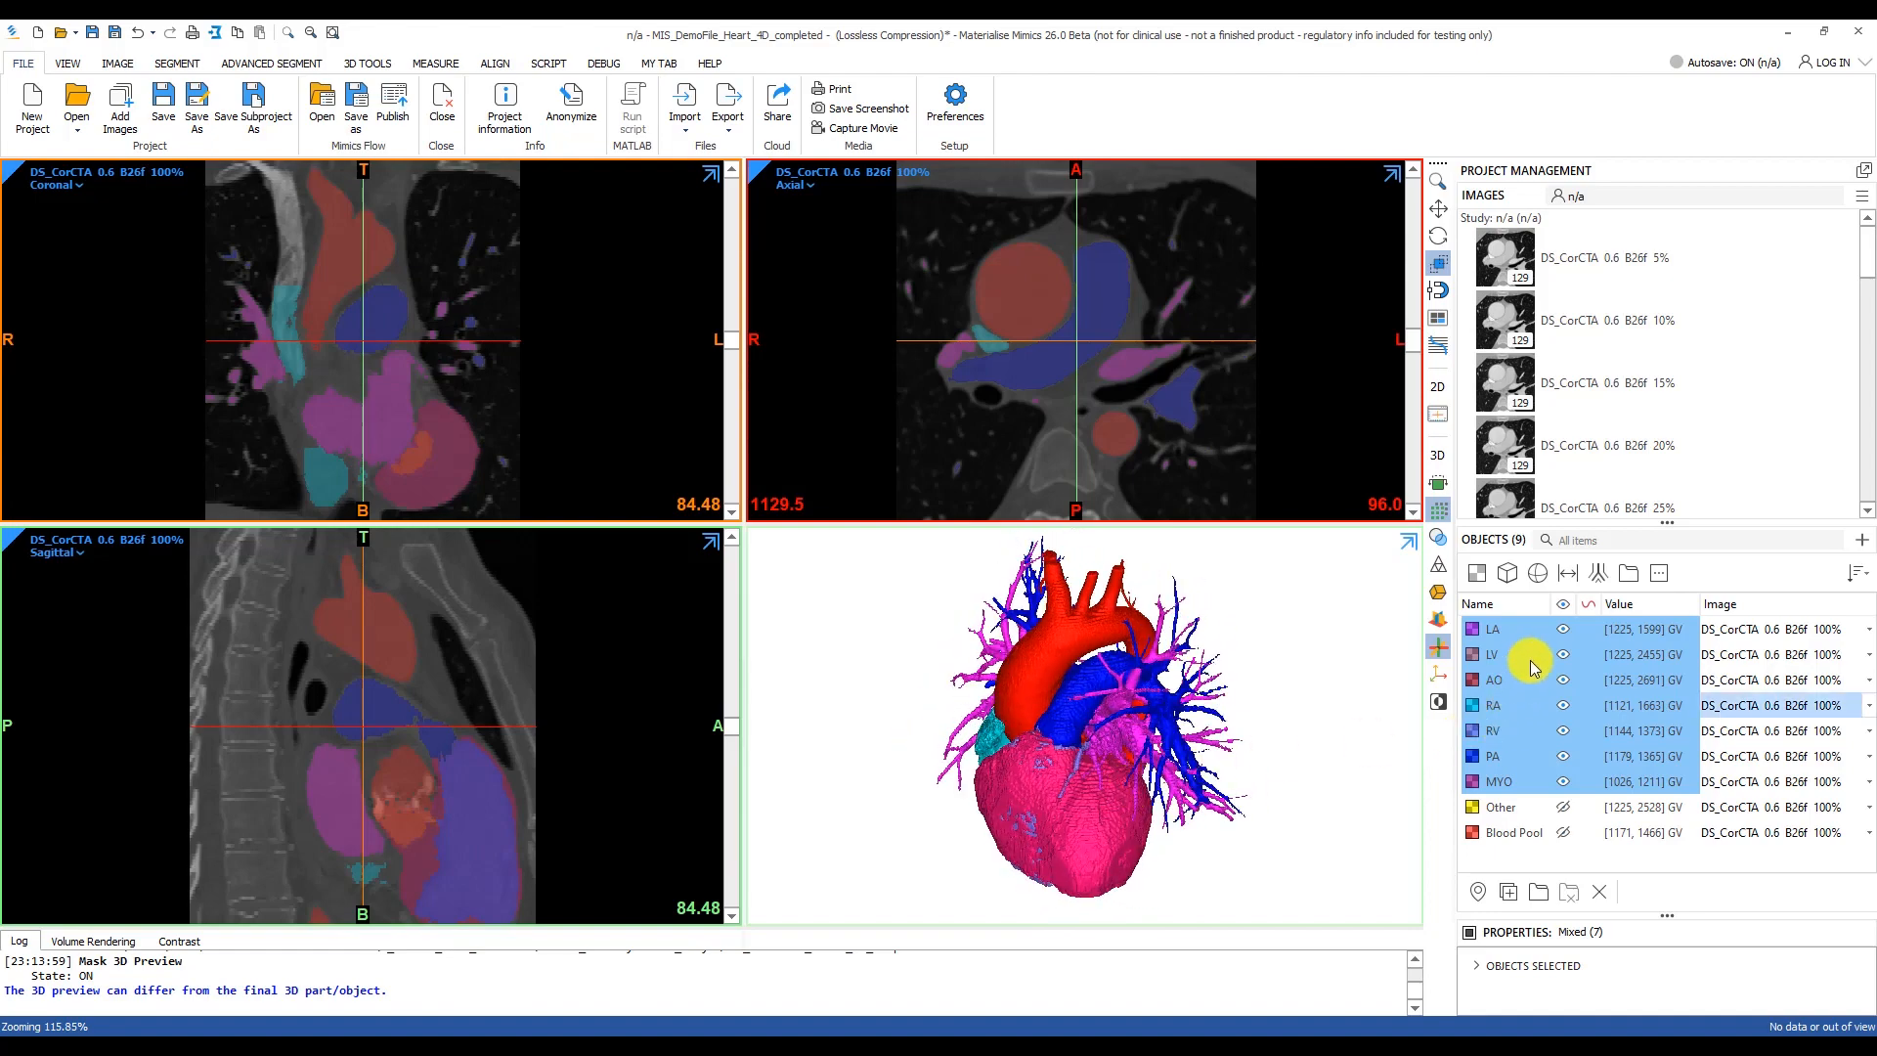
left_click(1528, 782)
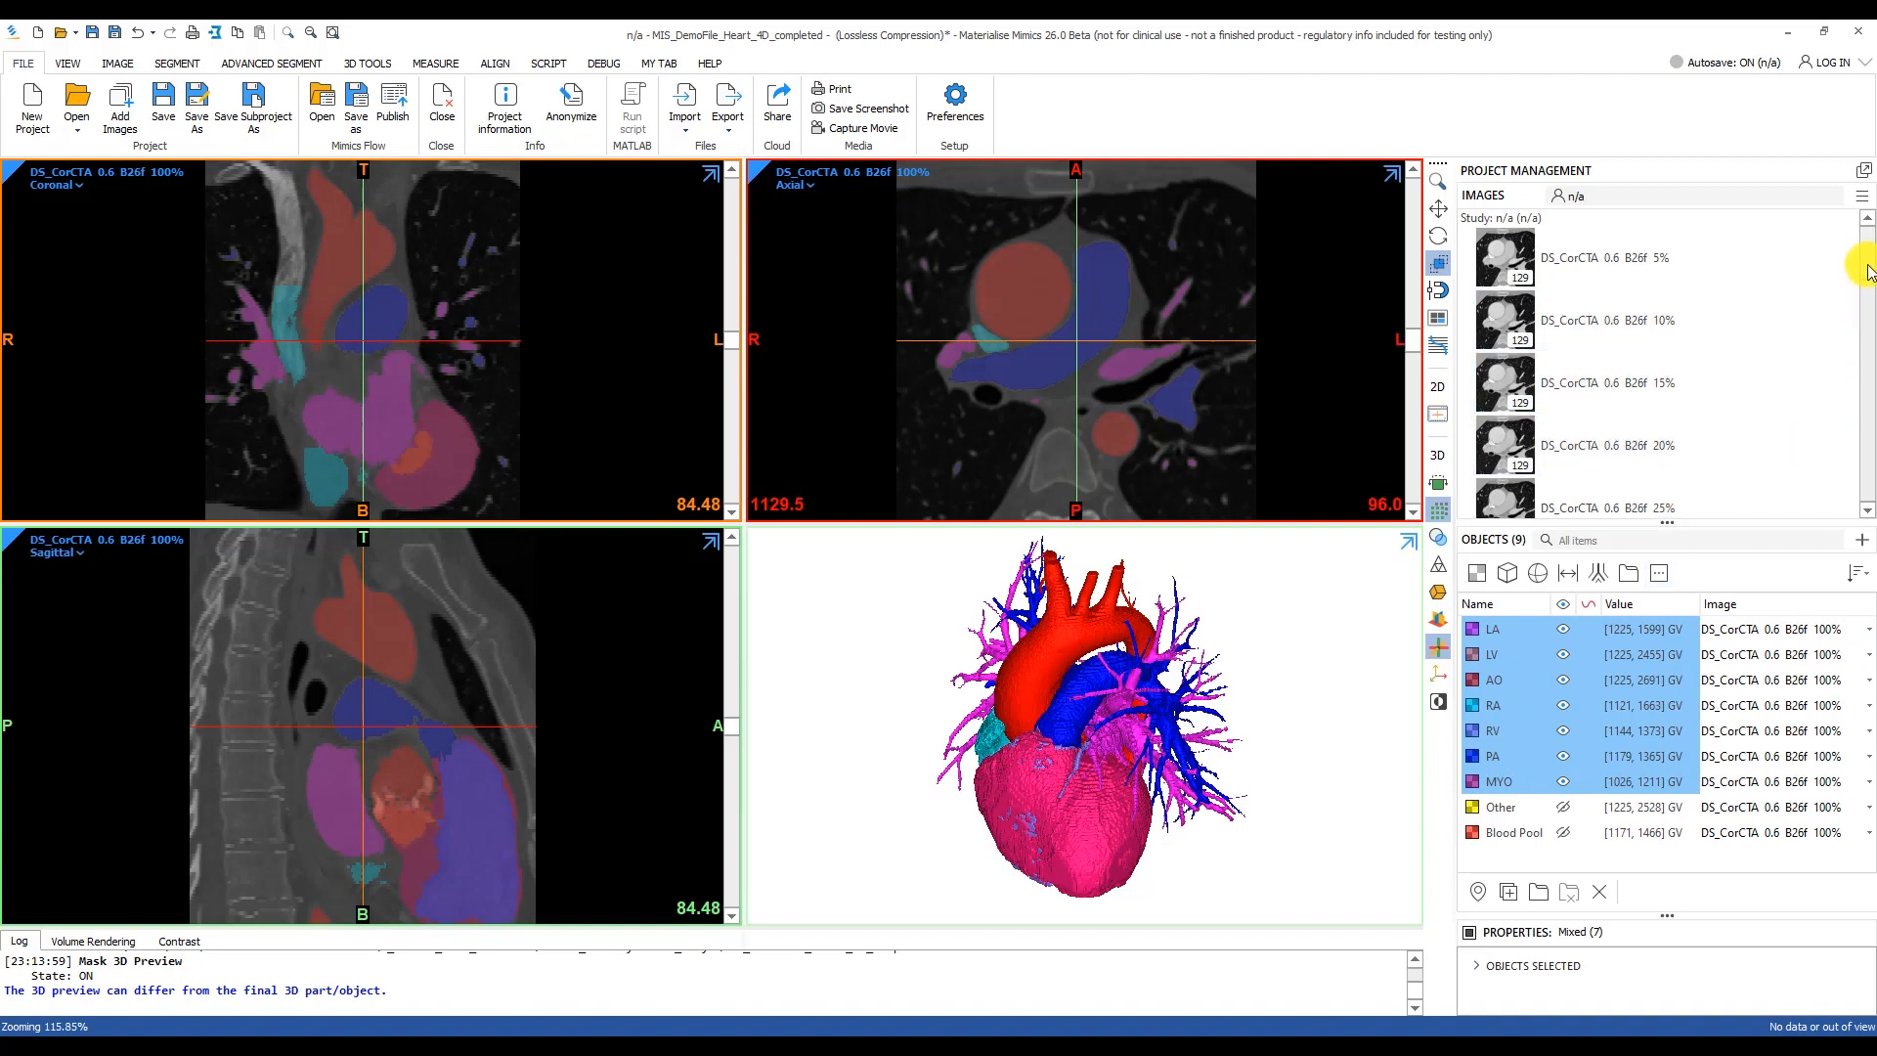
scroll("down", 3)
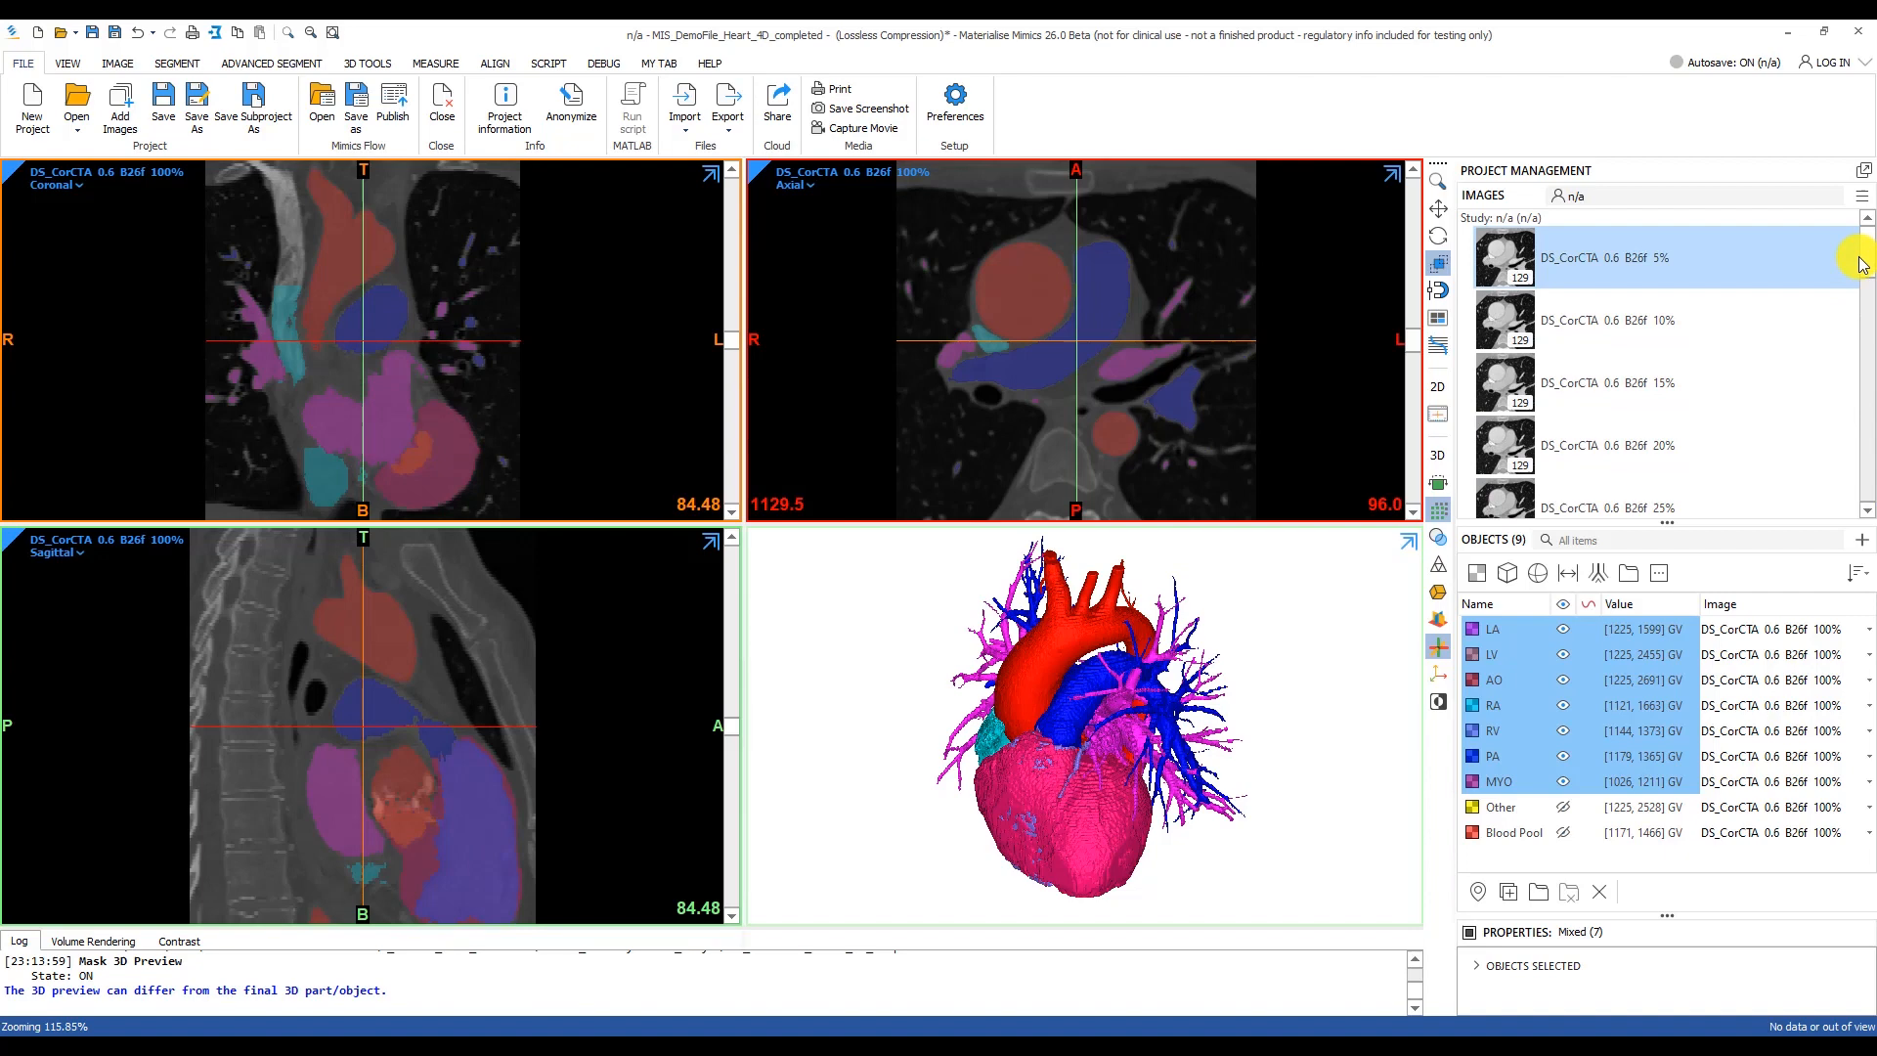
left_click(111, 63)
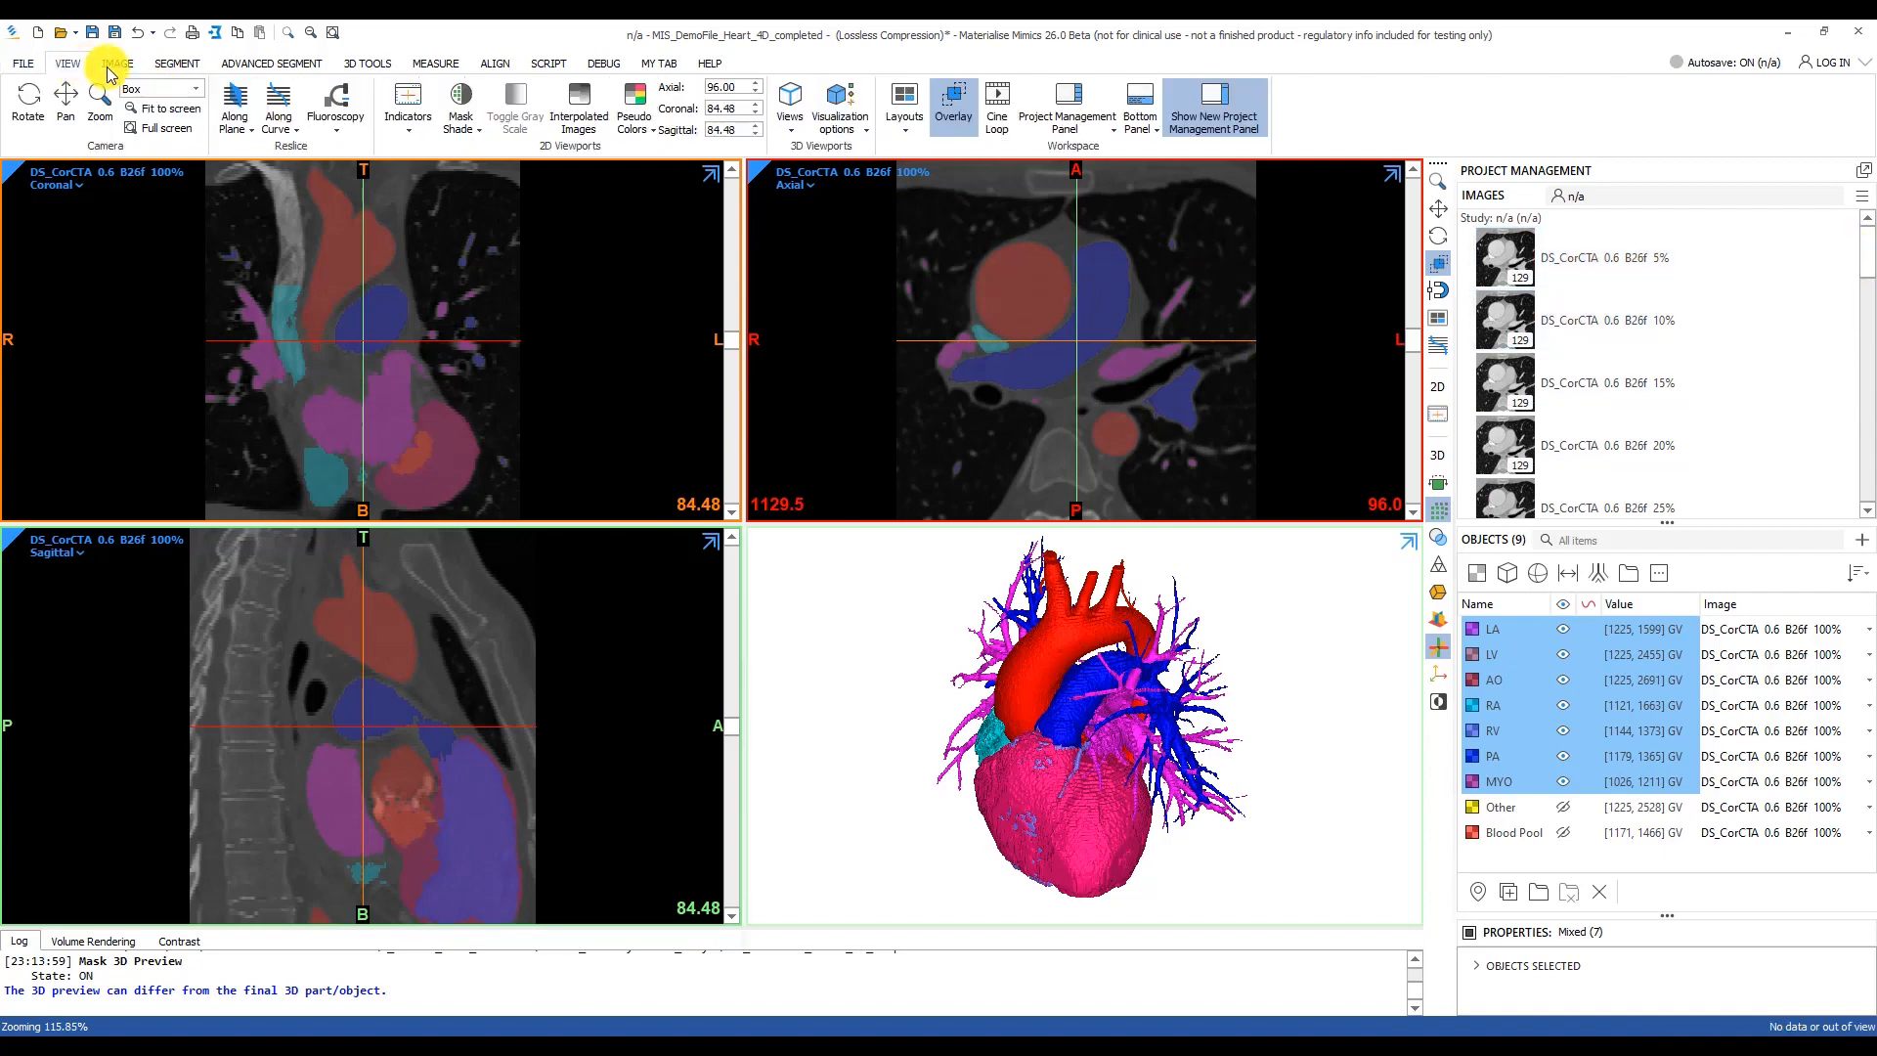
left_click(999, 106)
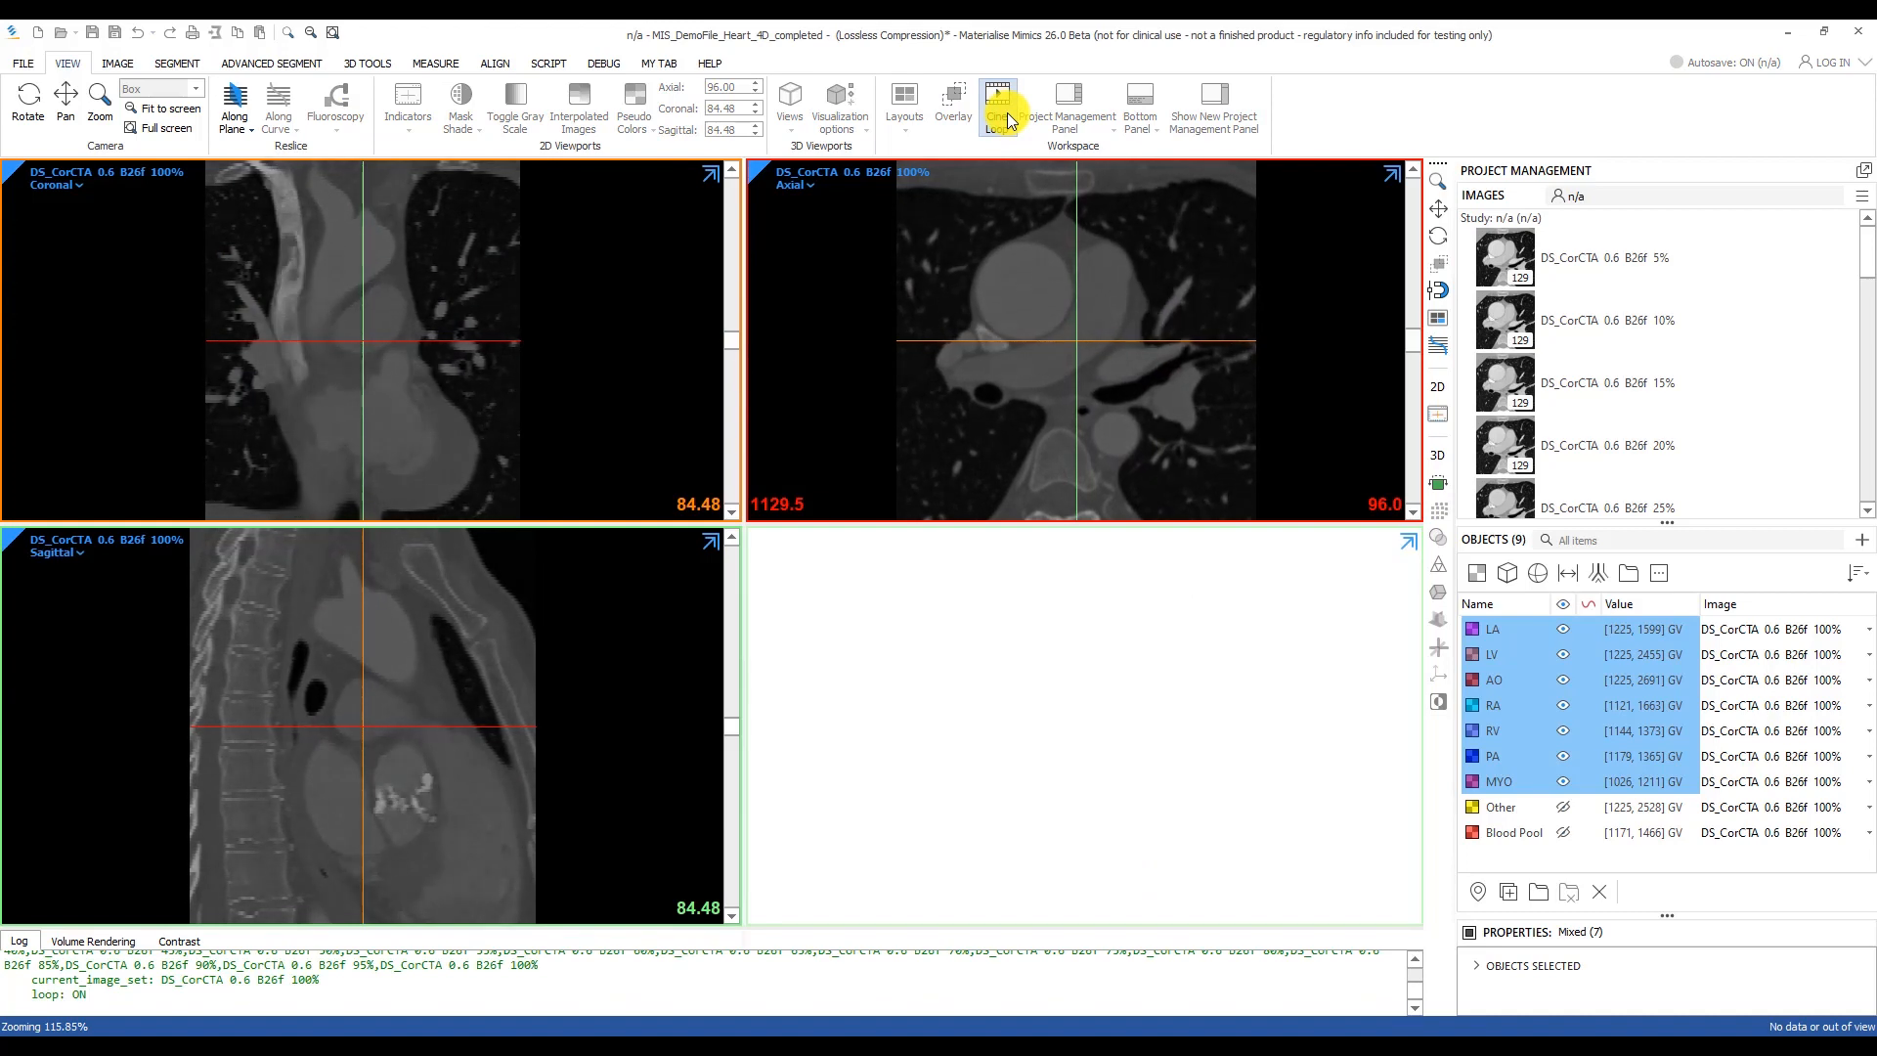
Stop Cine Loop, restore the overlay and hide the LA–MYO masks
left_click(954, 101)
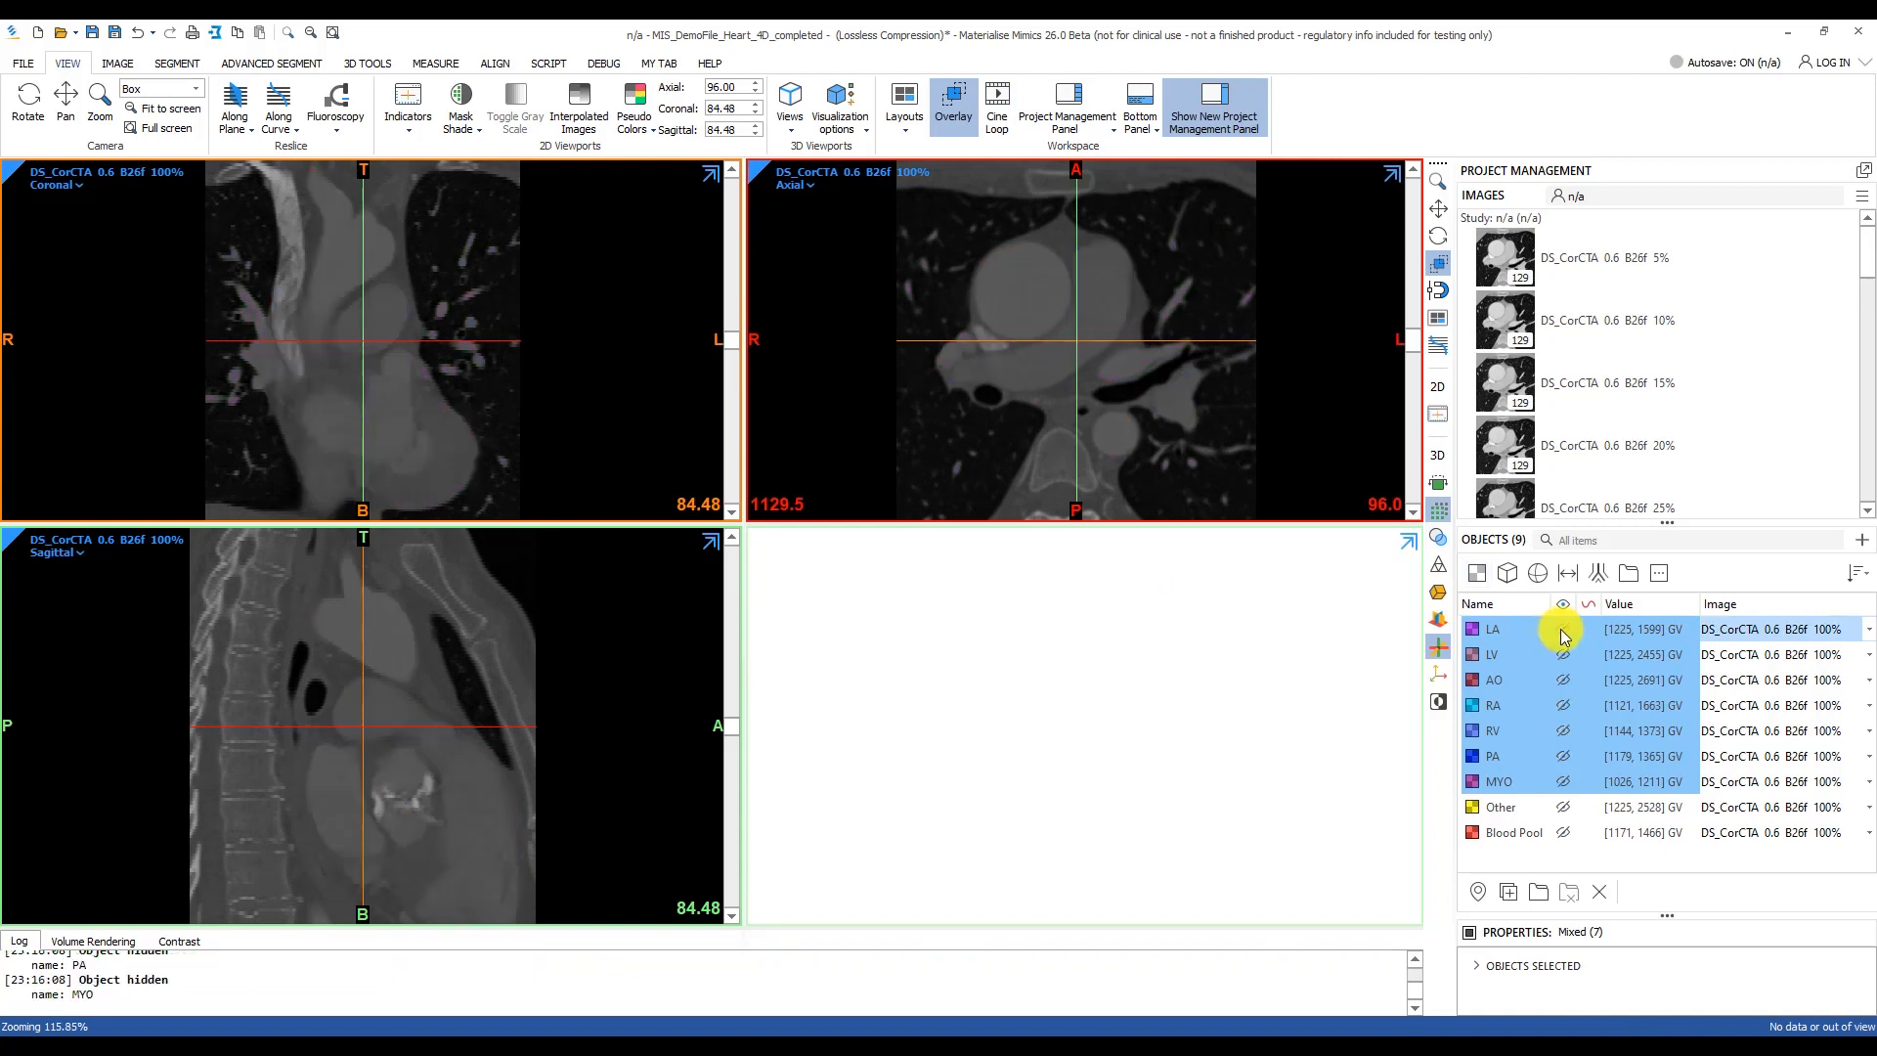
left_click(270, 63)
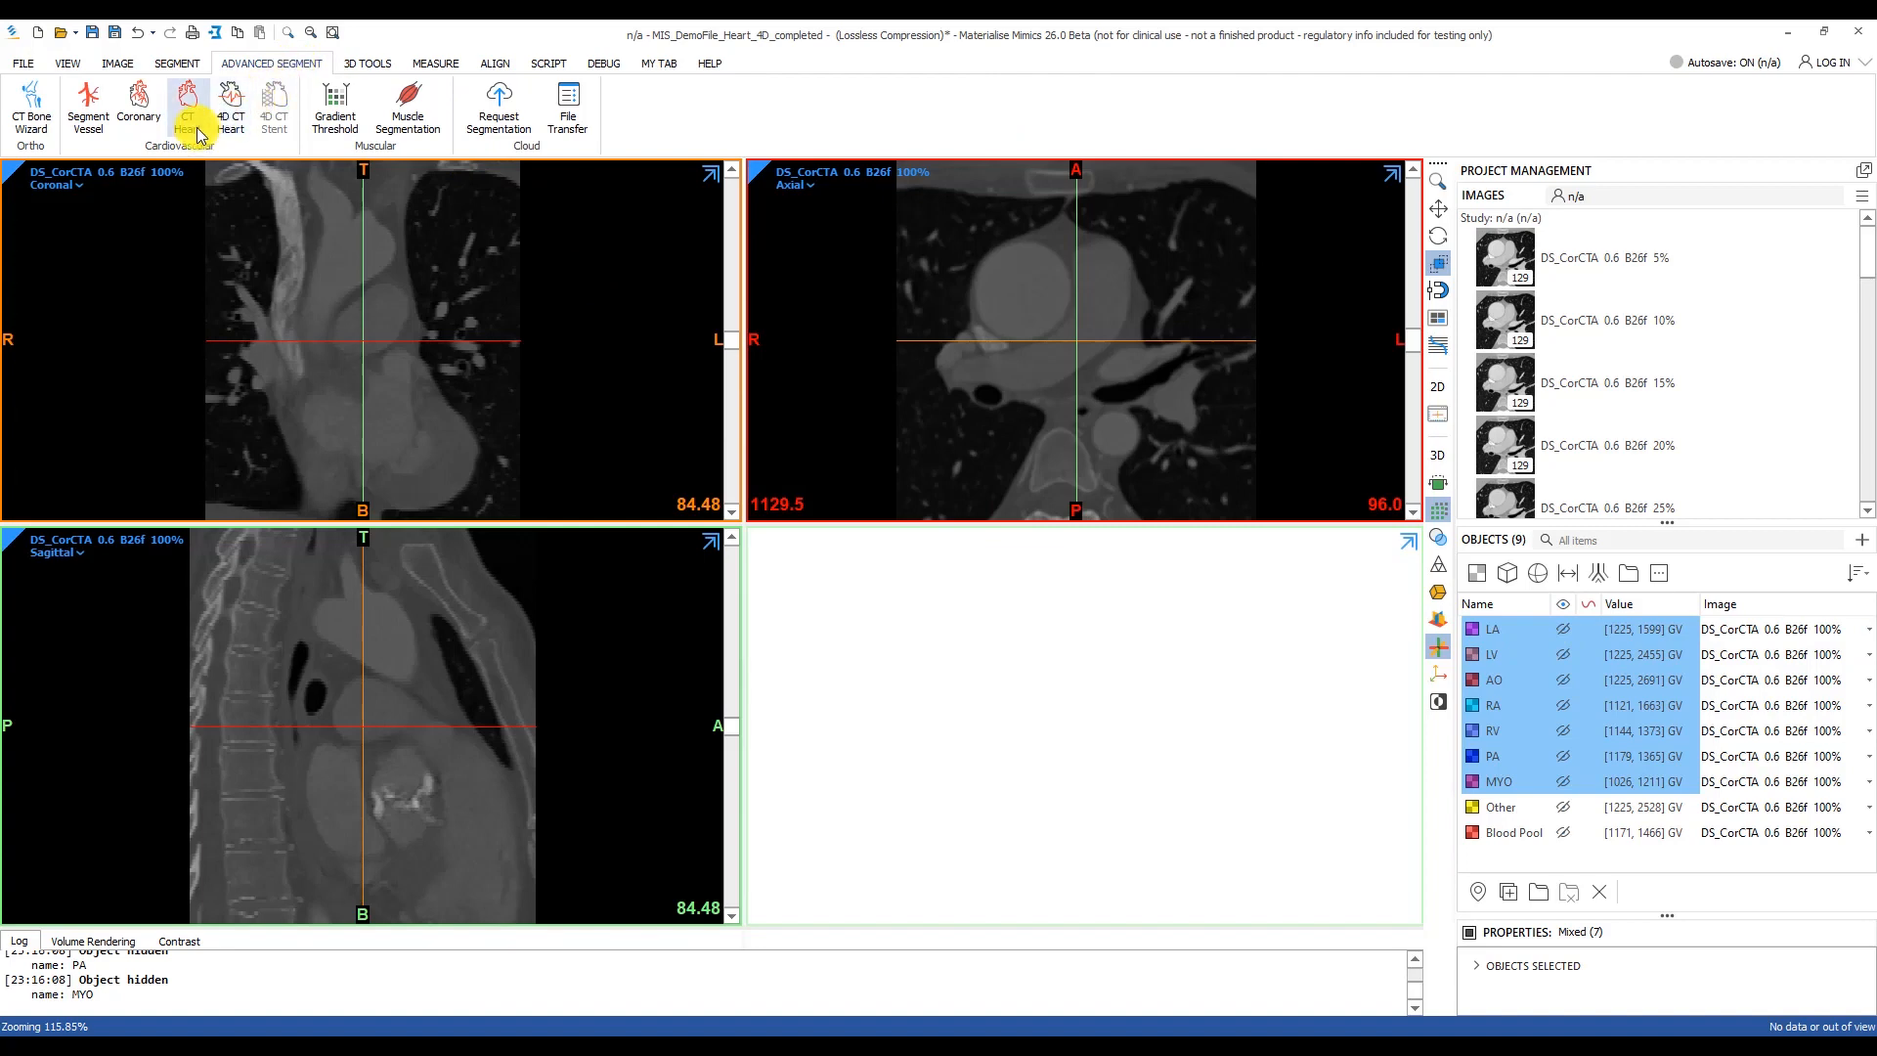
Apply CT Heart in Automatic mode, Full Heart with Myocardium included, and accept the masks
left_click(186, 107)
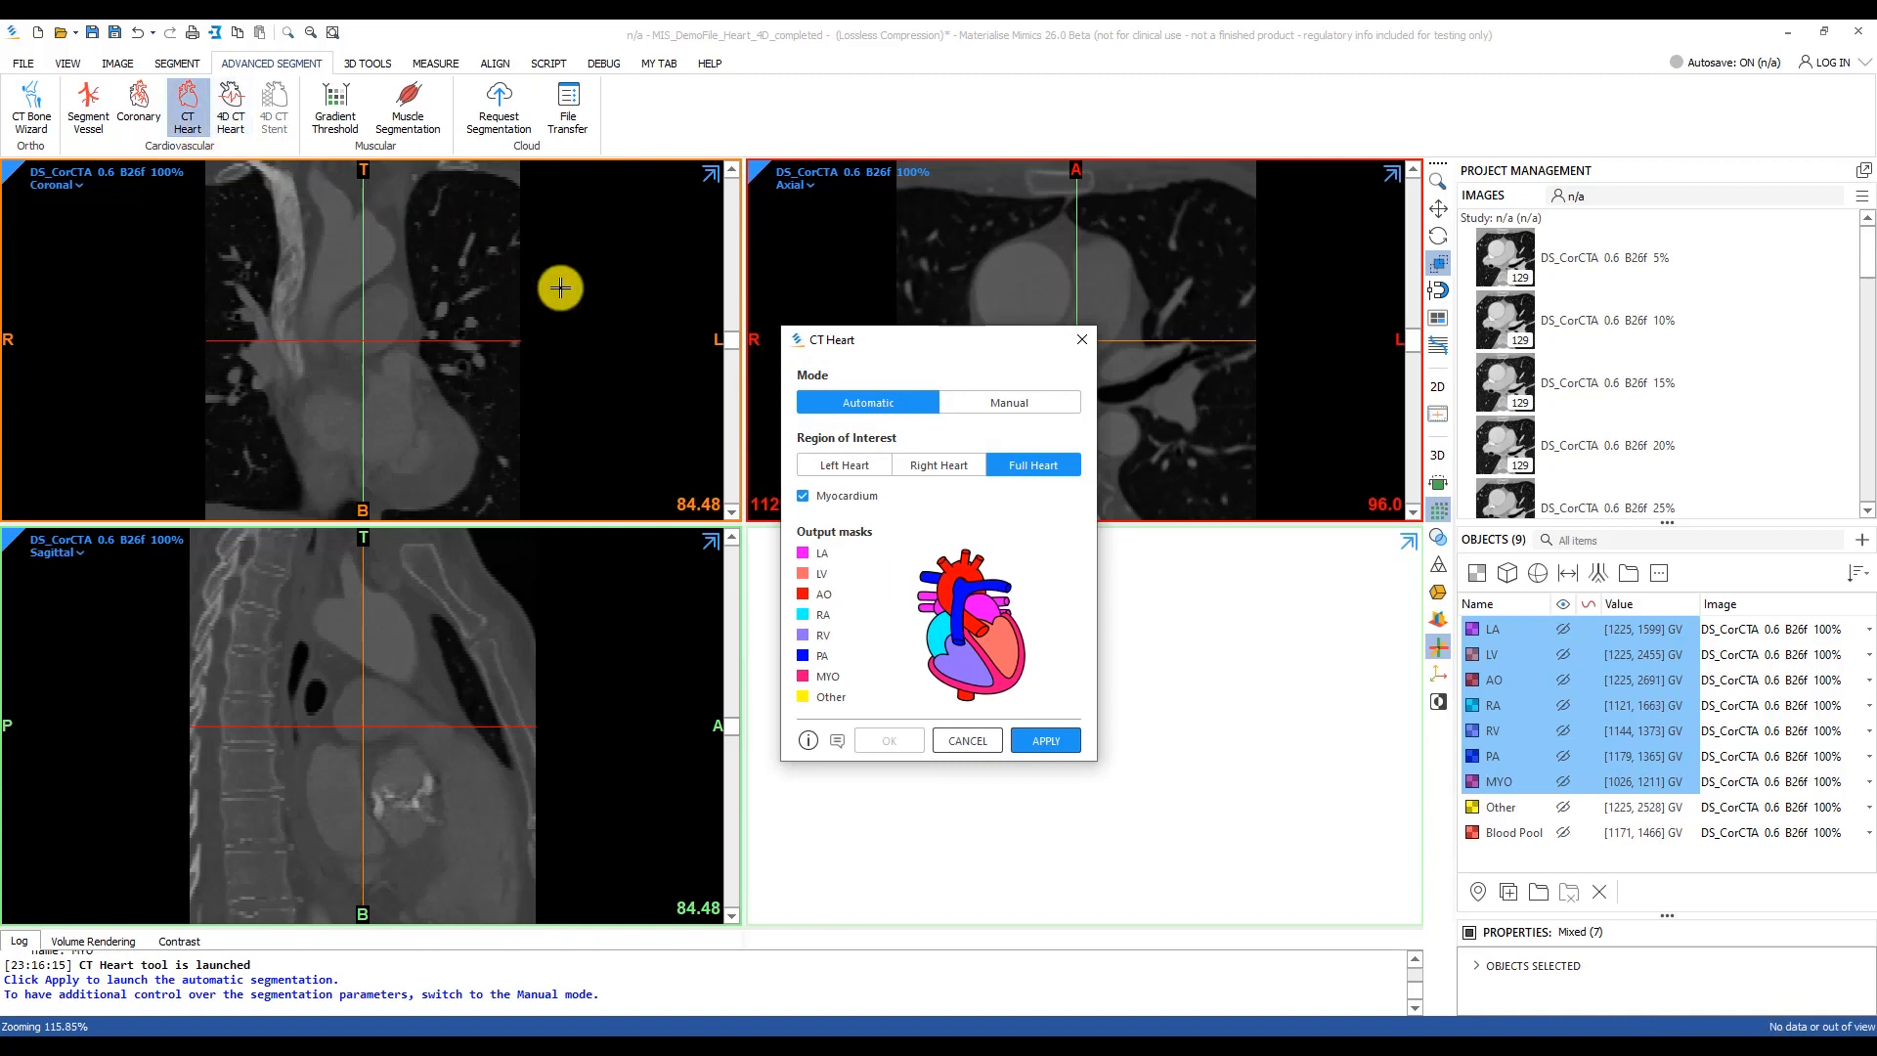
mouse_move(888, 411)
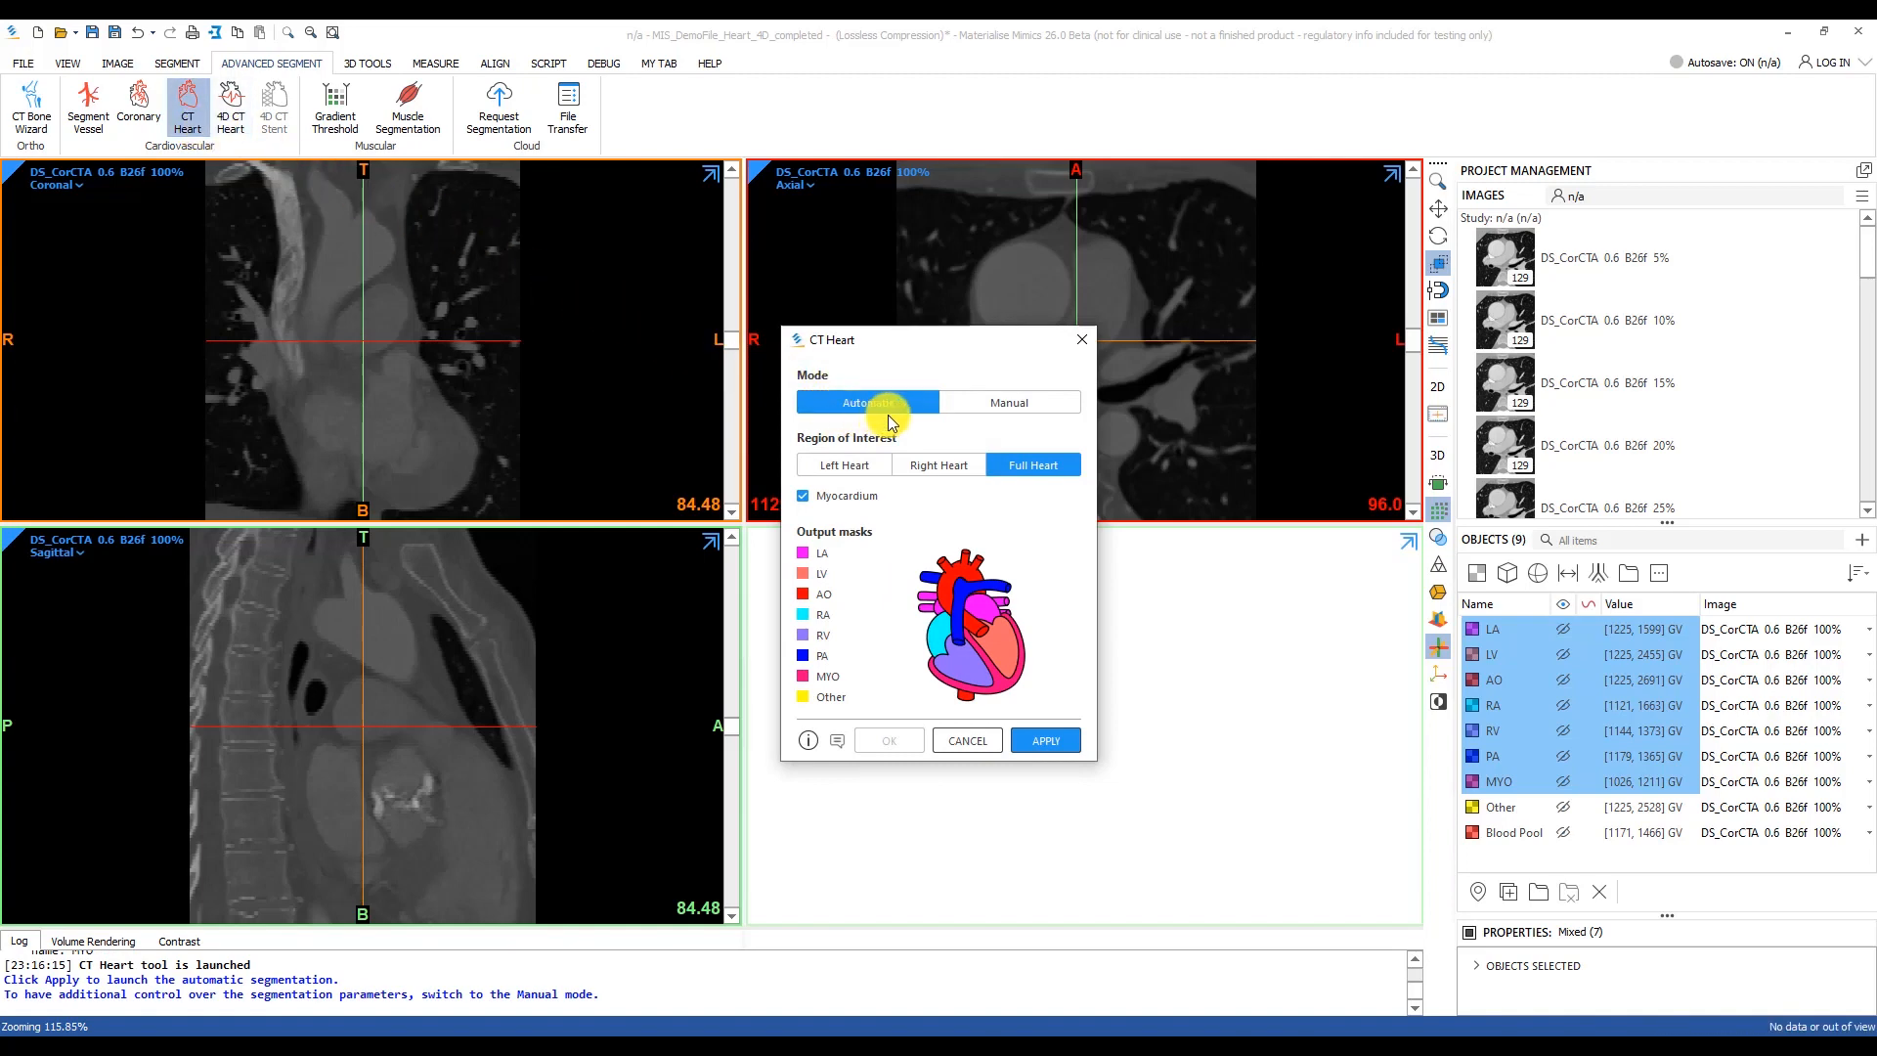
mouse_move(1047, 419)
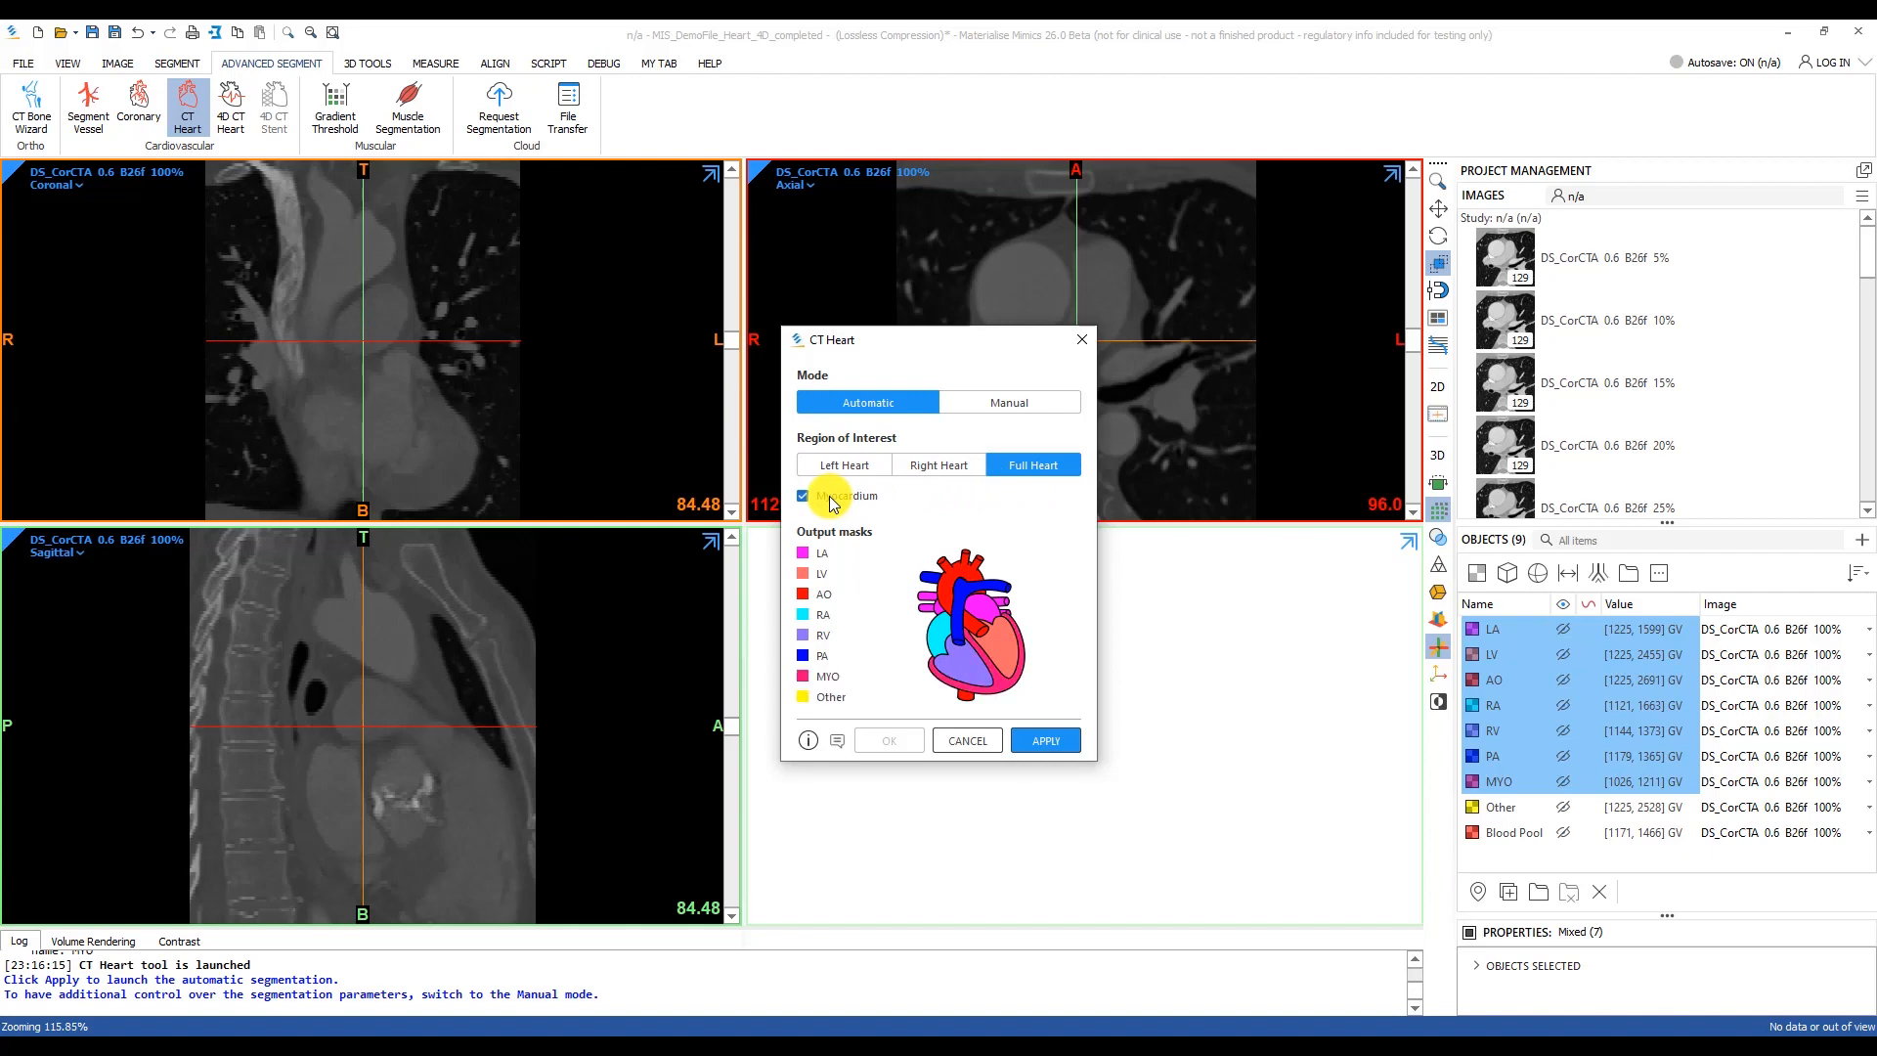
left_click(1044, 740)
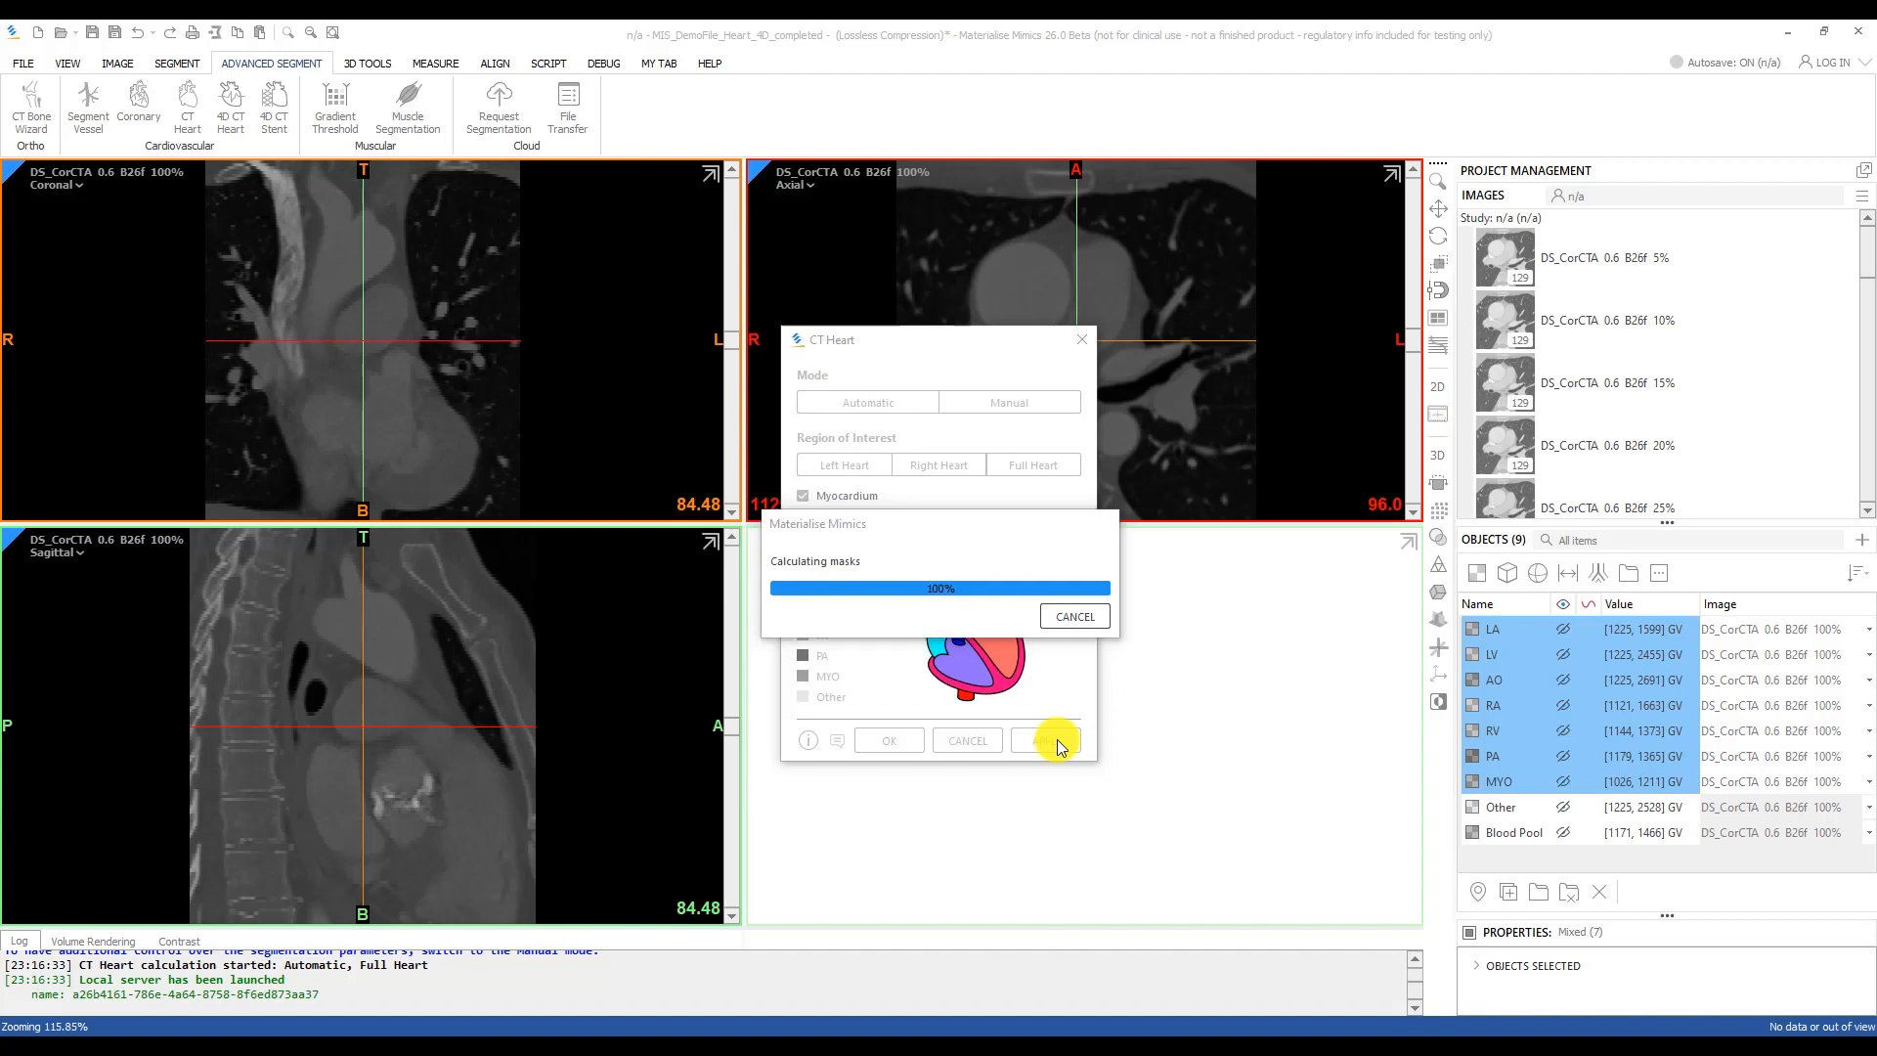
left_click(1044, 739)
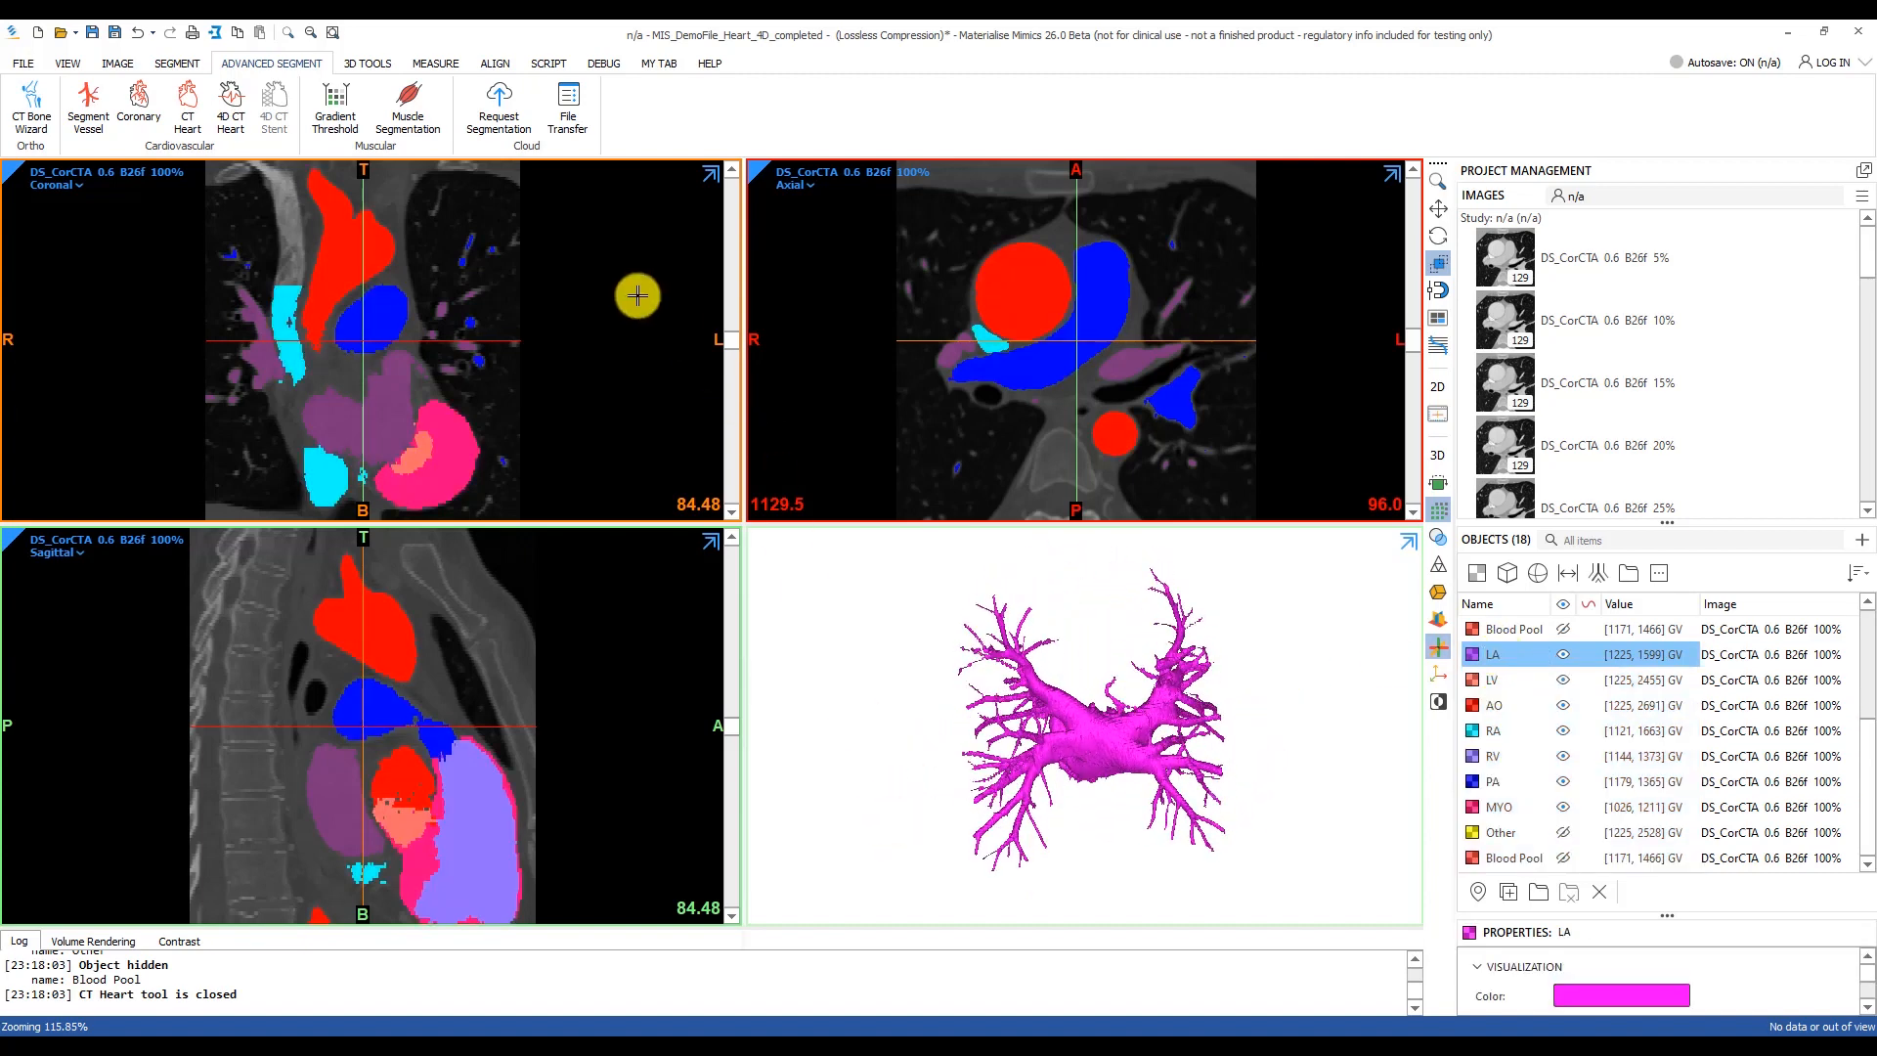
Switch to the SEGMENT tools with the new LA mask shown
left_click(172, 62)
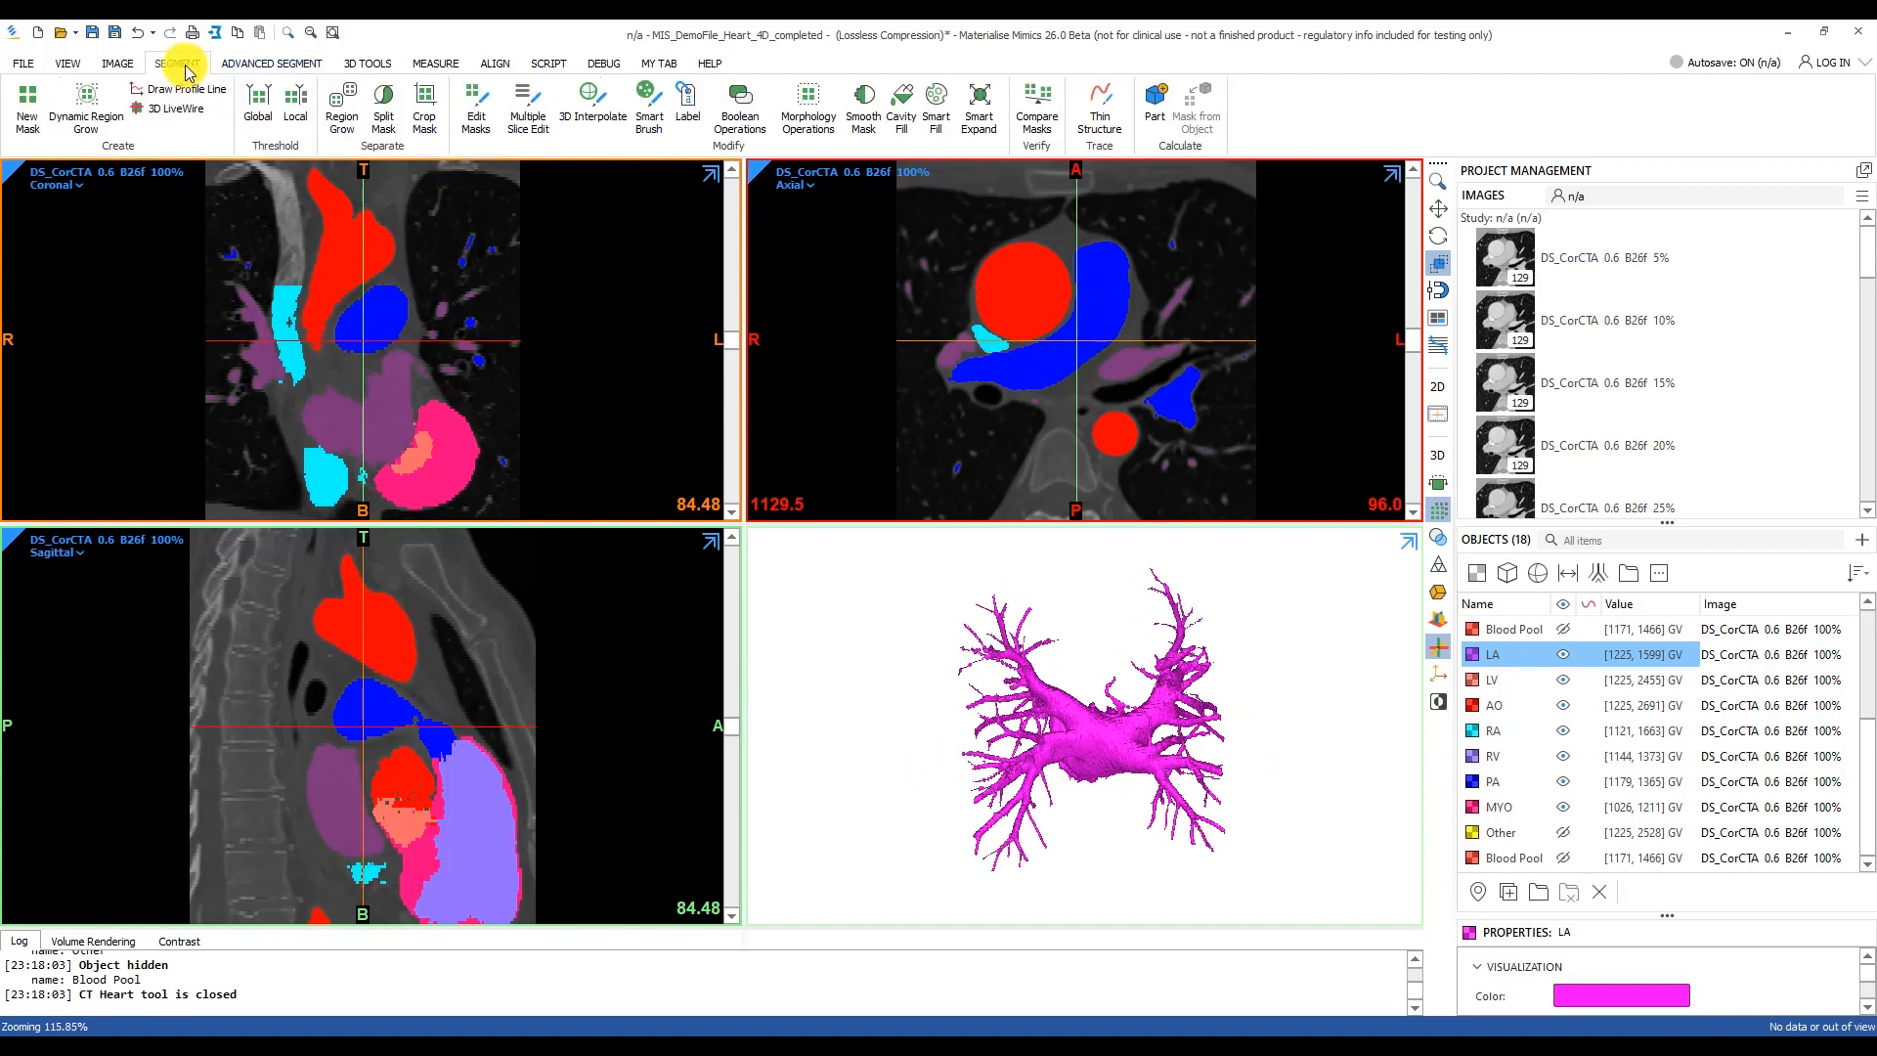
Lasso-remove stray fragments from the AO mask in 3D with Edit Masks and confirm
left_click(475, 106)
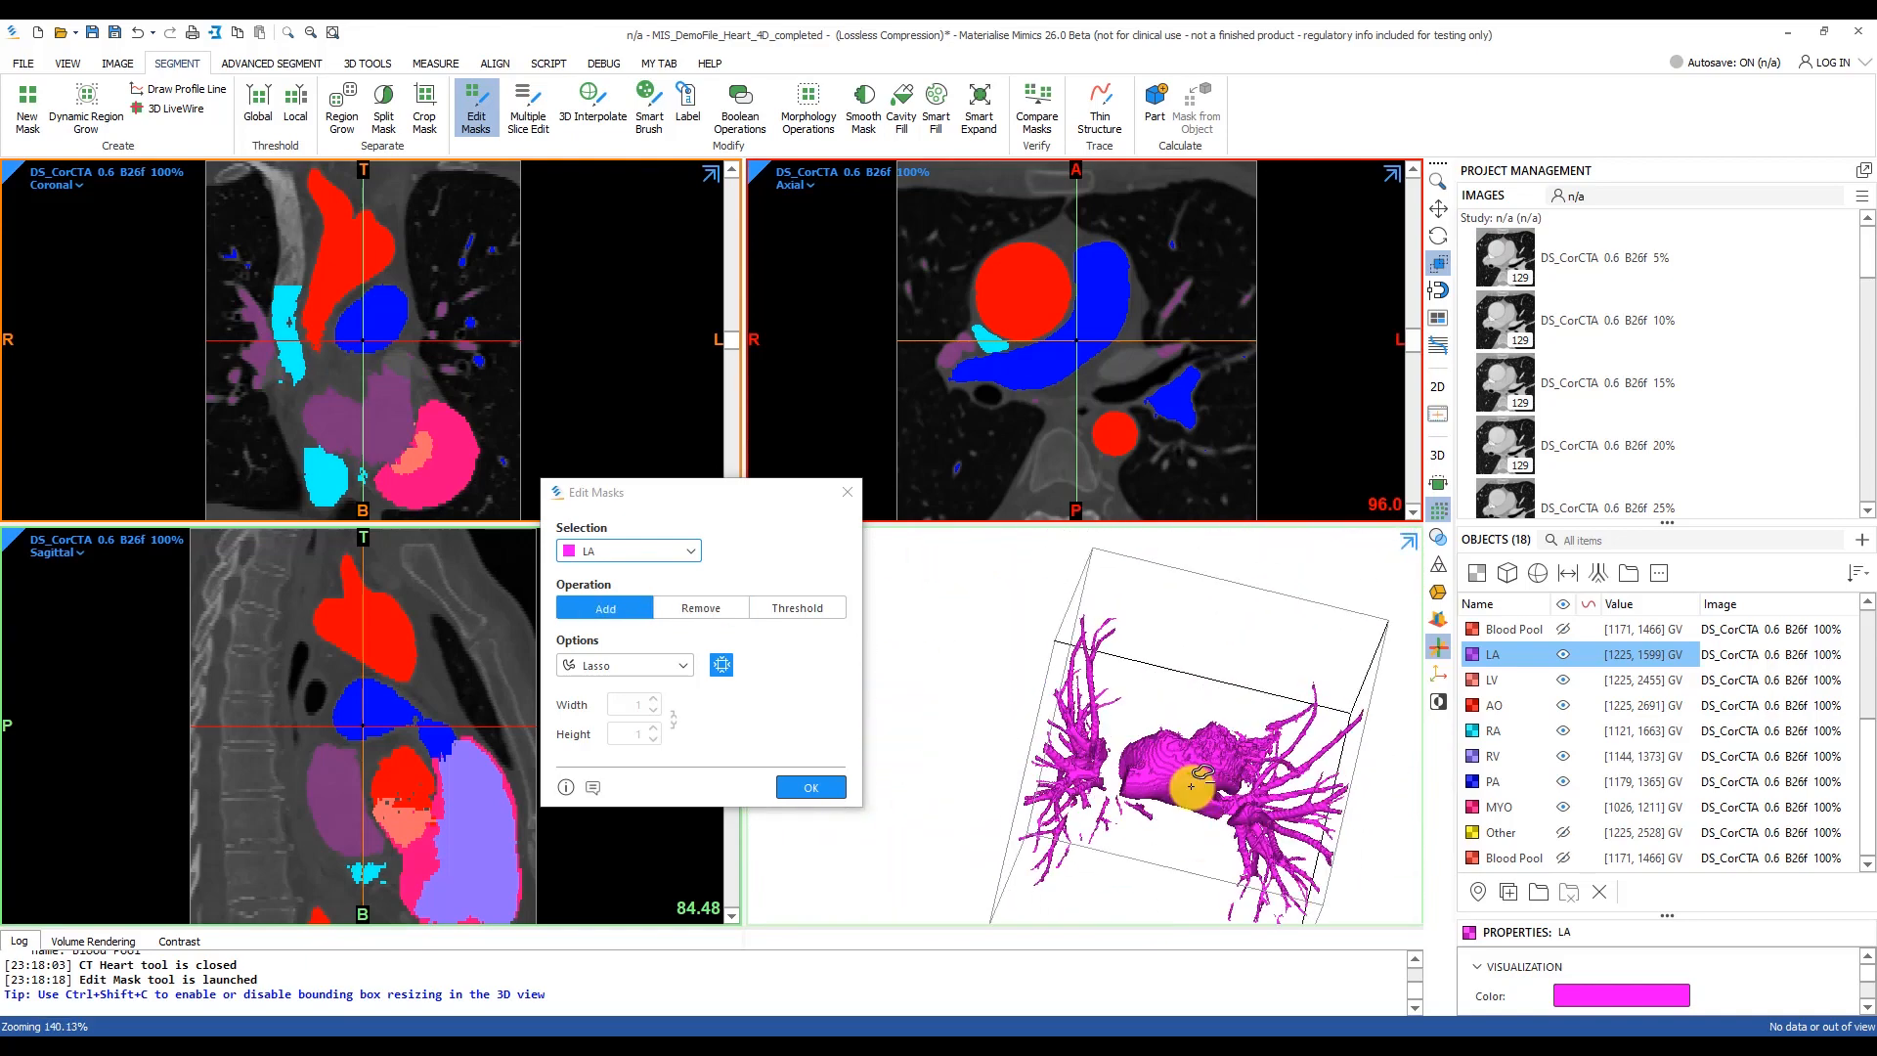
left_click(1494, 680)
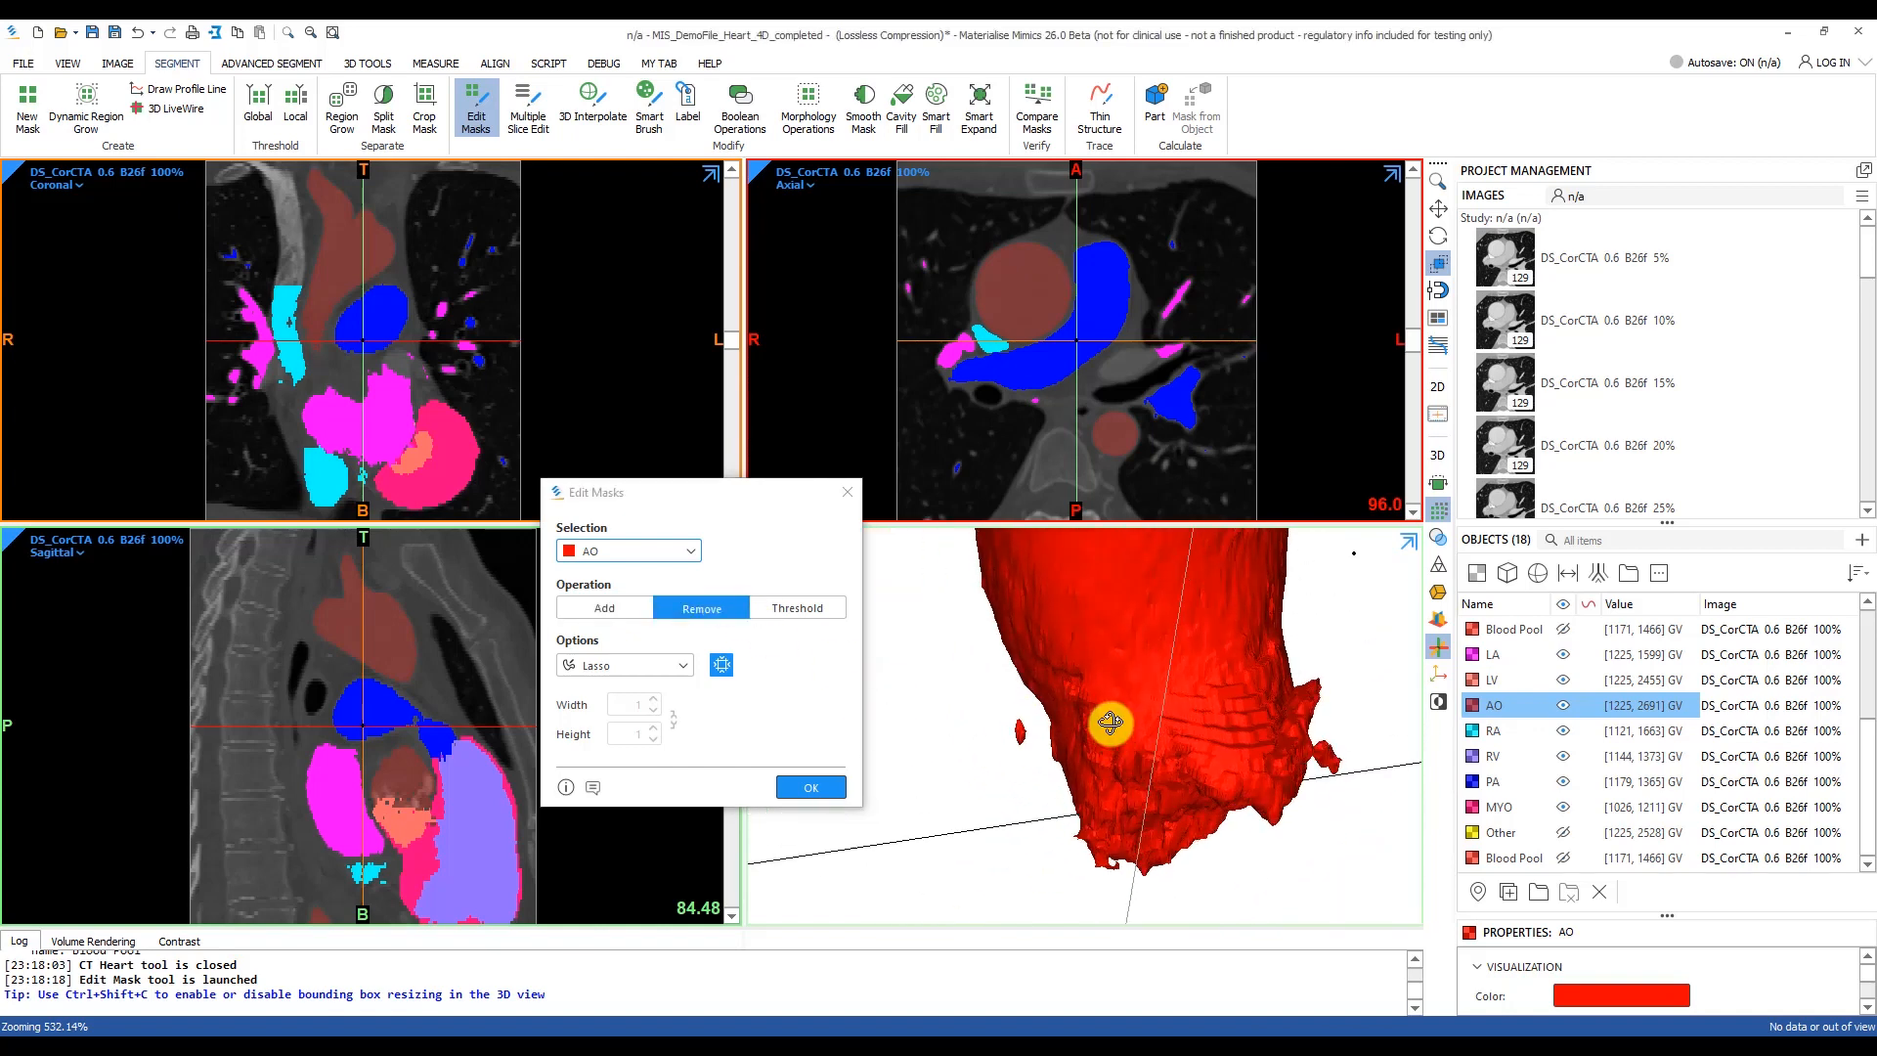
left_click_drag(1108, 723, 1181, 827)
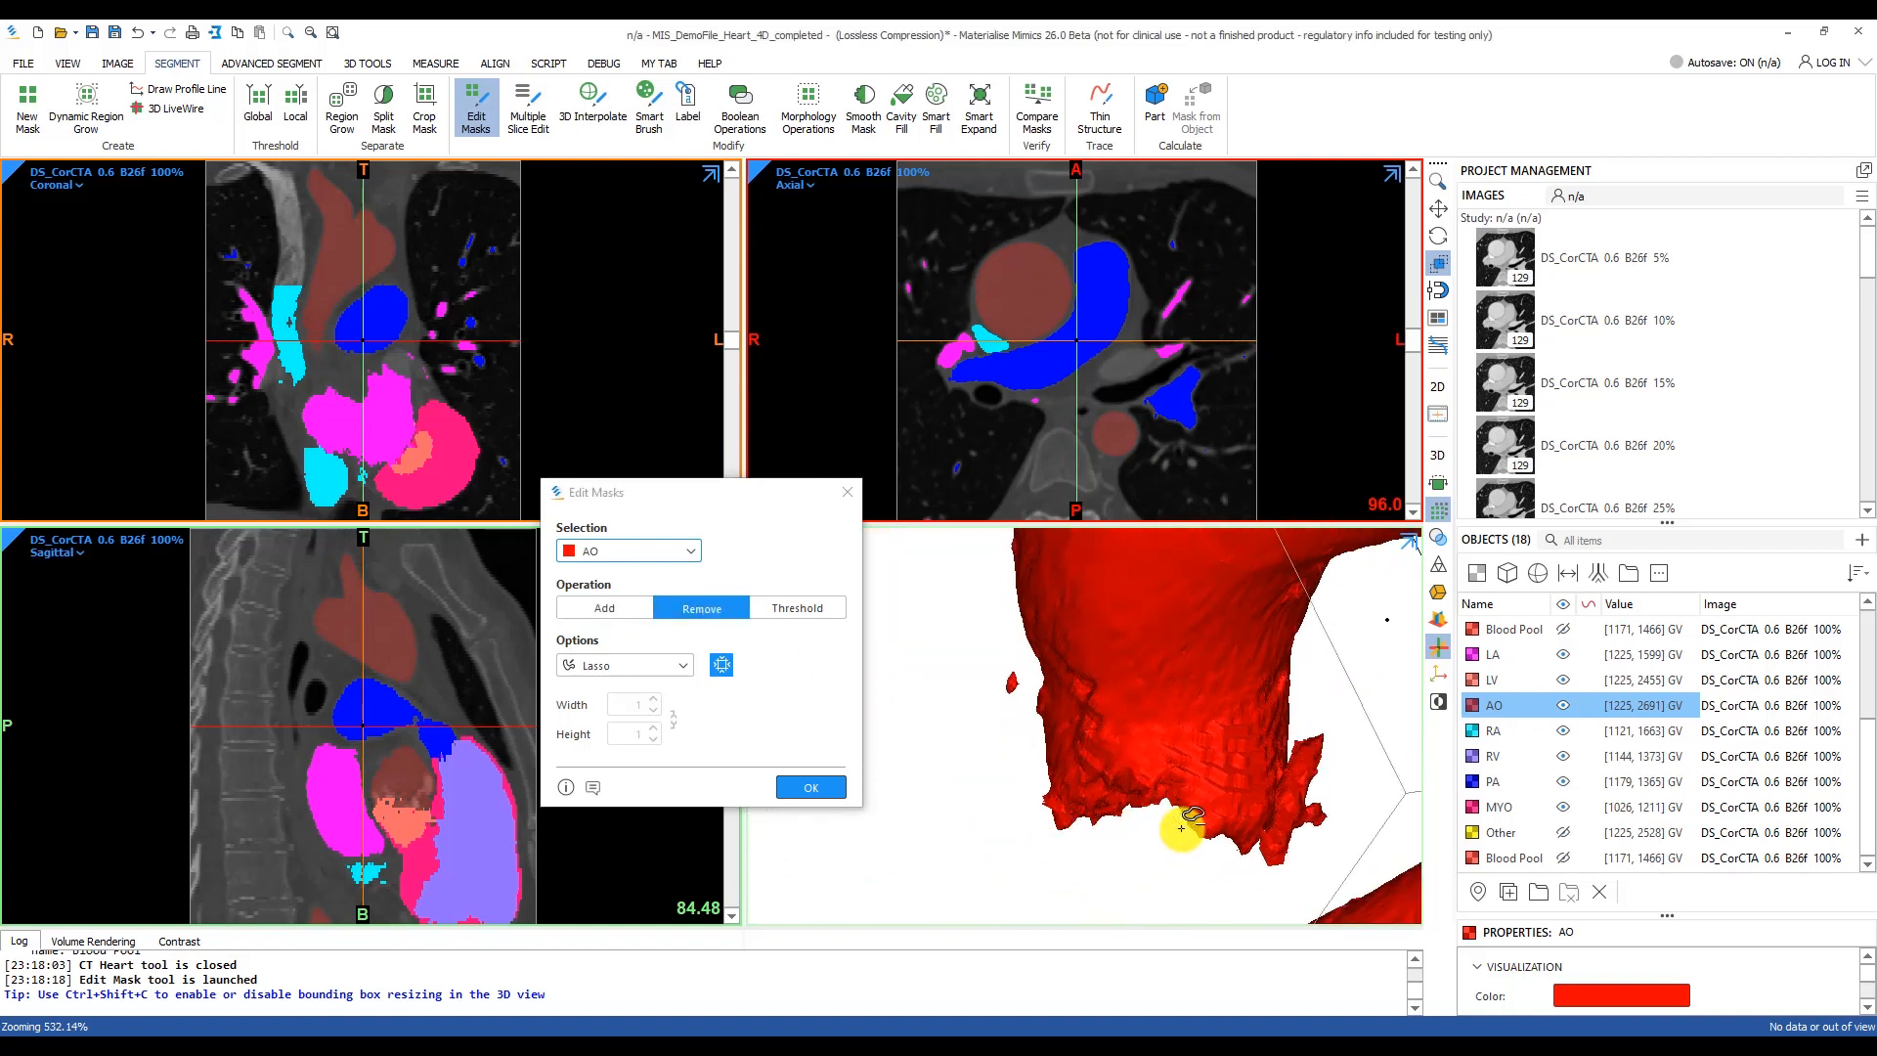
scroll("down", 3)
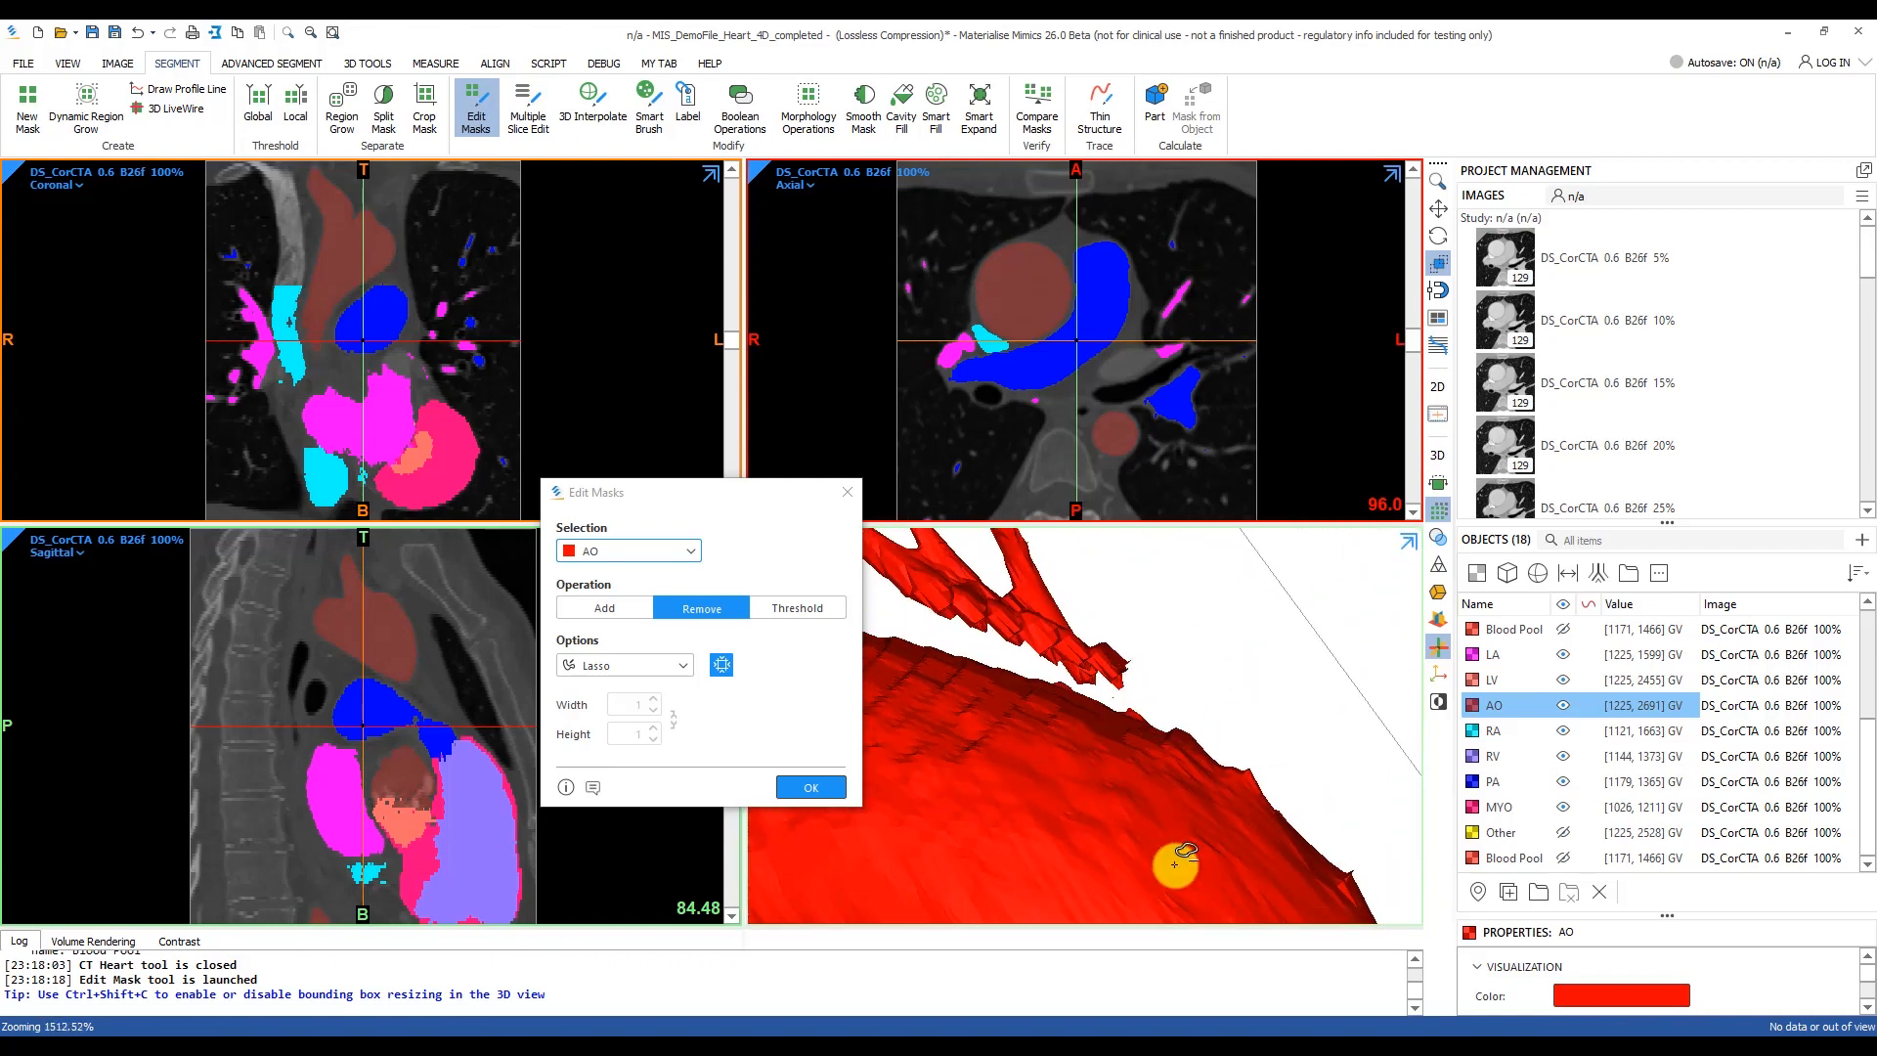
left_click(810, 786)
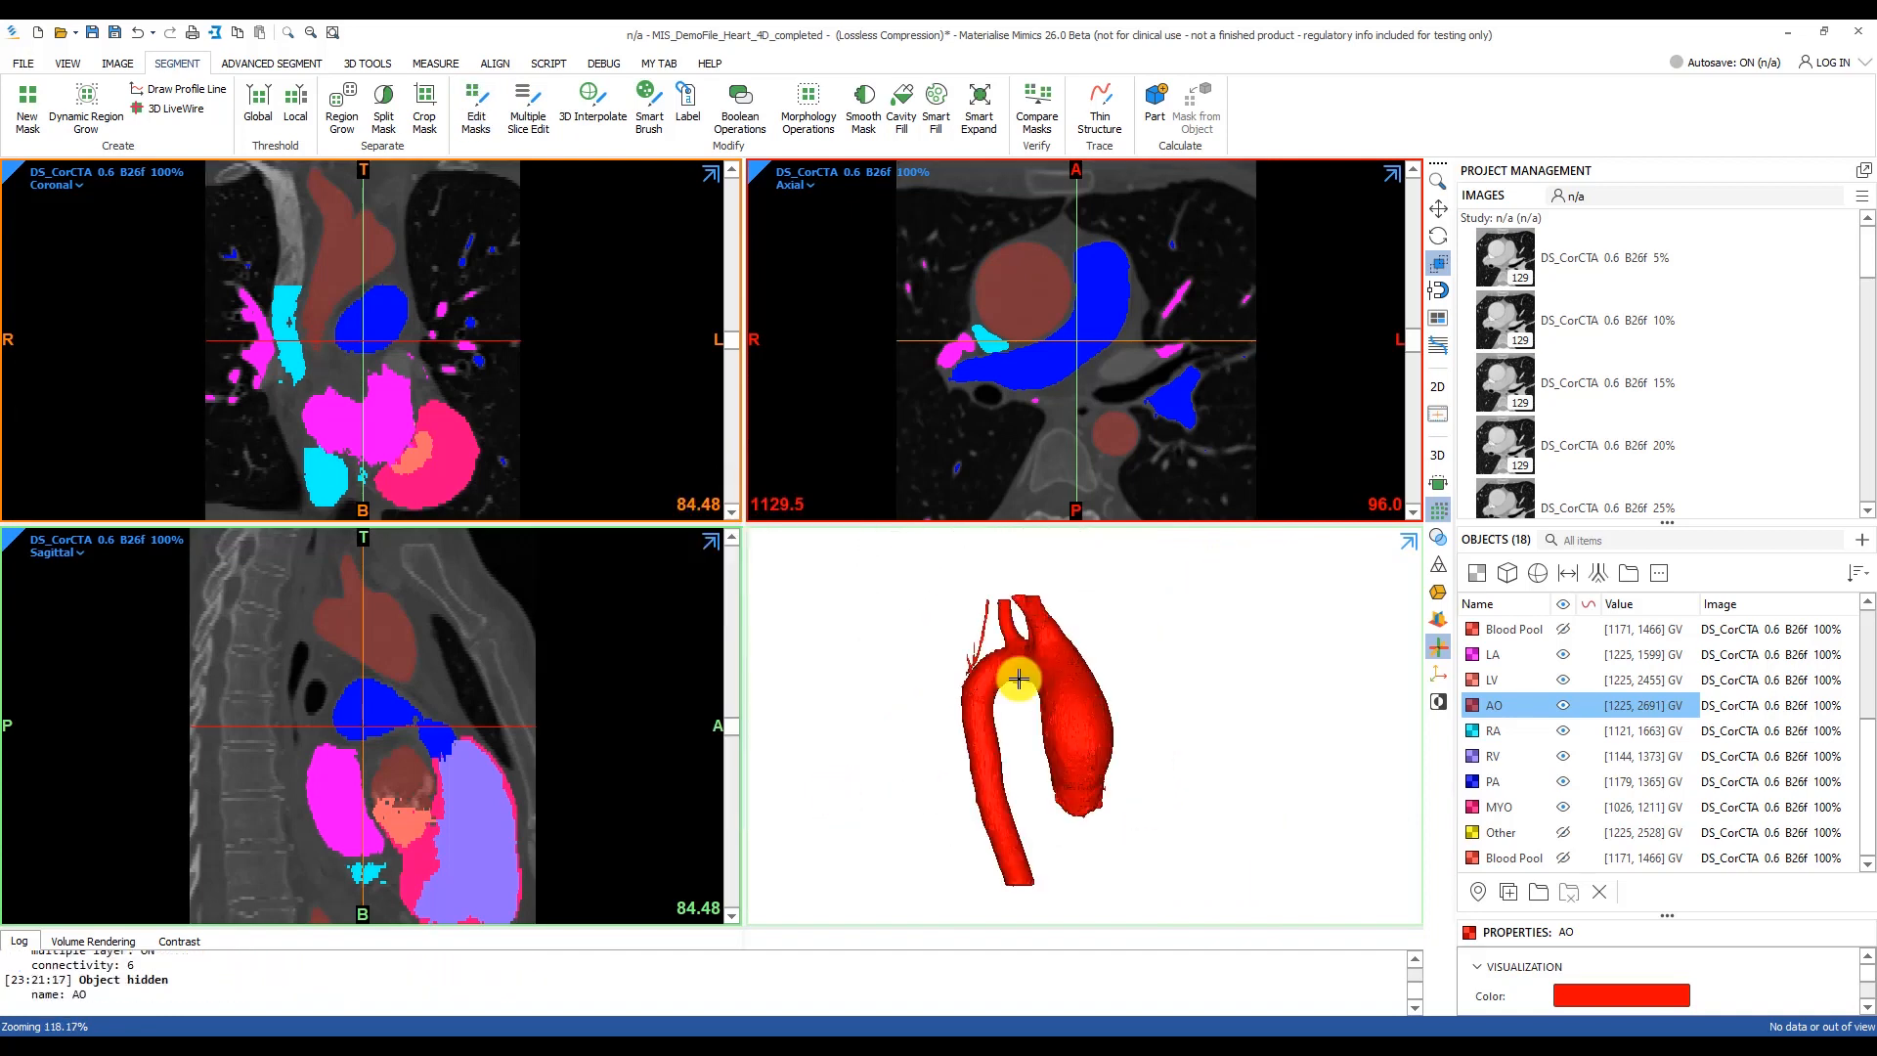
Region-grow LA into itself and lasso away the leftover LA fragment
left_click(340, 102)
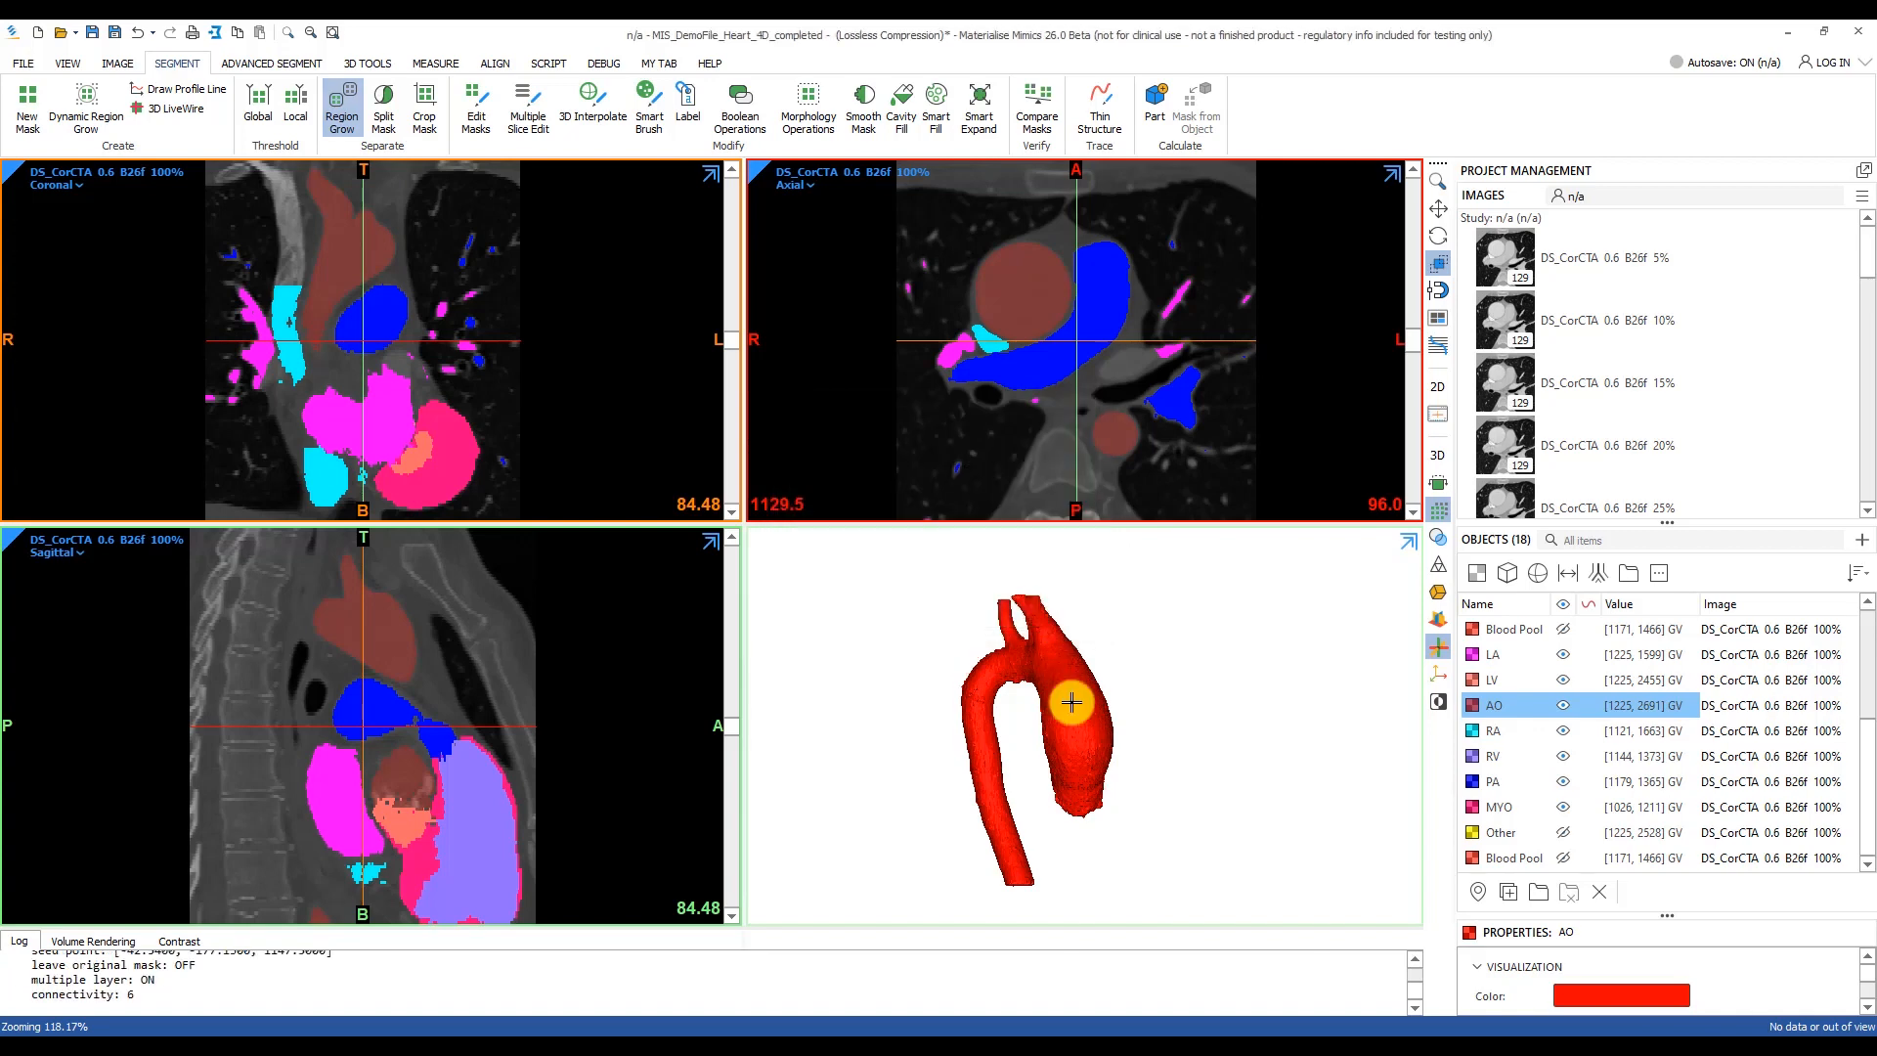
left_click(341, 102)
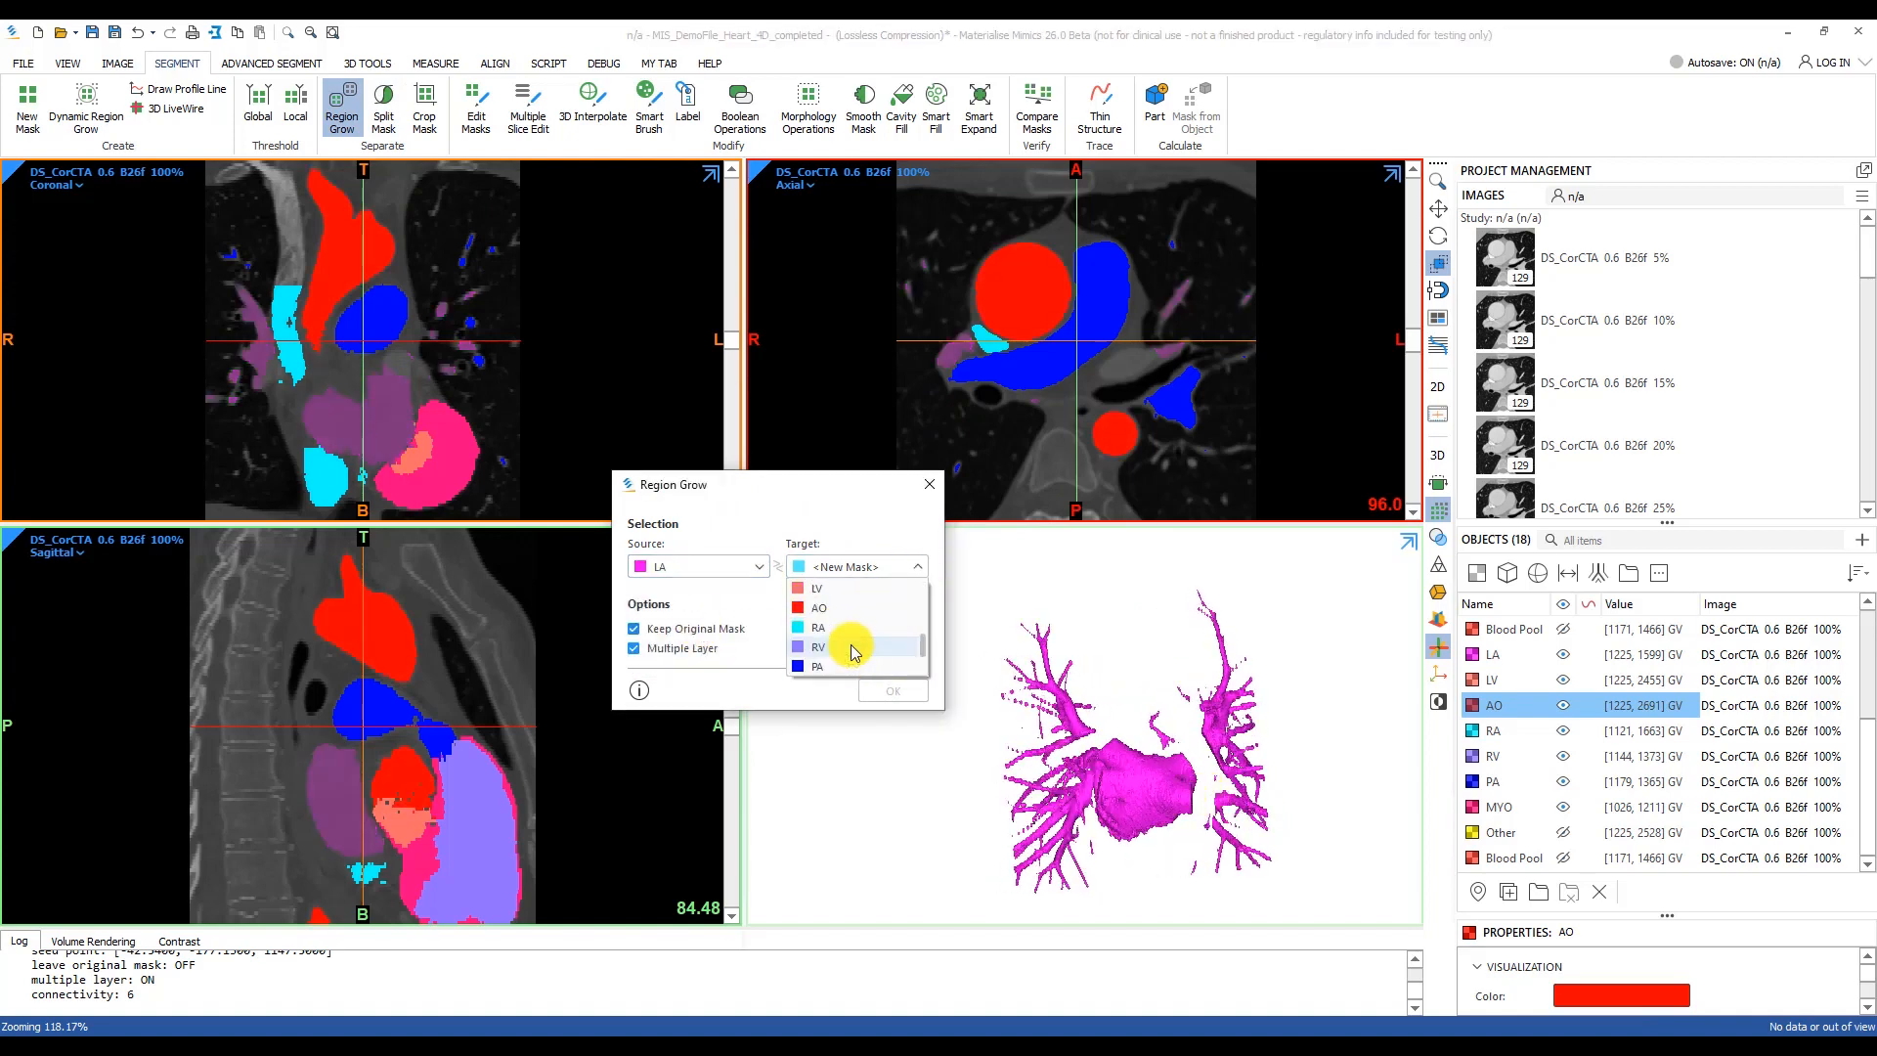
left_click(852, 647)
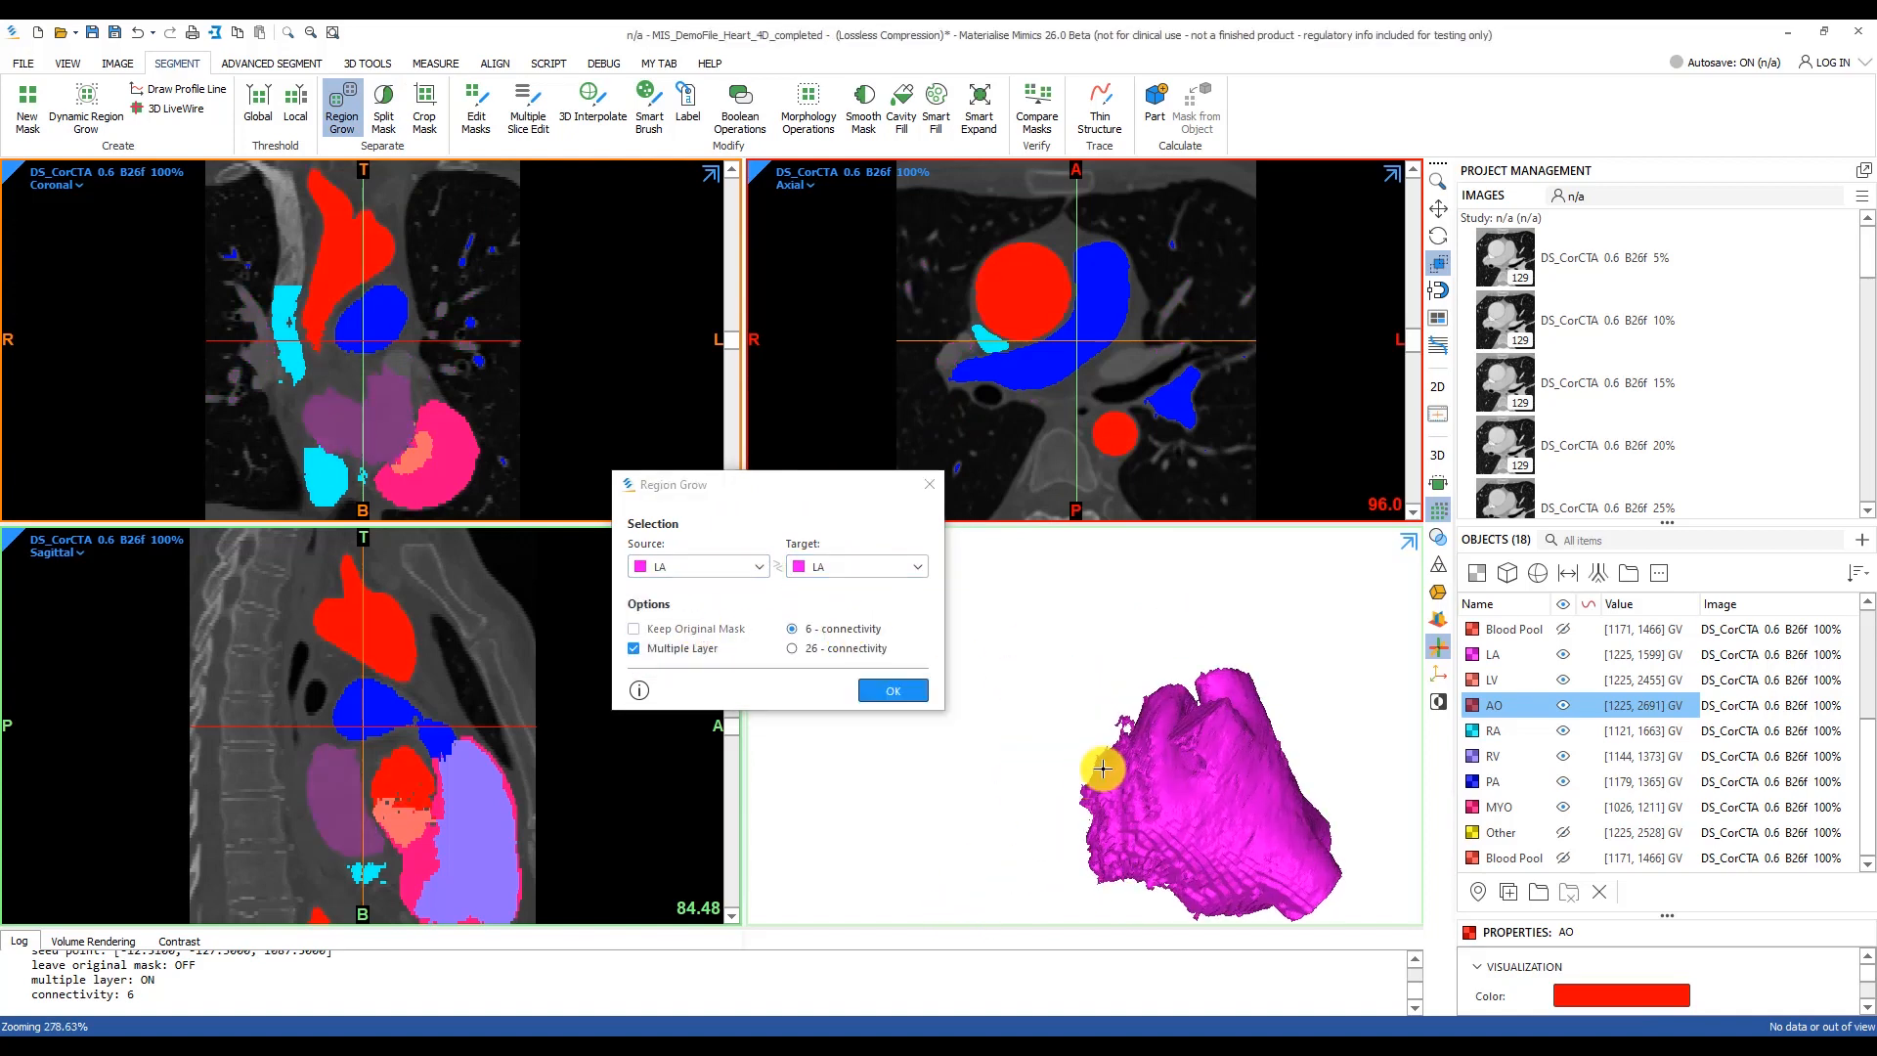
left_click(475, 102)
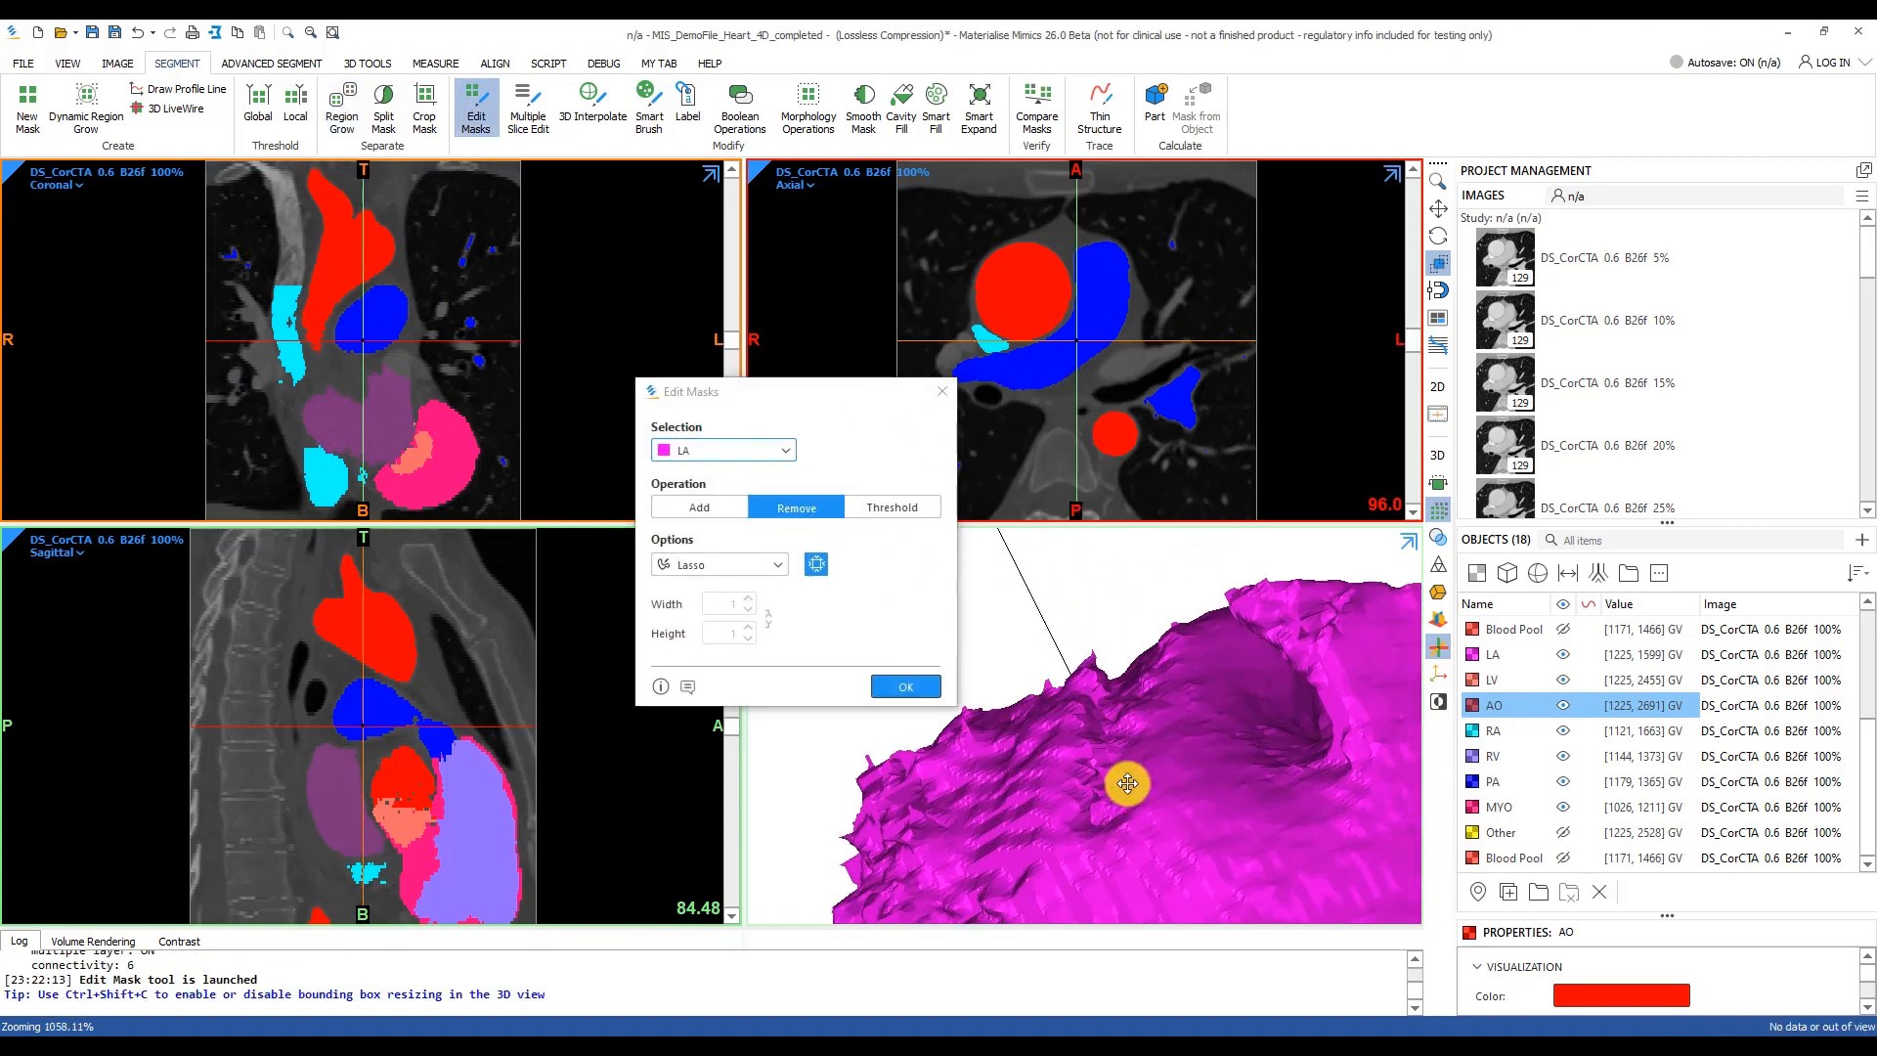
left_click(340, 106)
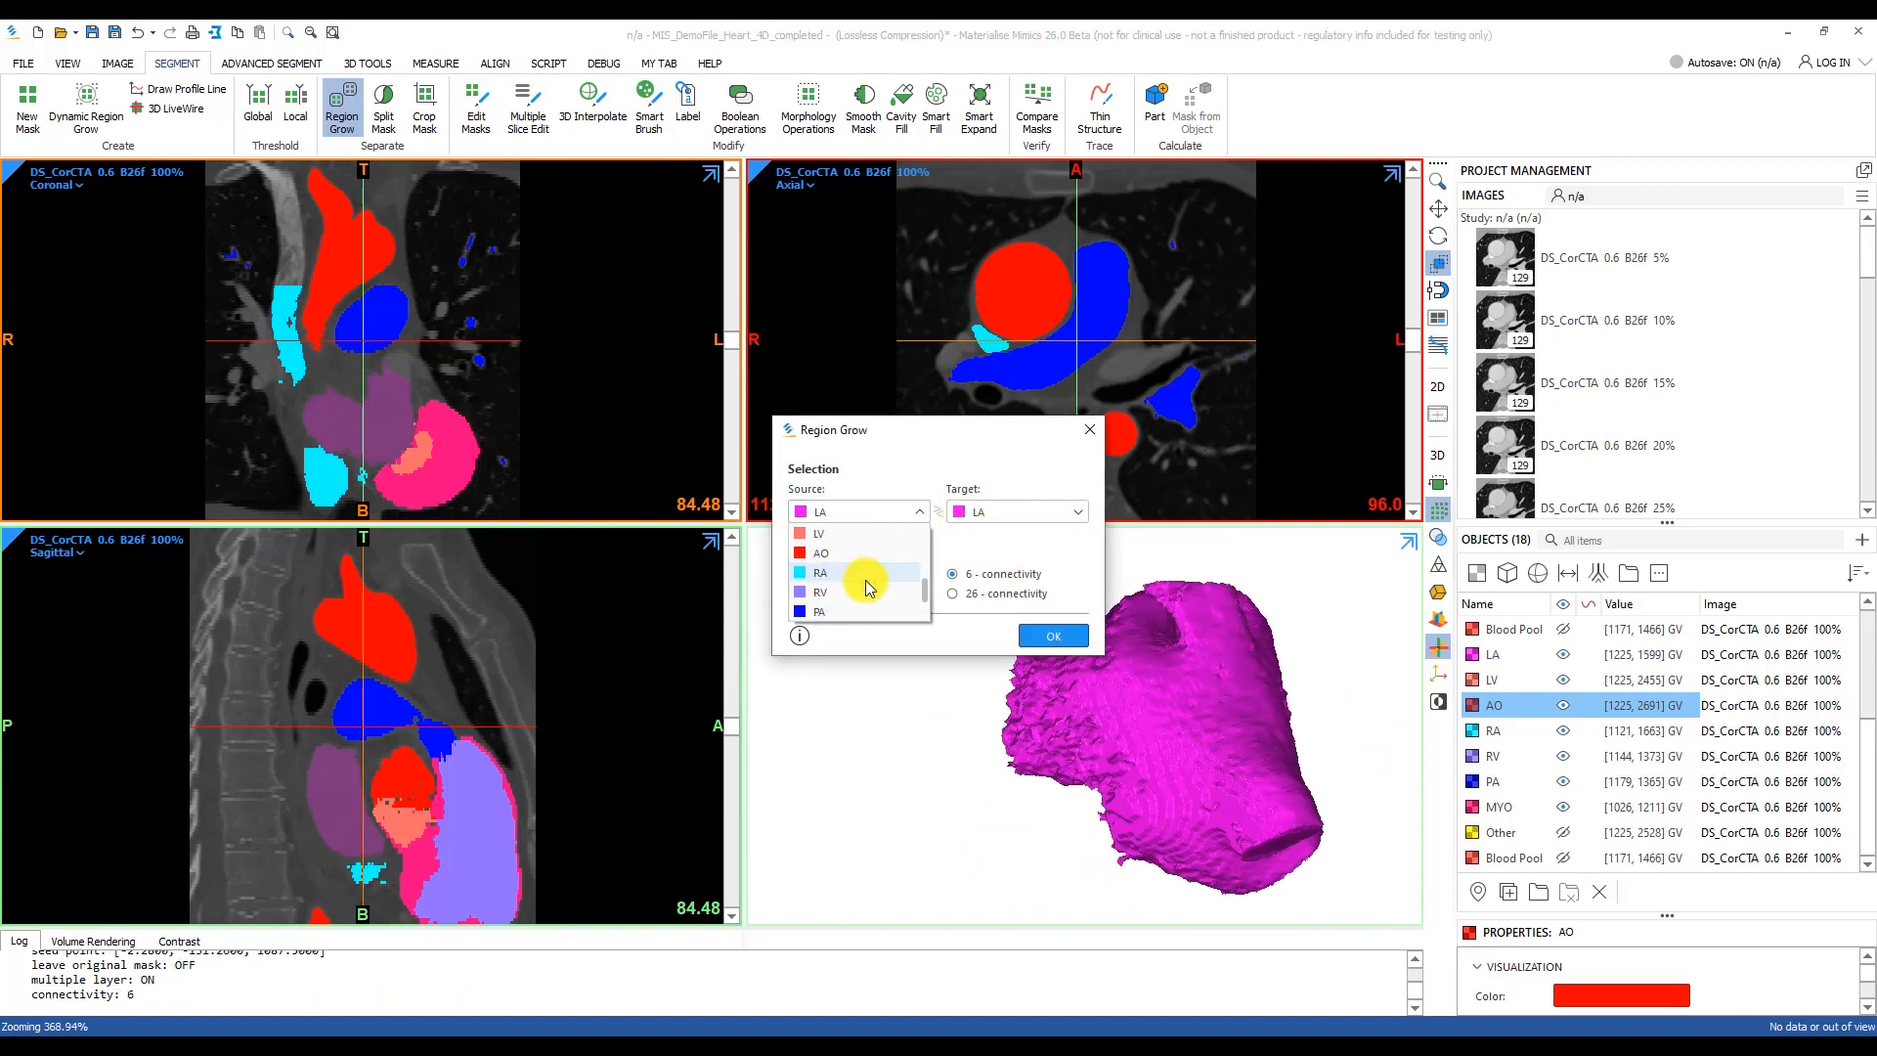
Region-grow LV the same way and fit LA, LV and AO in the 3D view
left_click(820, 532)
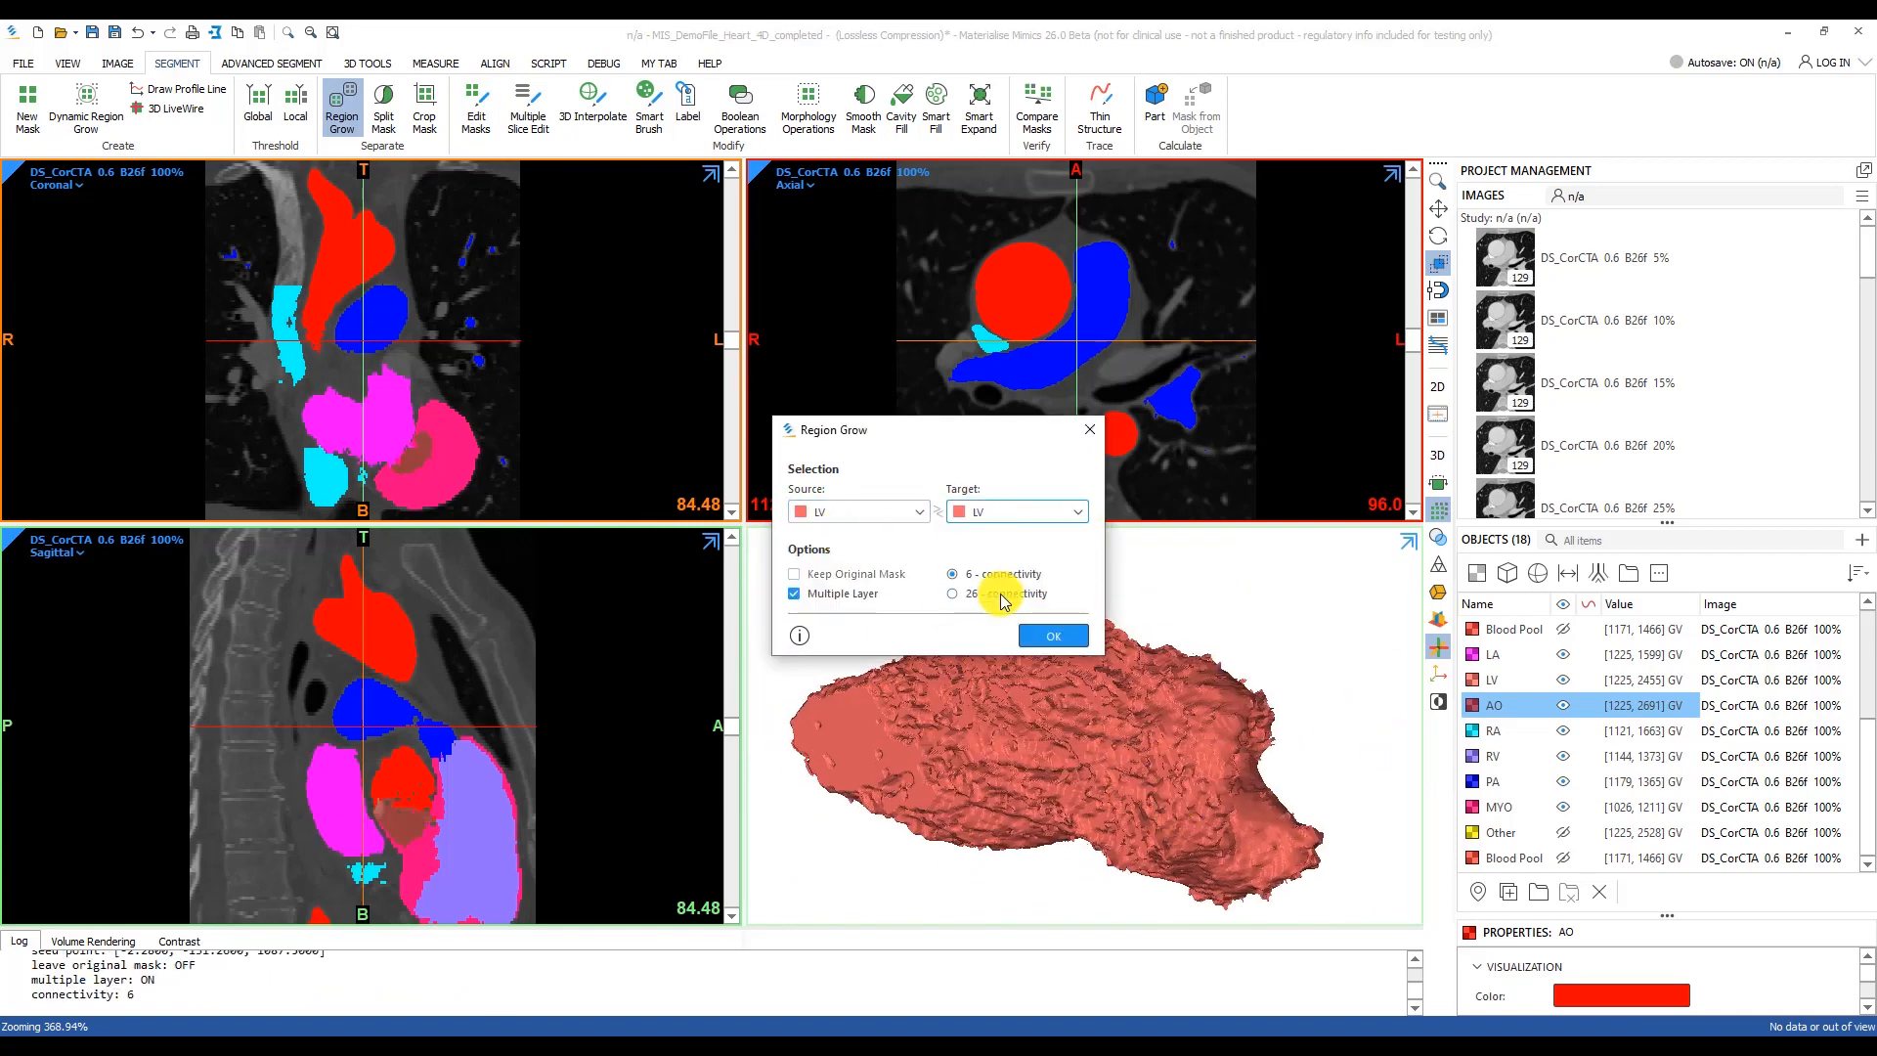
left_click(1052, 636)
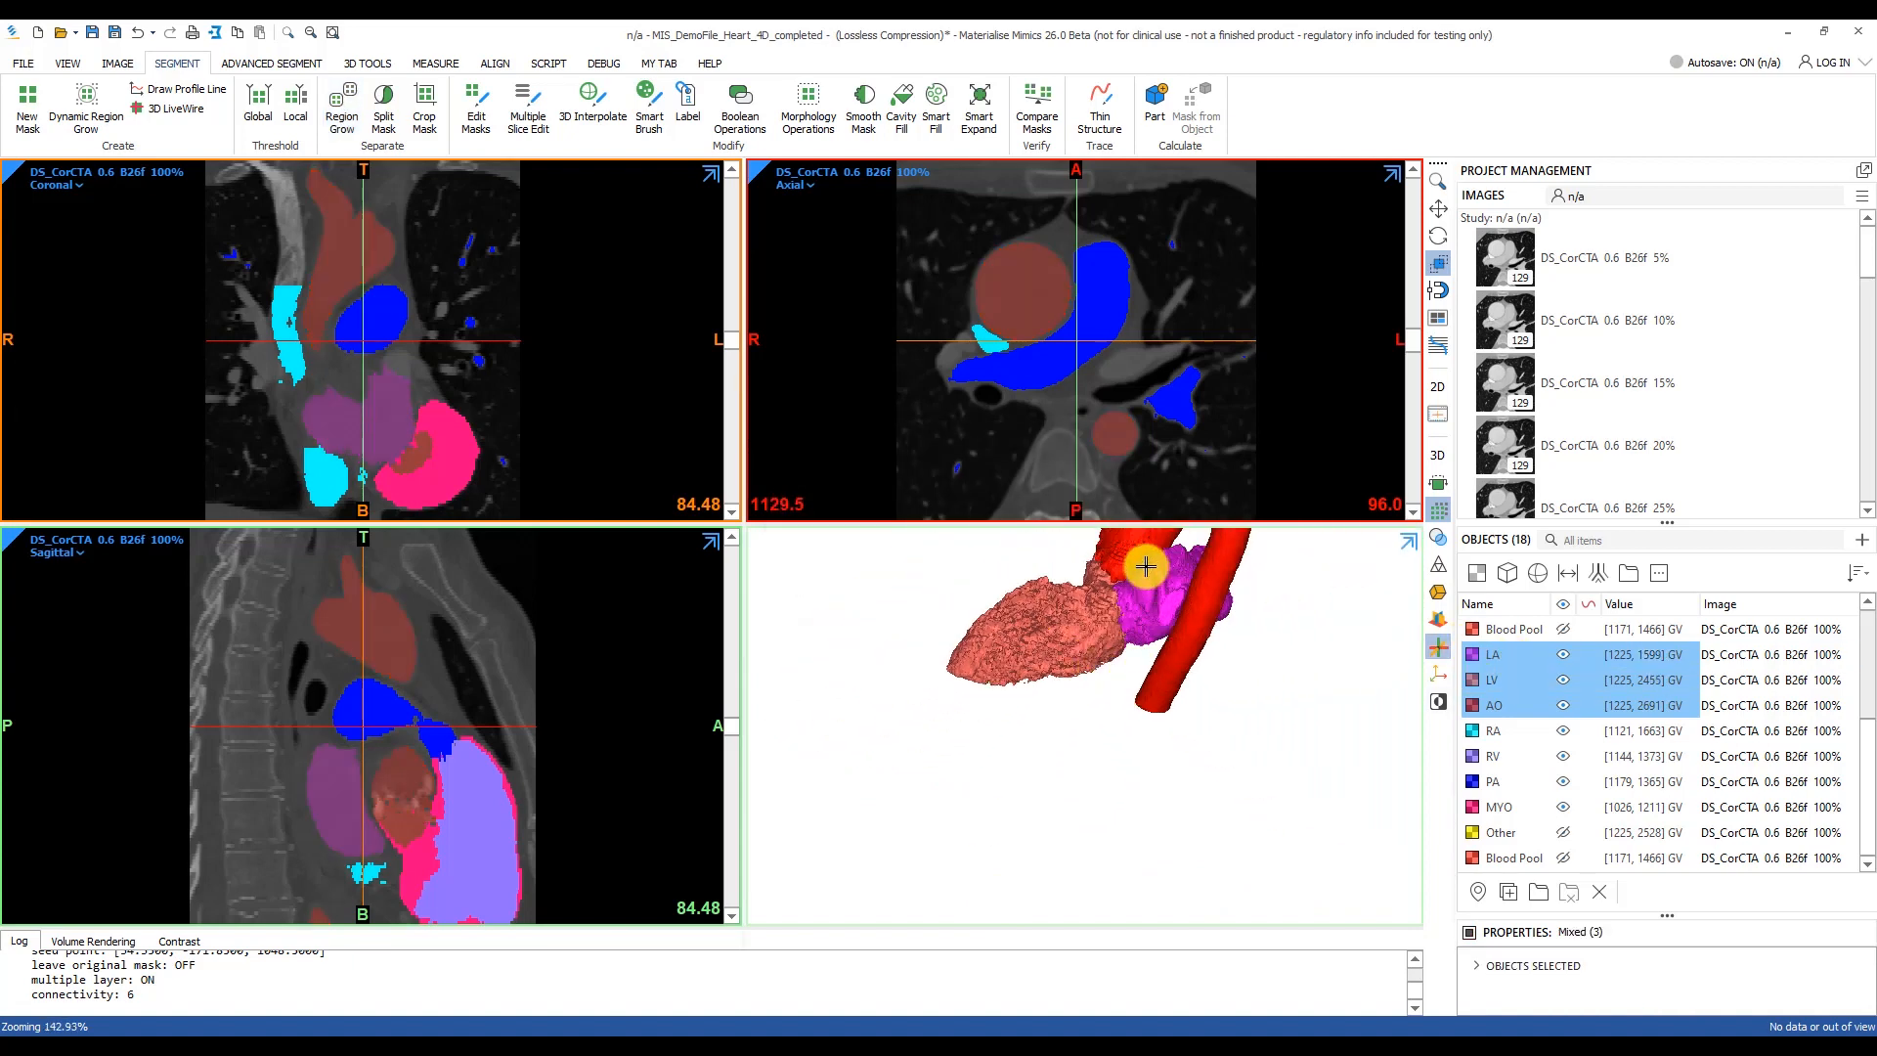
left_click_drag(1143, 567, 897, 717)
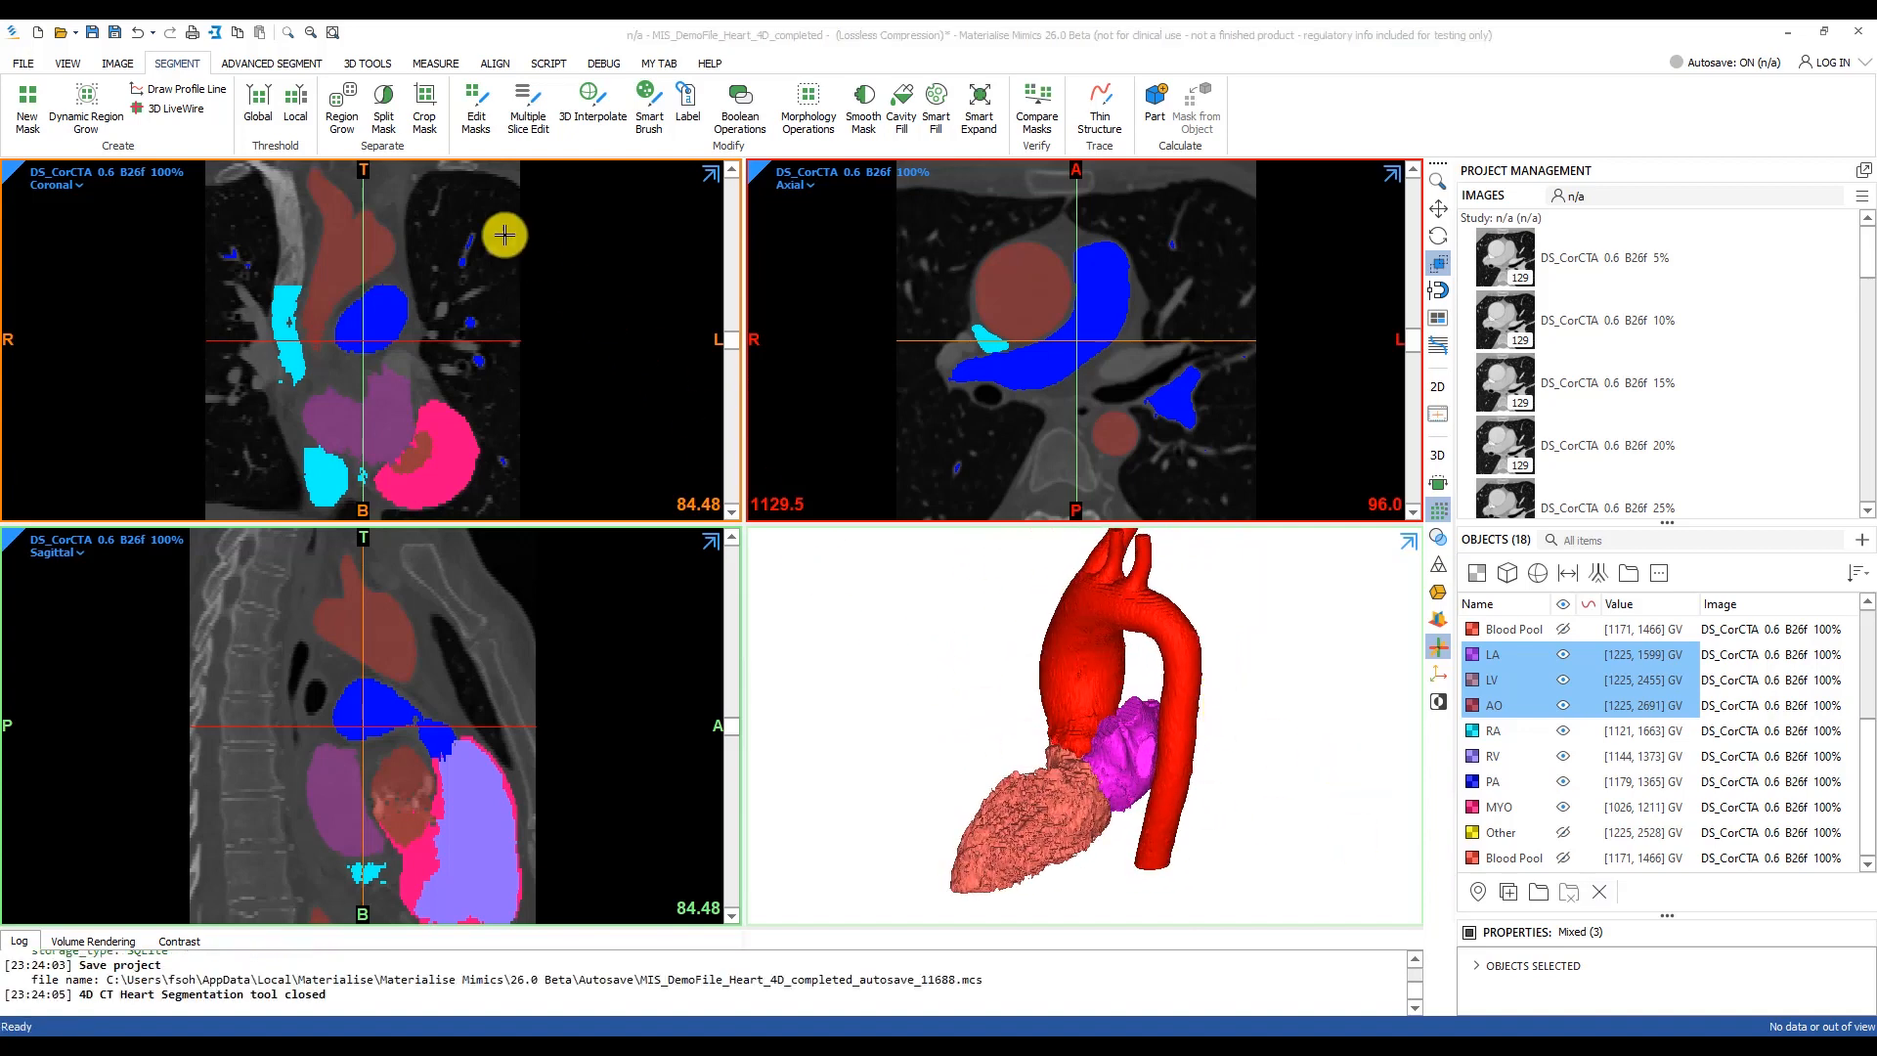
Start 4D CT Heart with Blood Pool as the threshold mask
left_click(272, 63)
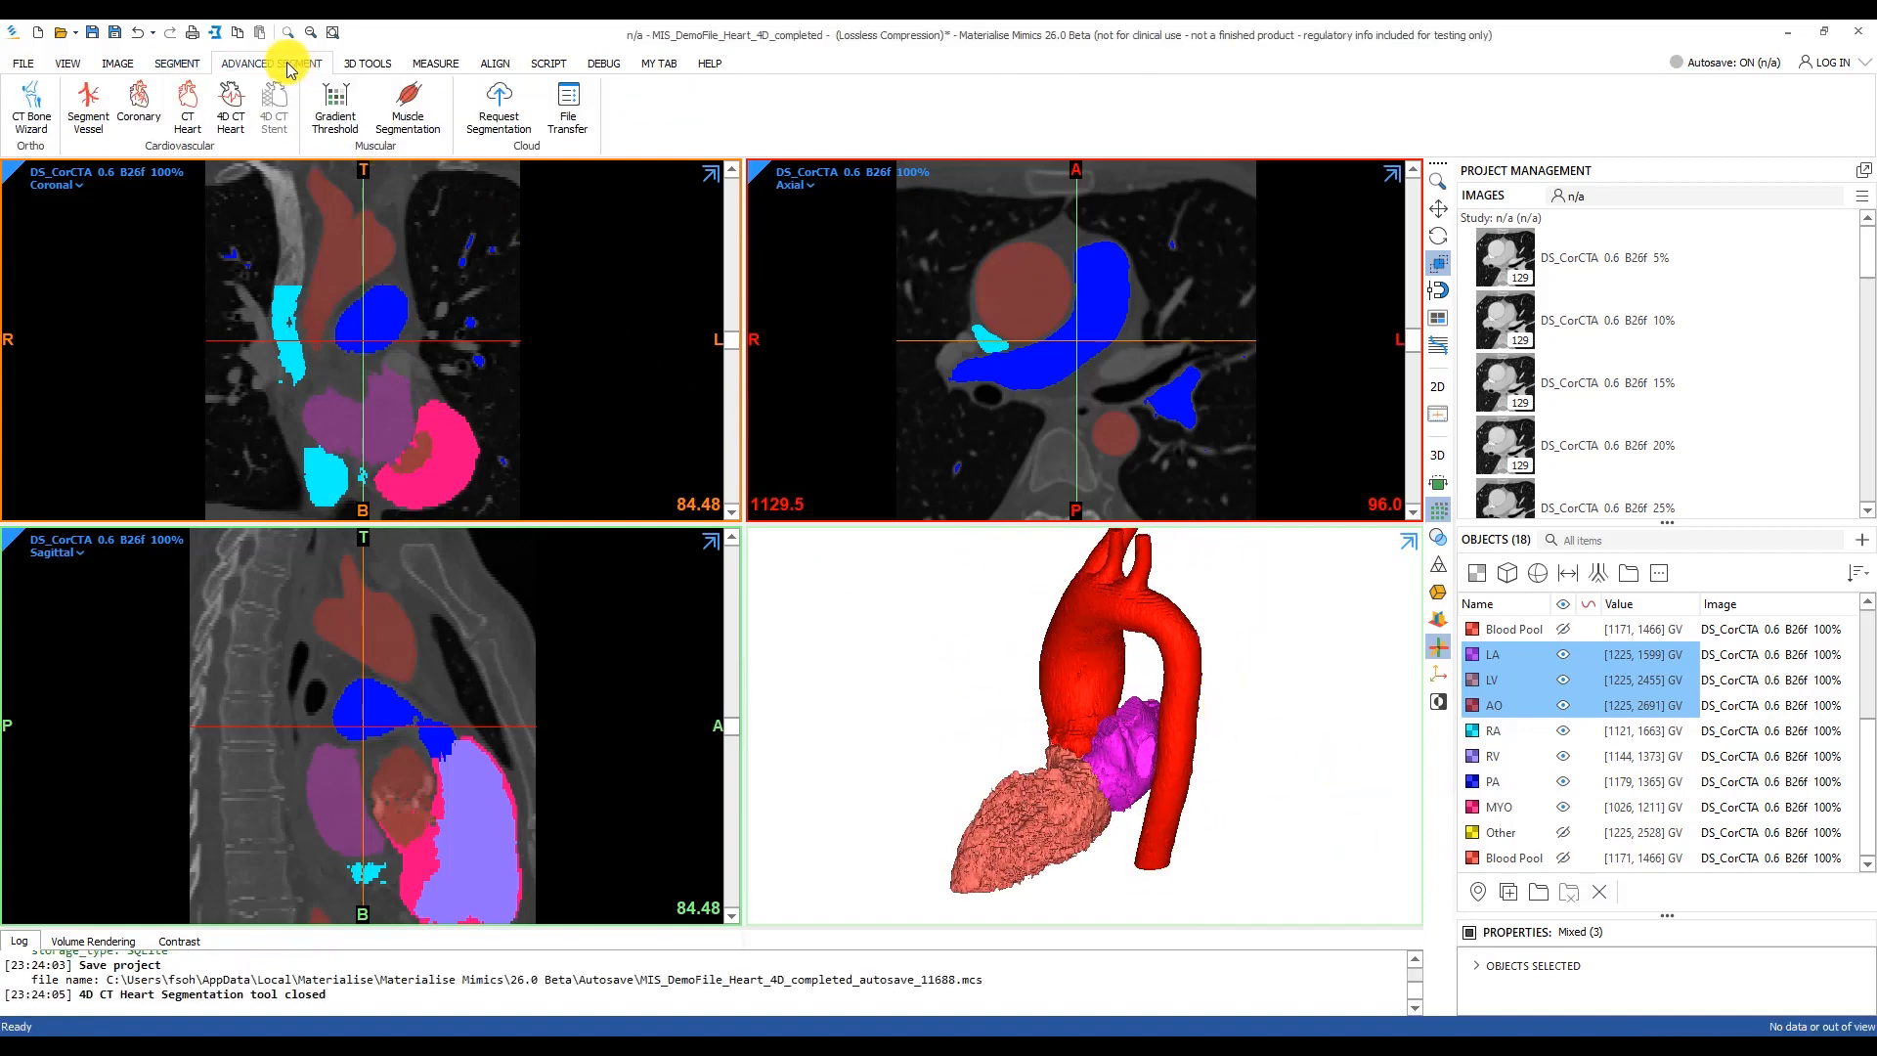
left_click(231, 110)
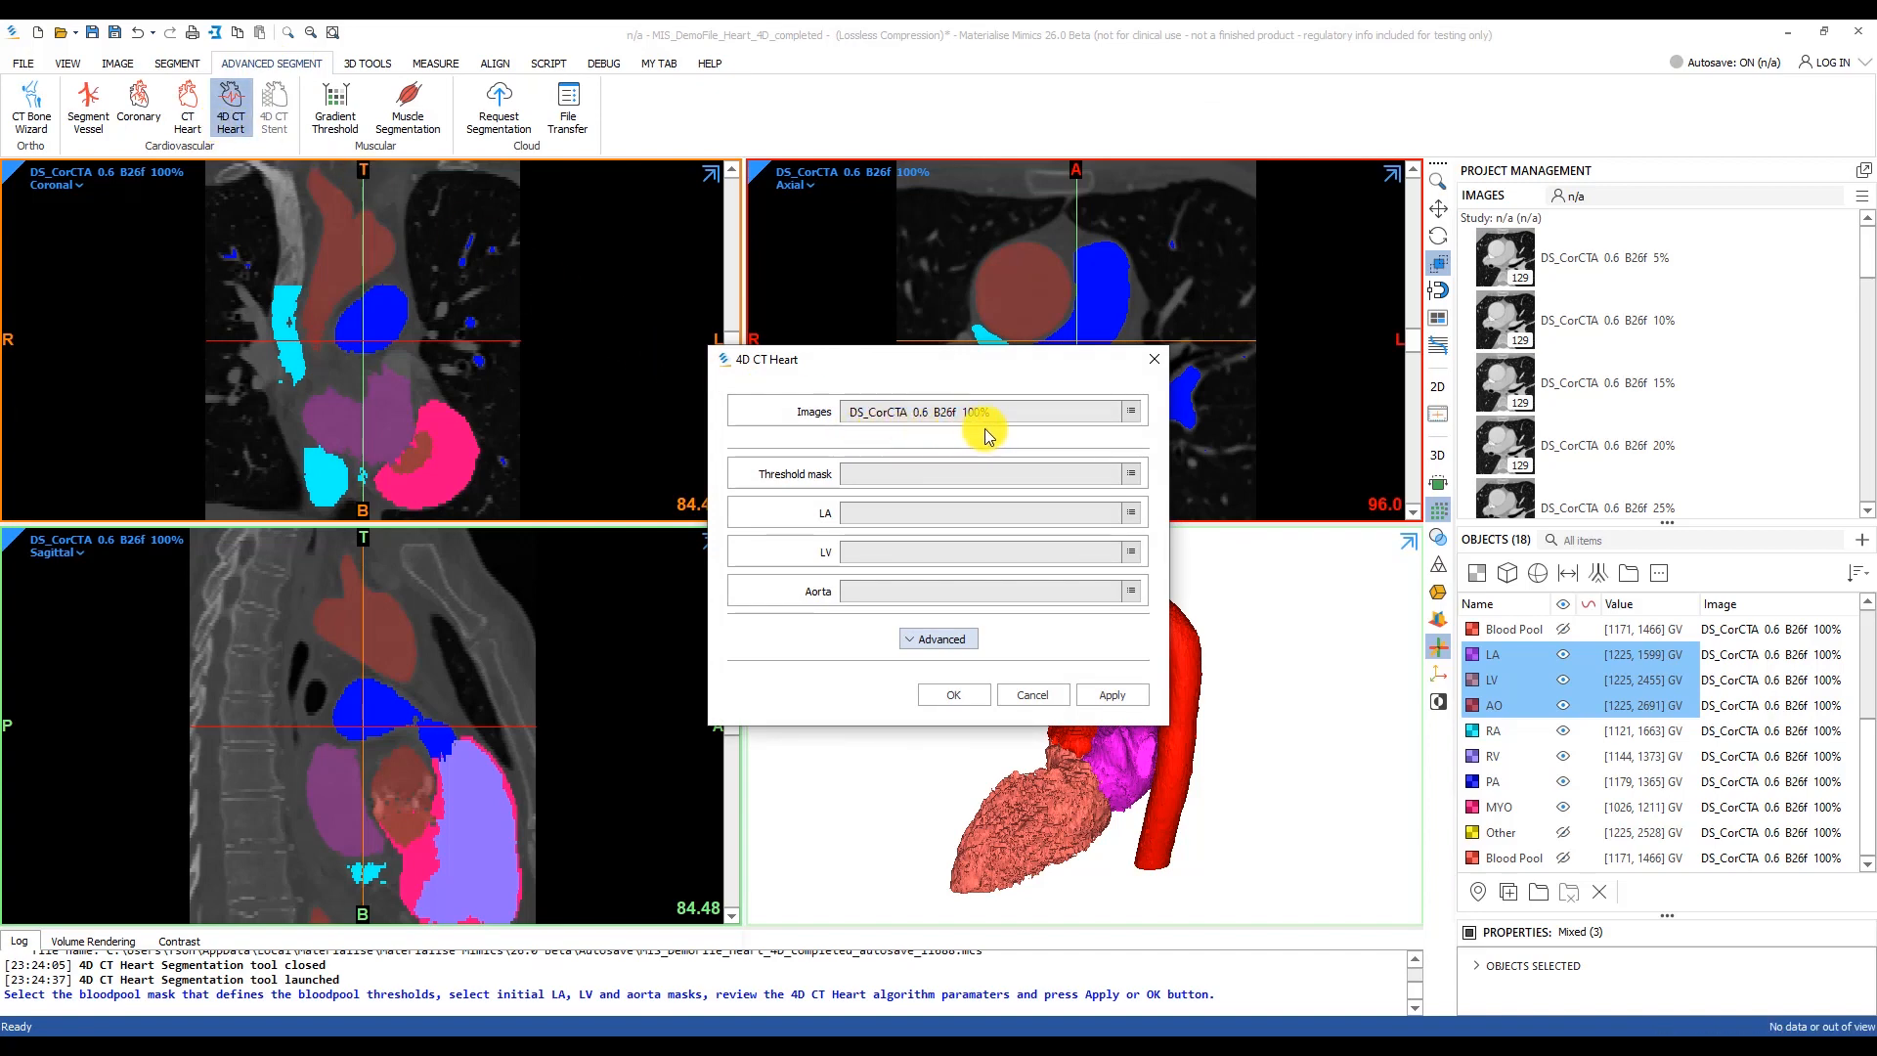
mouse_move(1130, 473)
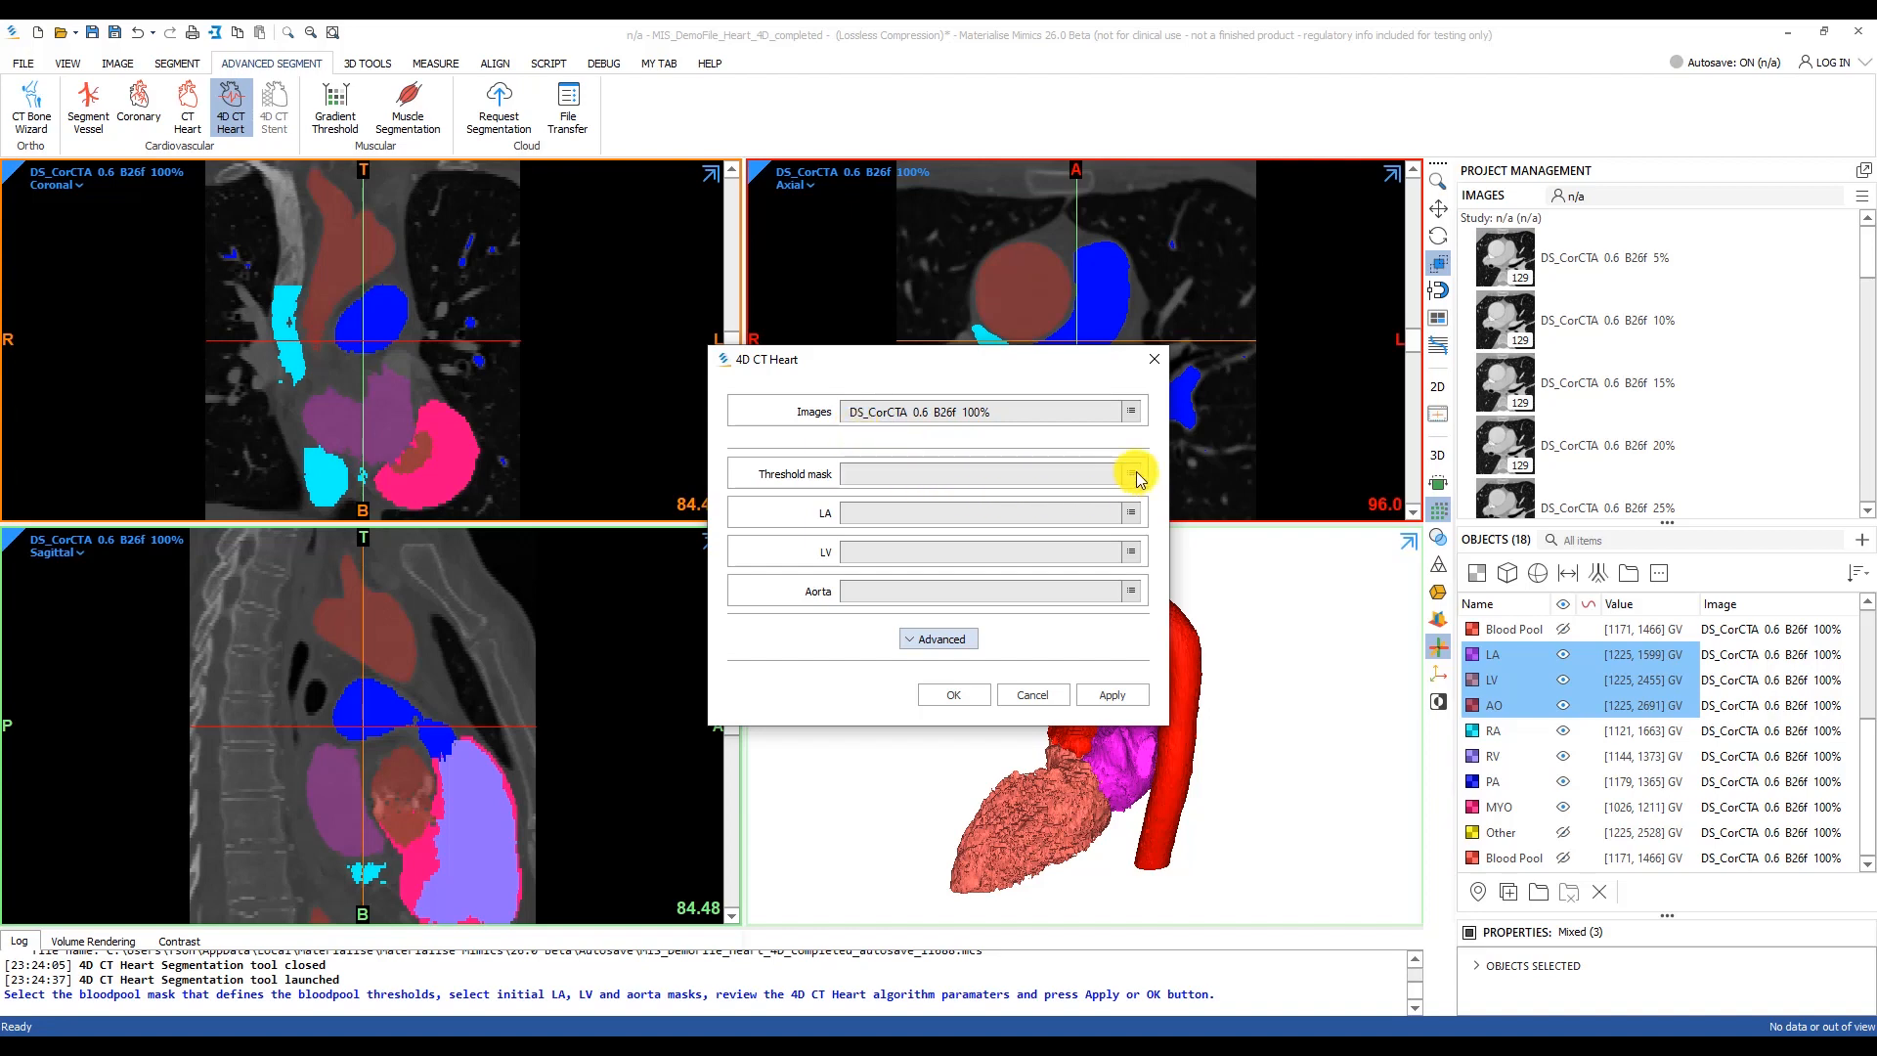
left_click(1130, 473)
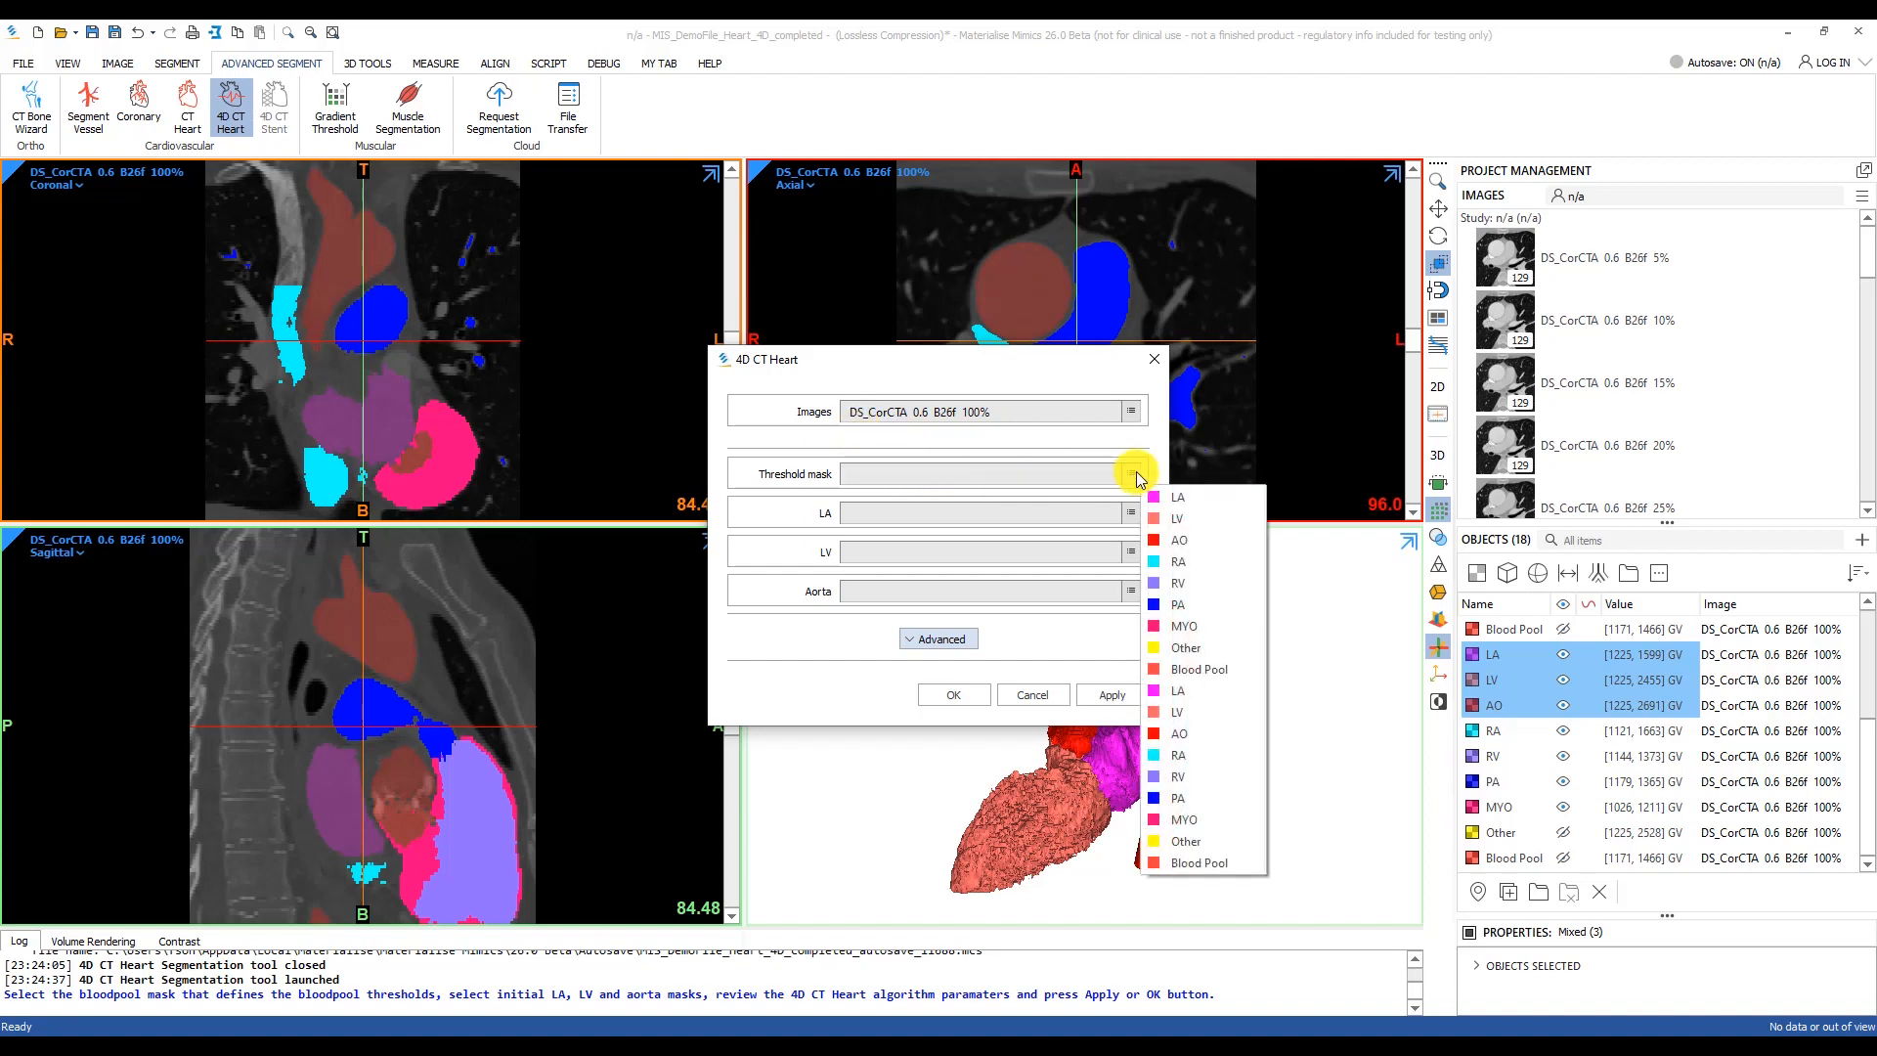
mouse_move(1208, 862)
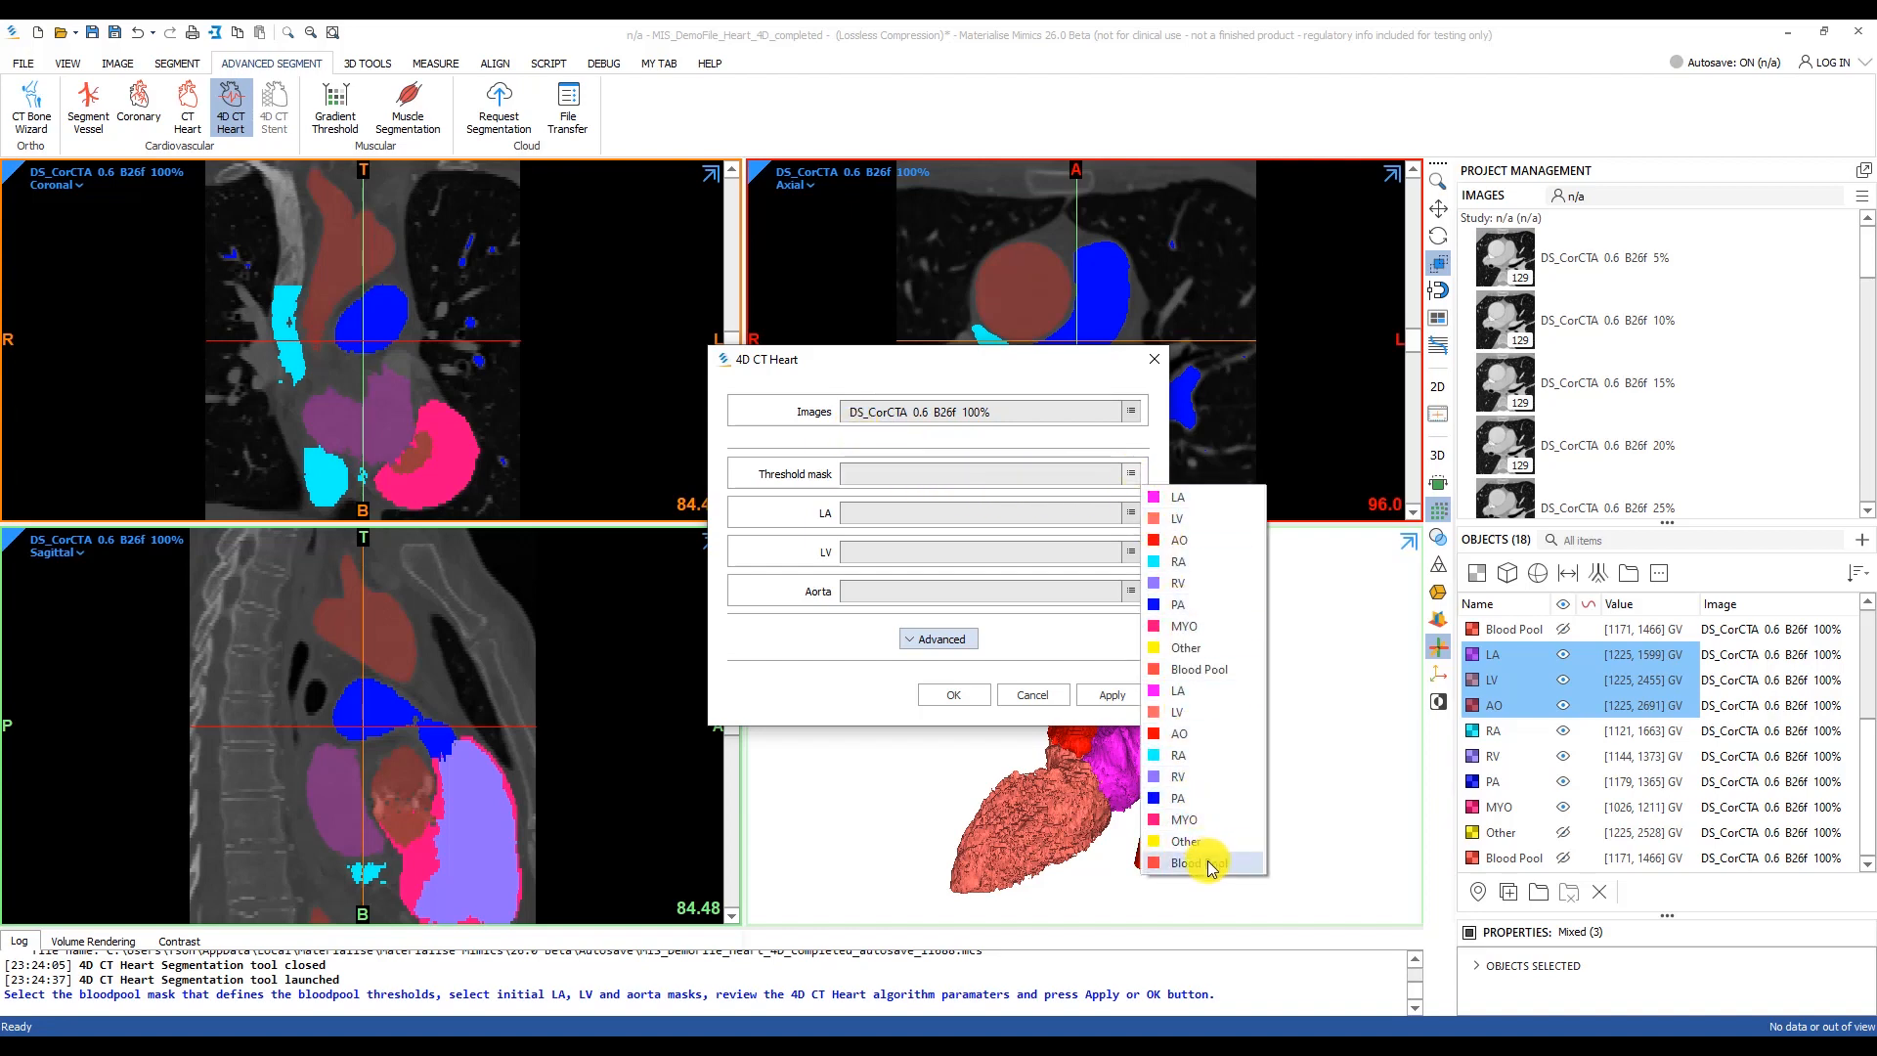
left_click(1188, 862)
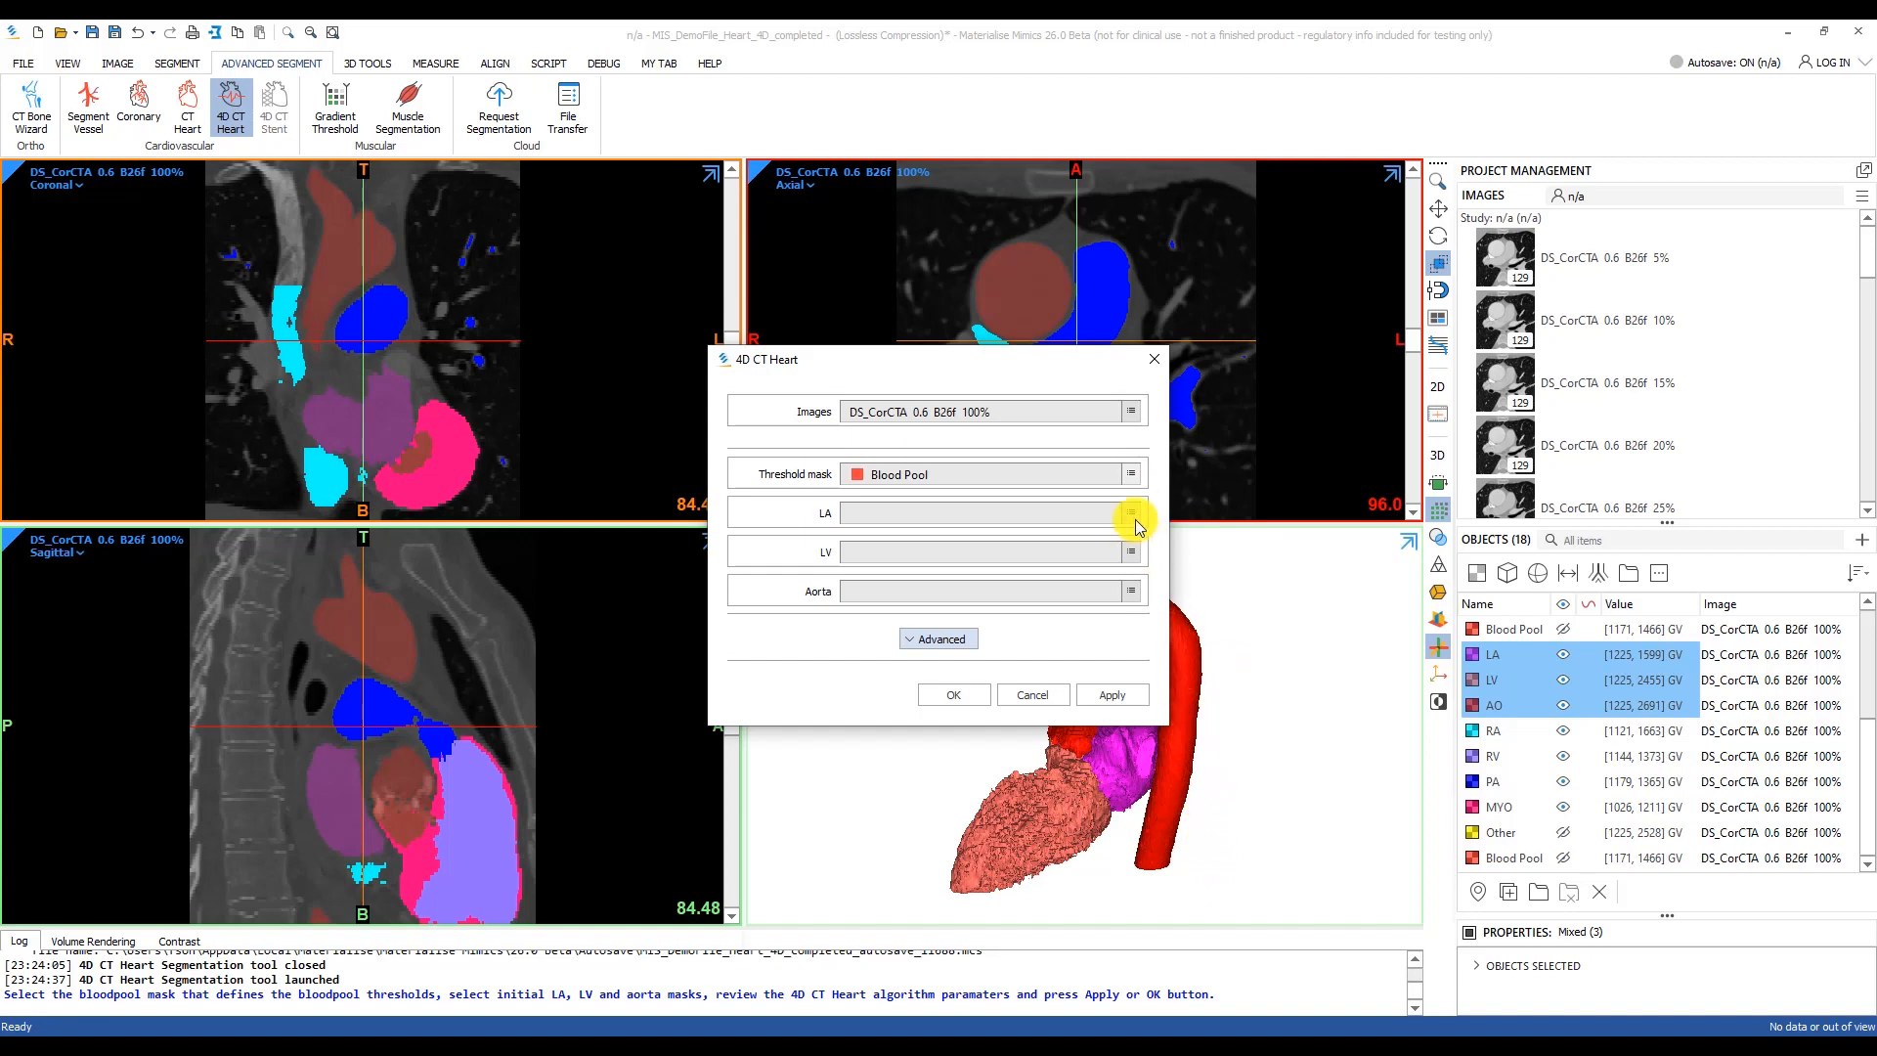
Assign LA as the left atrium mask and LV as the left ventricle mask
left_click(1130, 512)
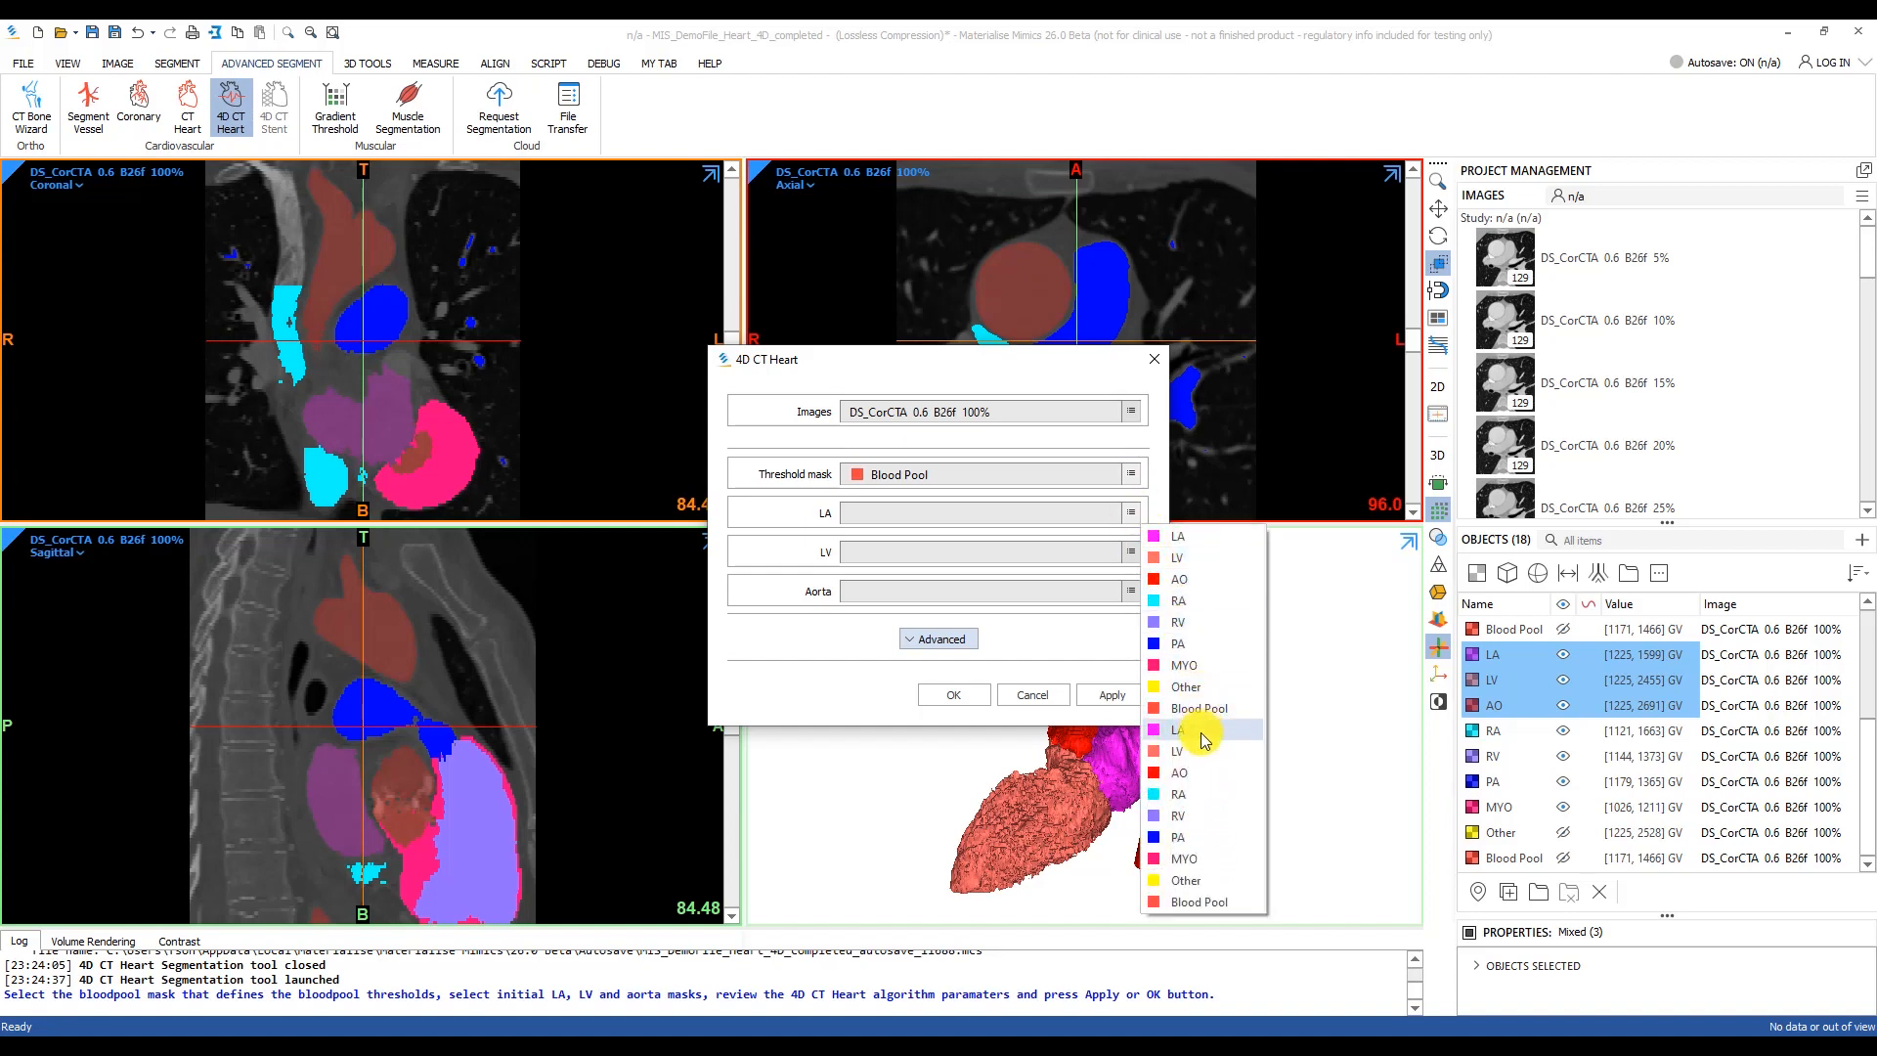
left_click(1180, 729)
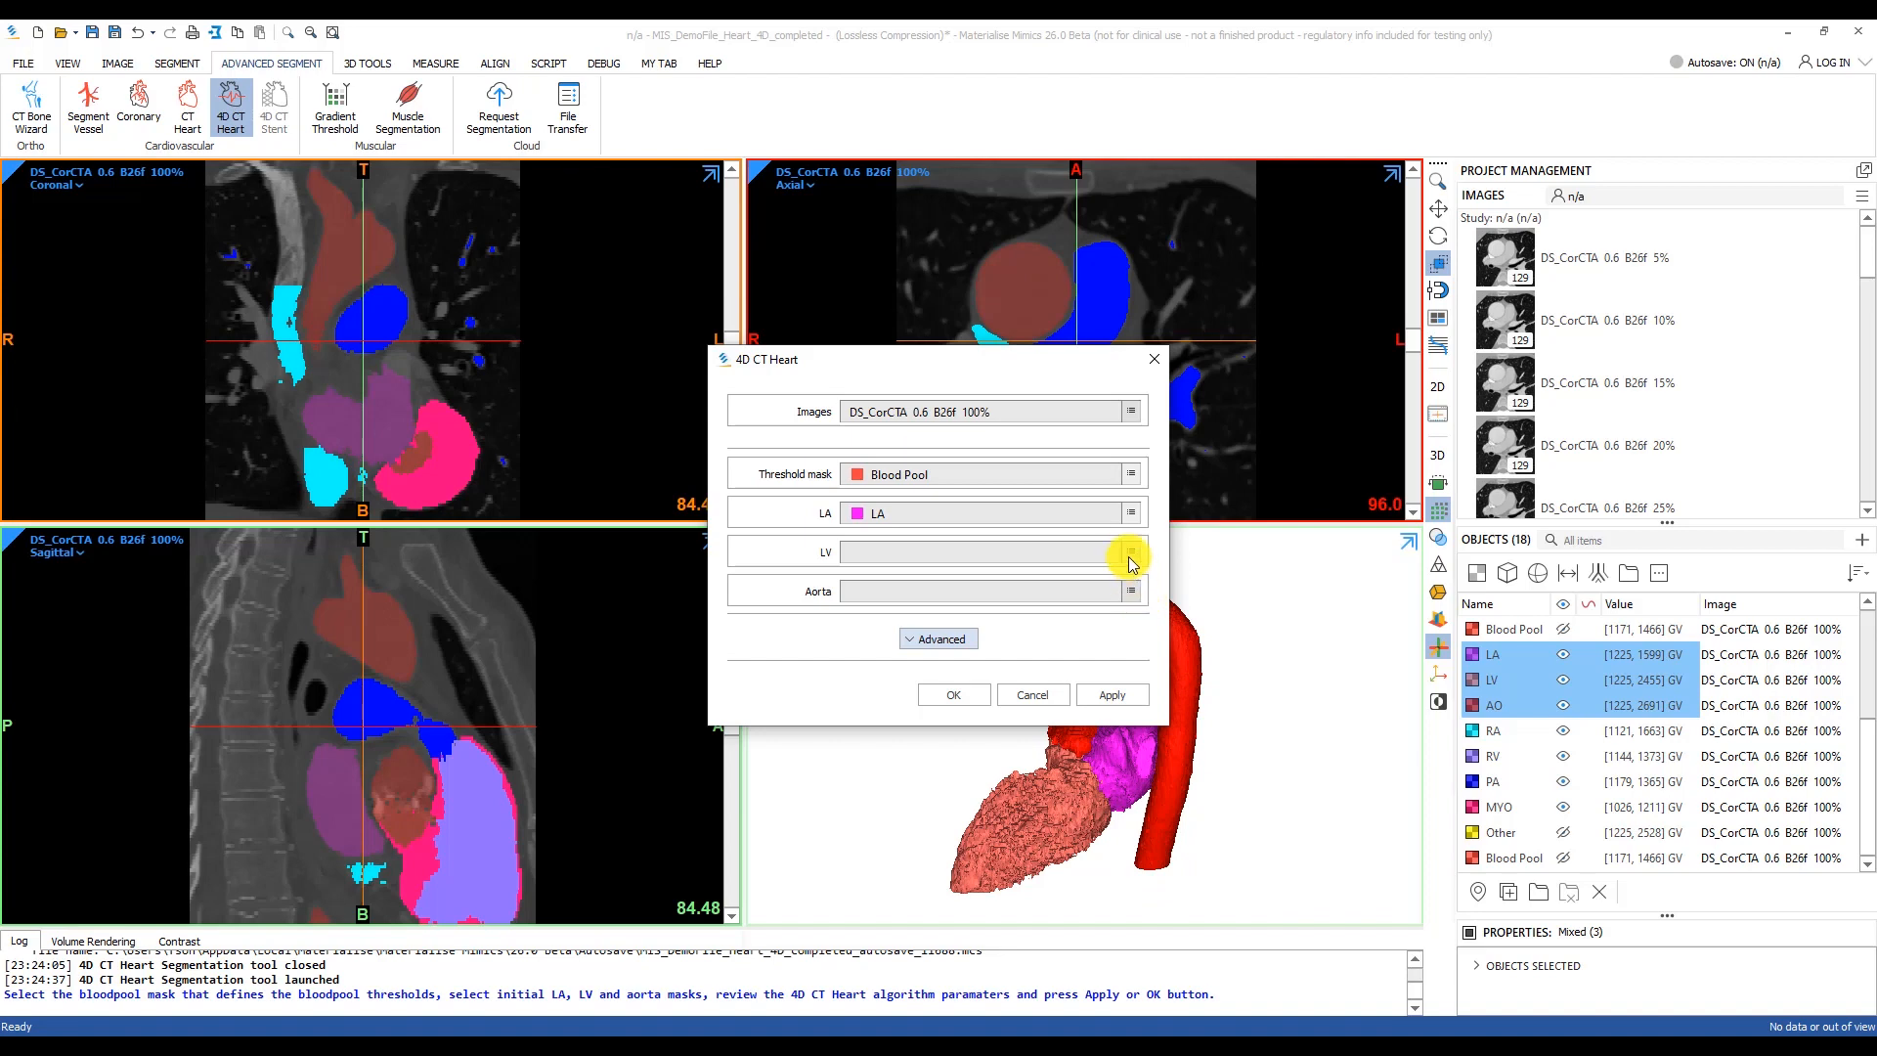
left_click(1130, 551)
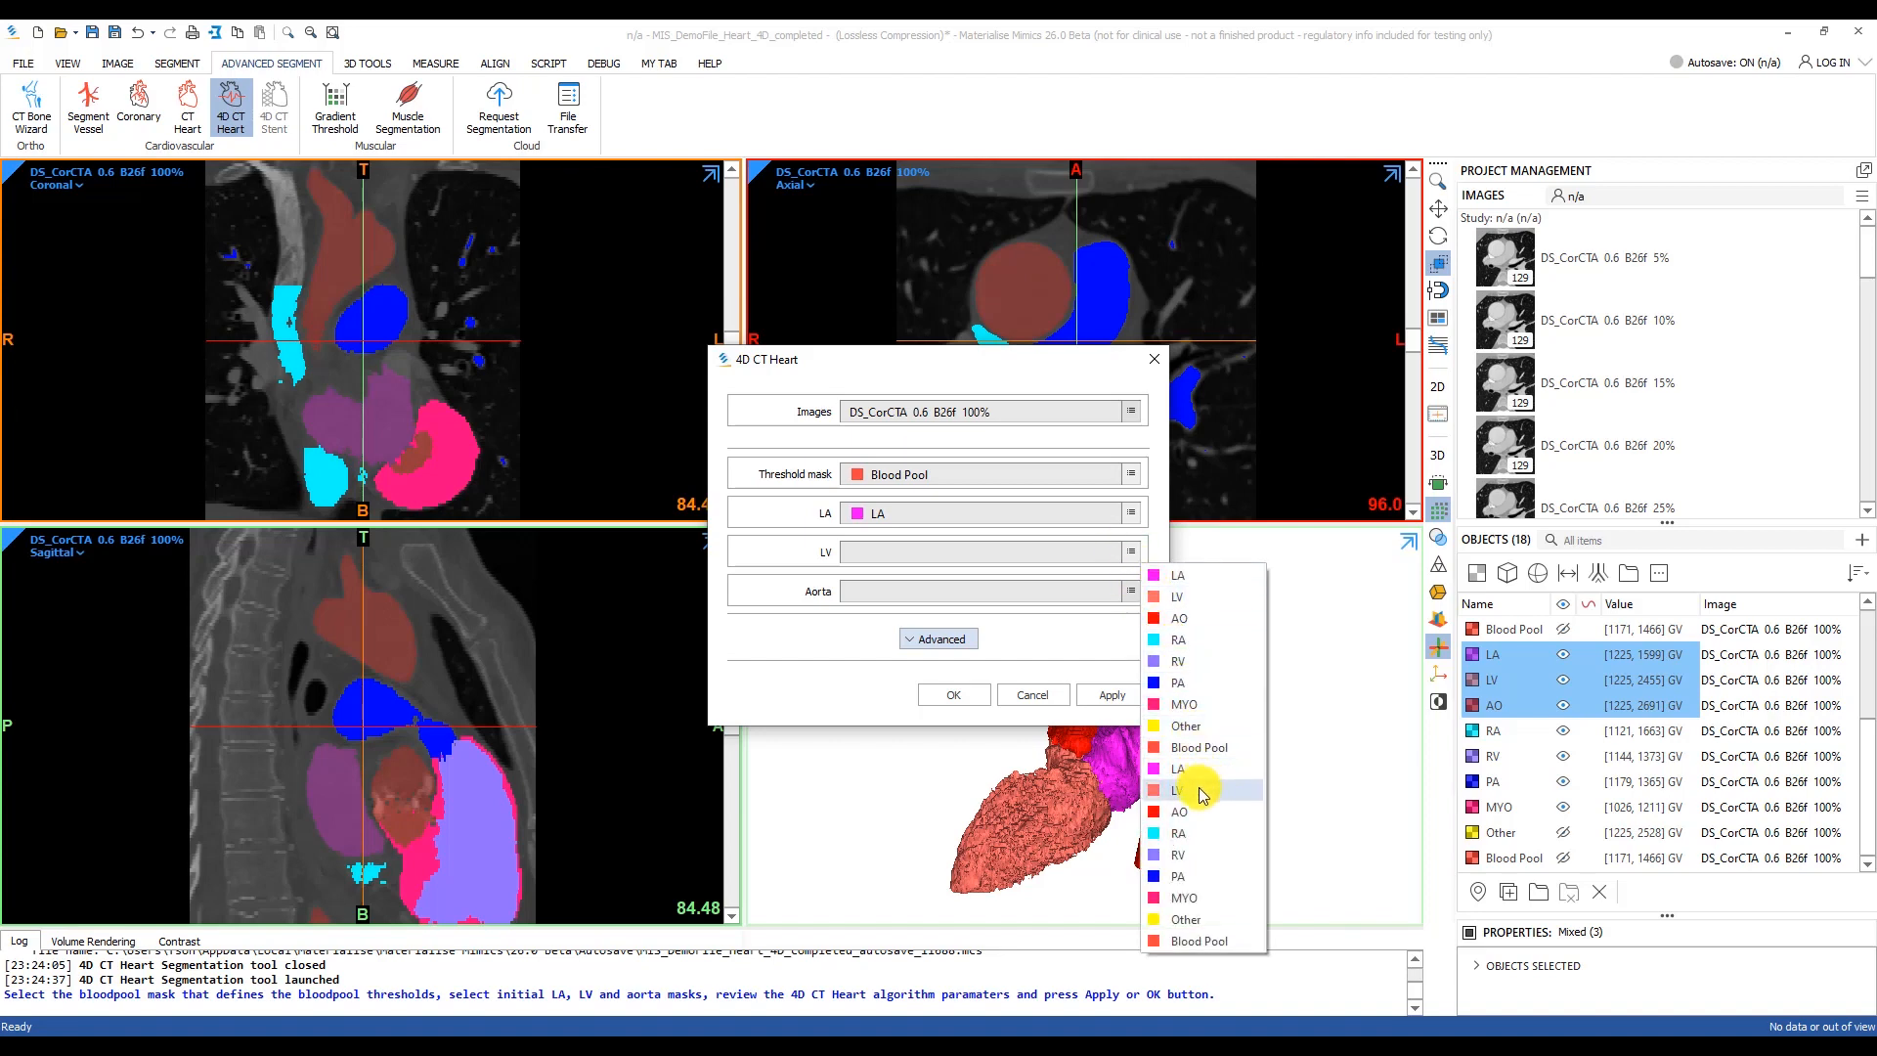
left_click(1177, 790)
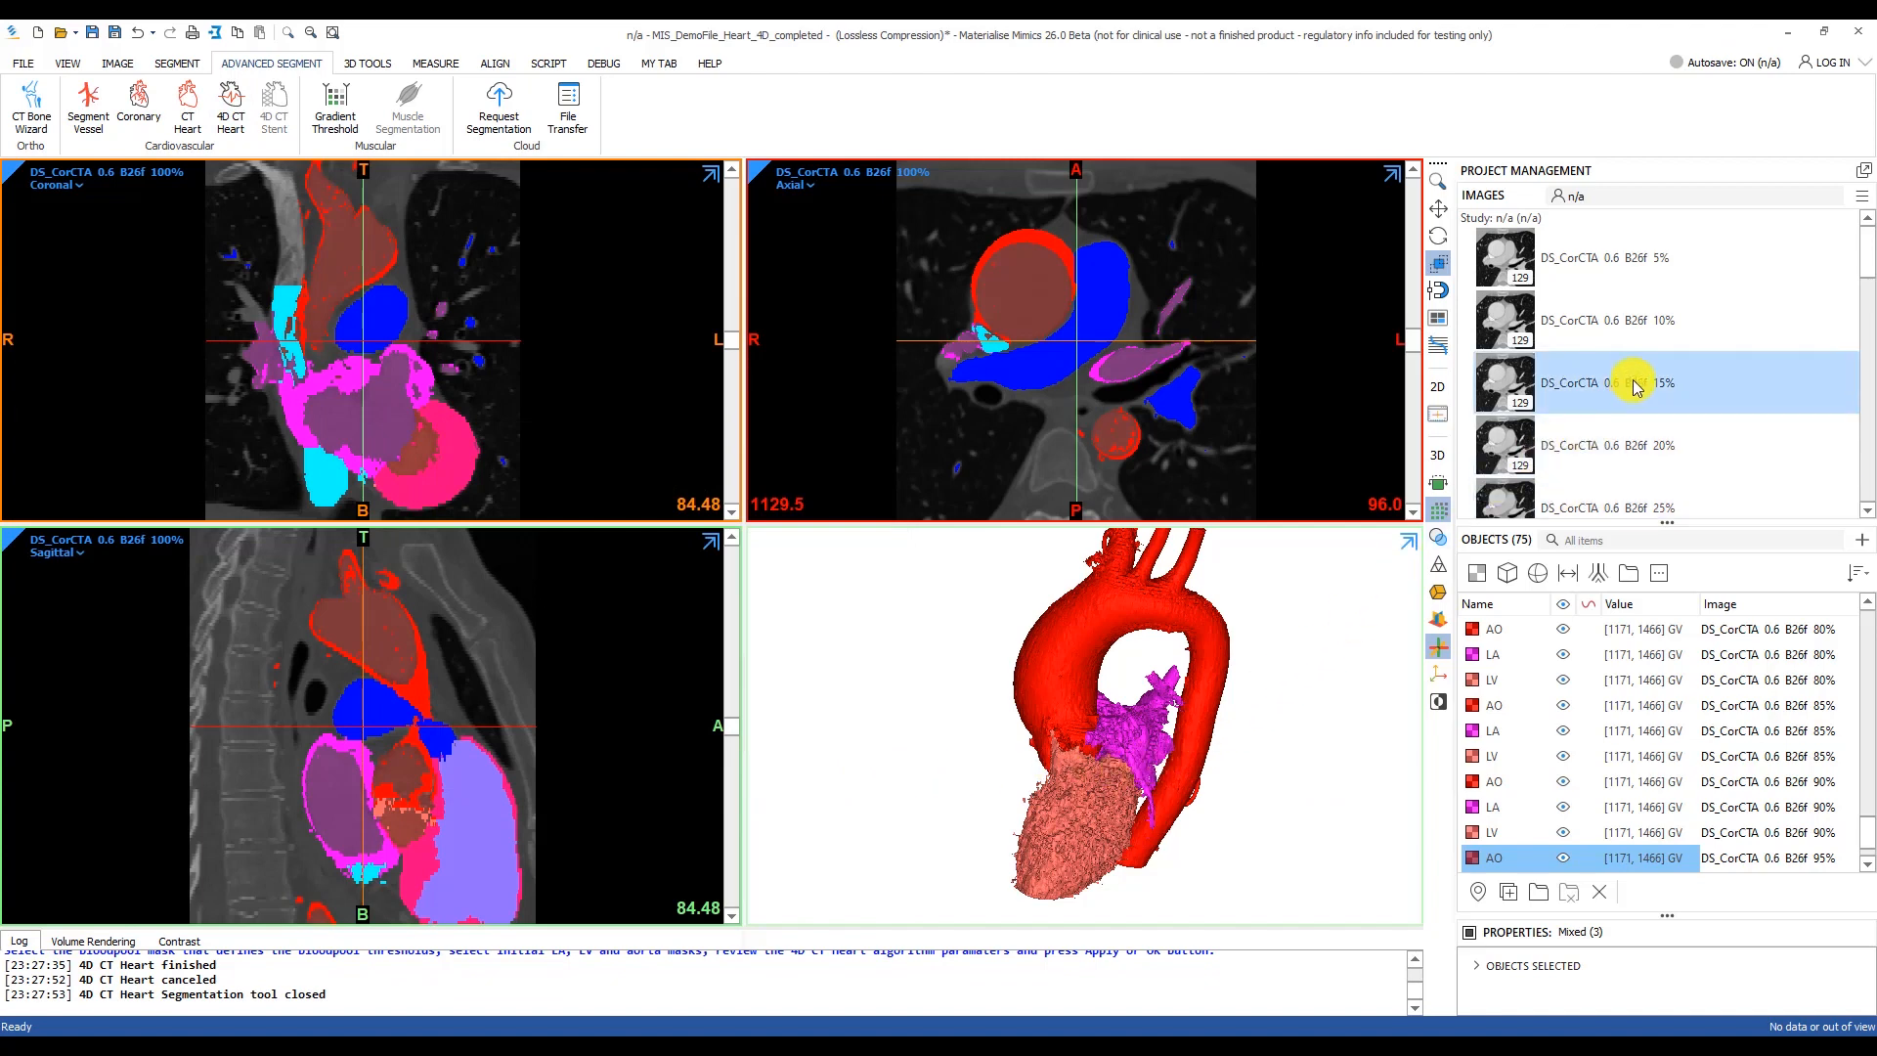
Show the DS_CorCTA 0.6 B26f 20% phase image and scroll its axial slices
left_click(1603, 446)
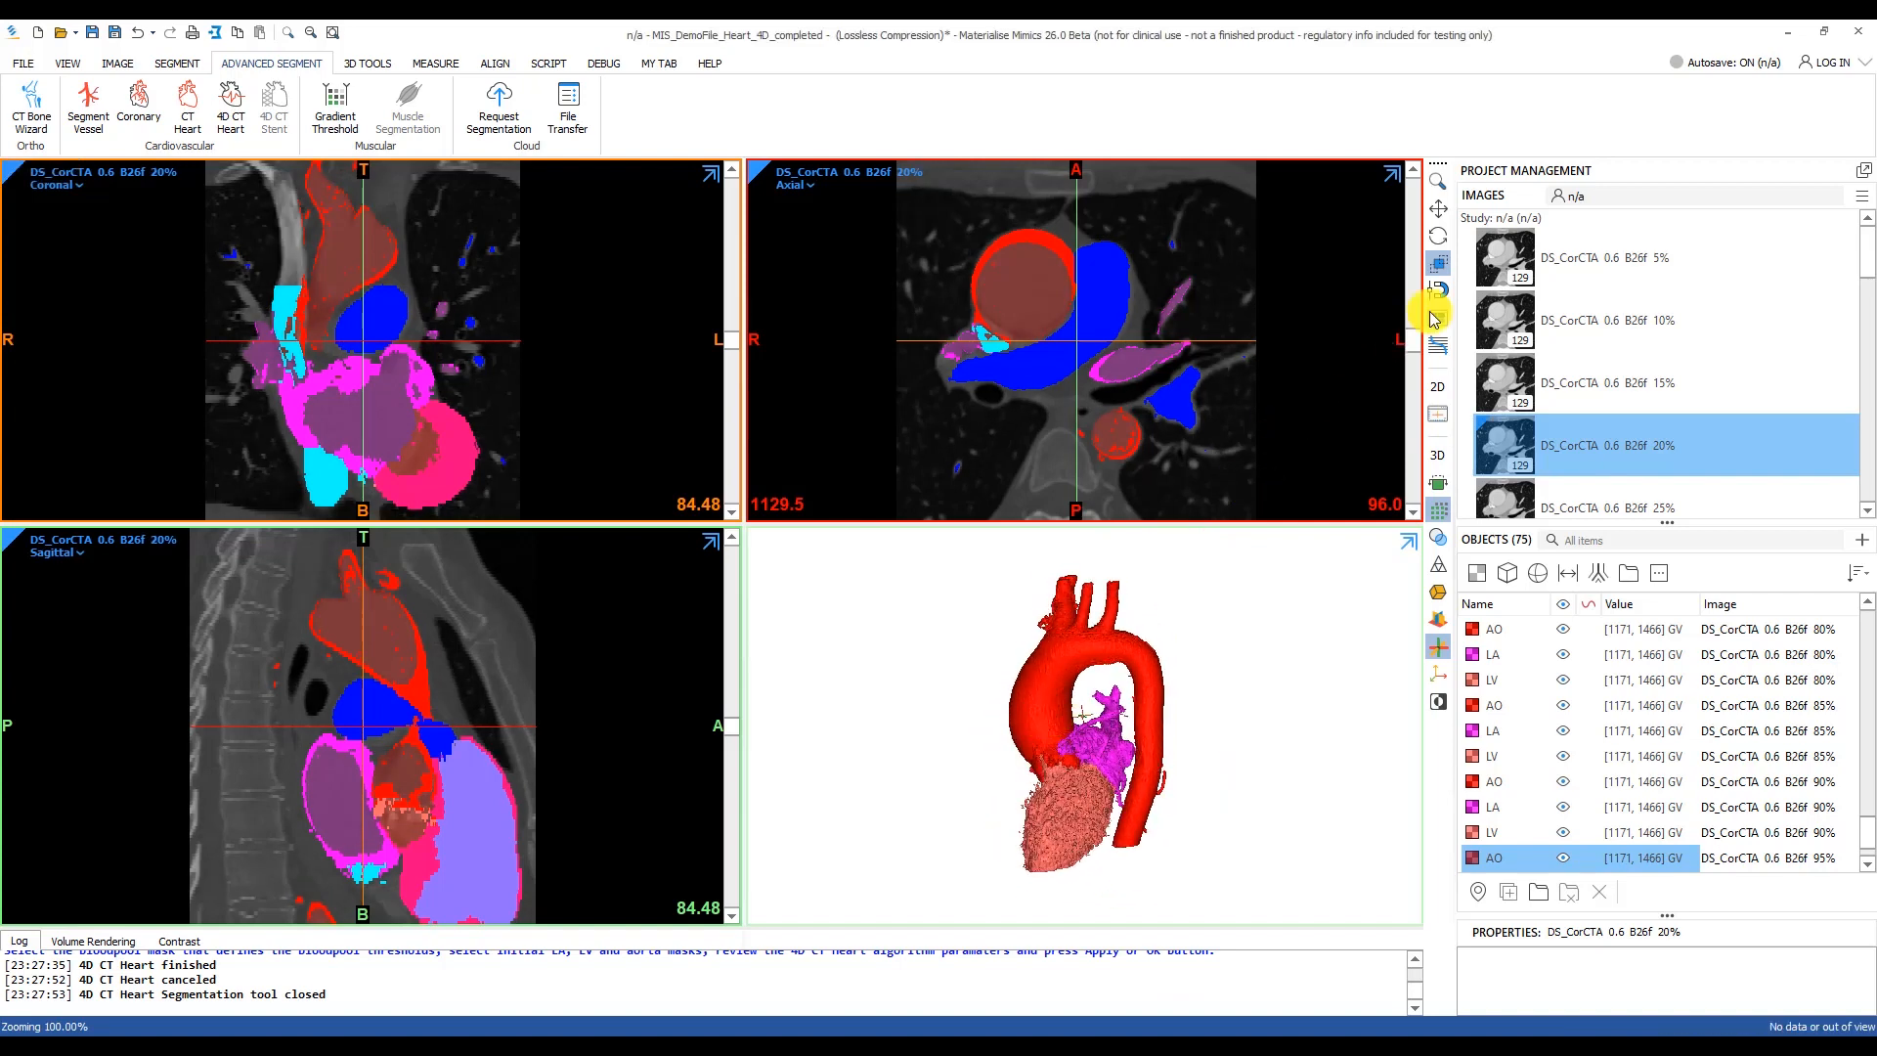
scroll("down", 3)
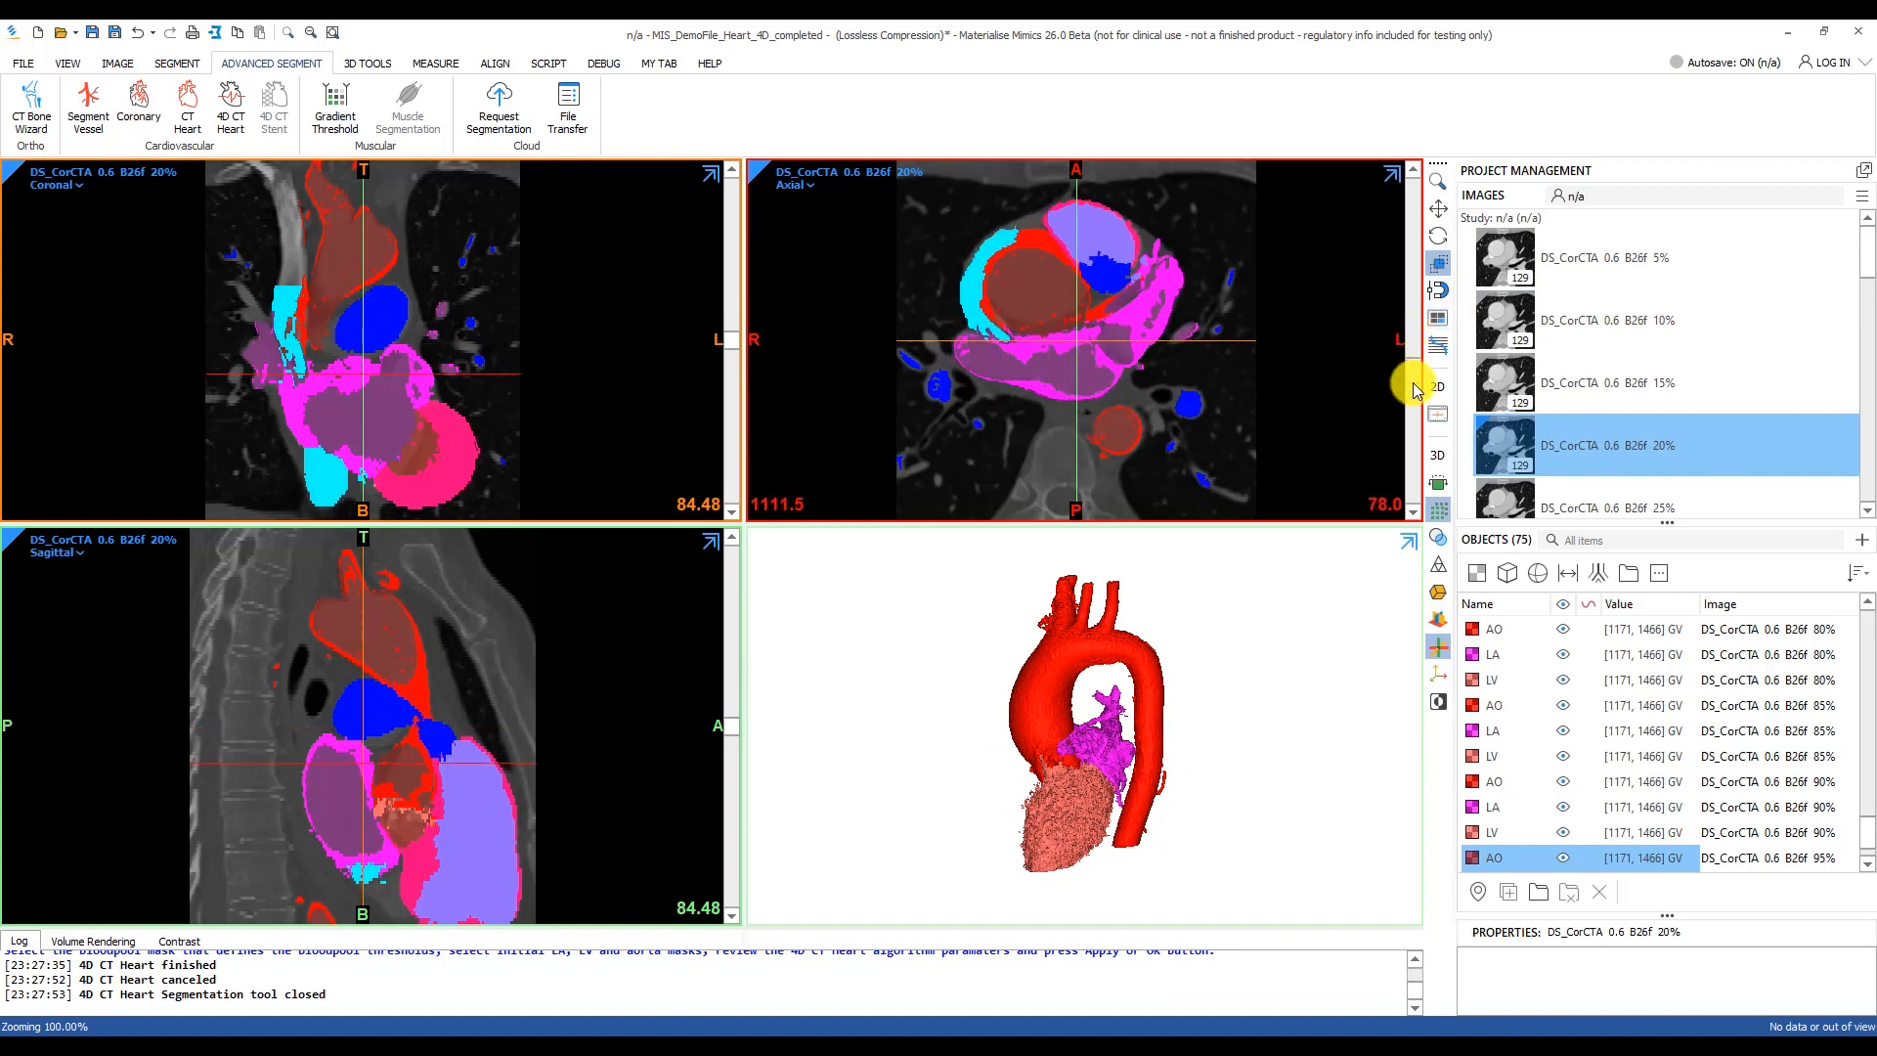